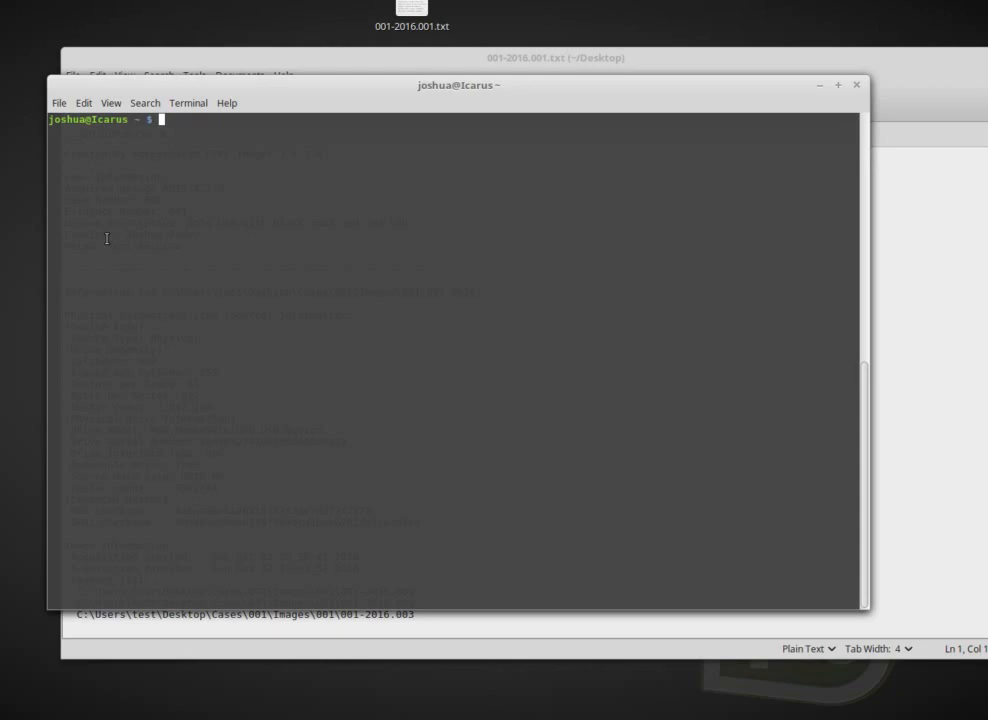
pyautogui.moveTo(452, 94)
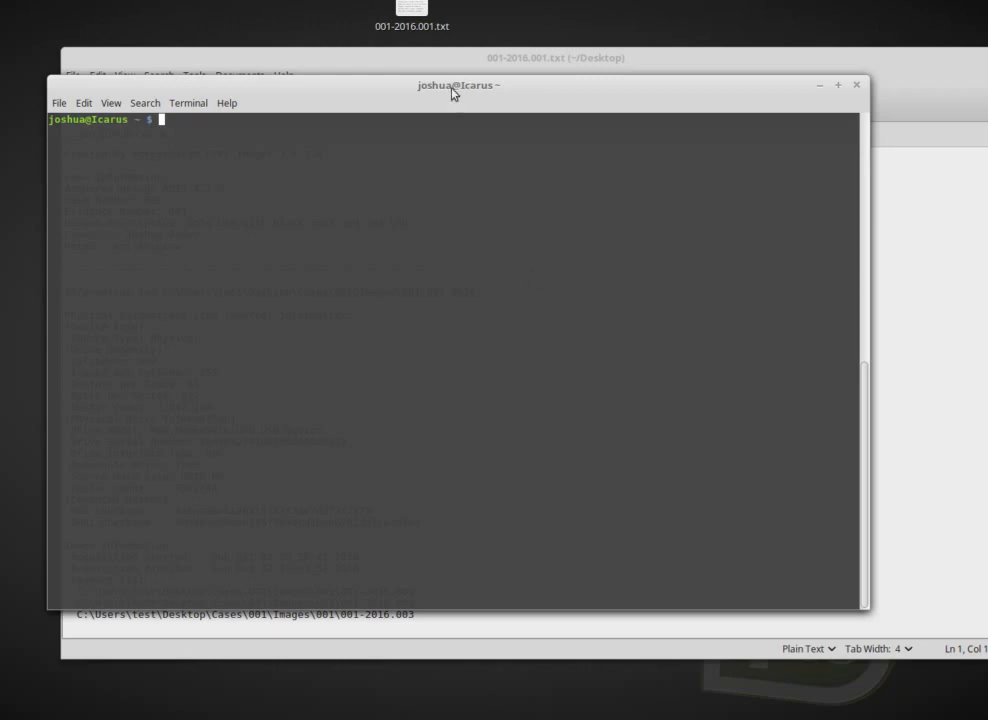
pyautogui.moveTo(122, 164)
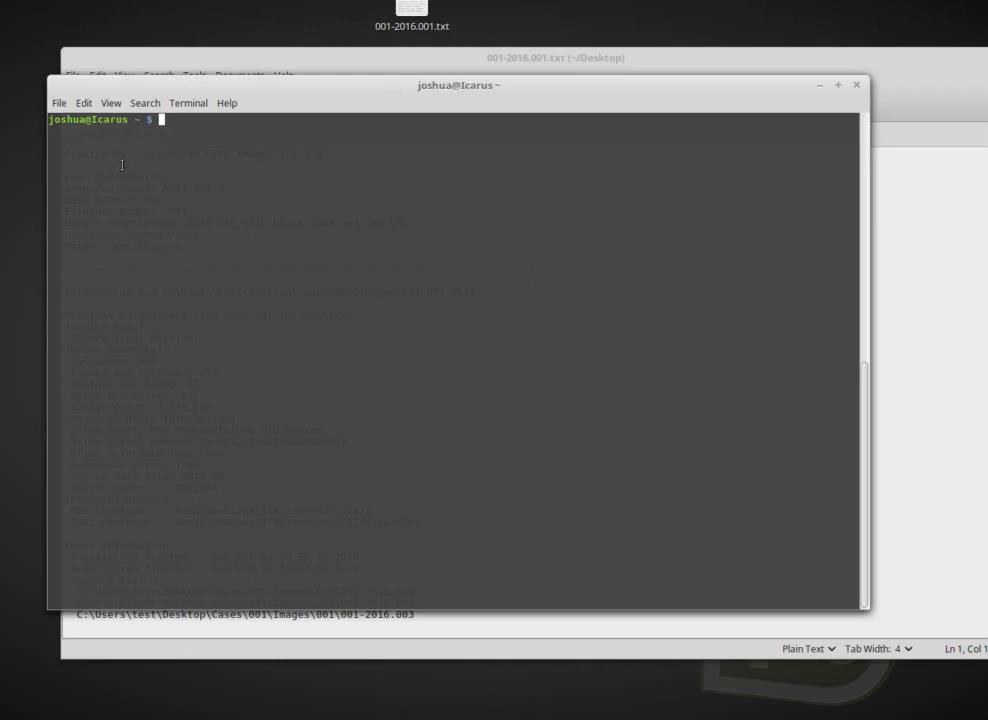
pyautogui.moveTo(180, 174)
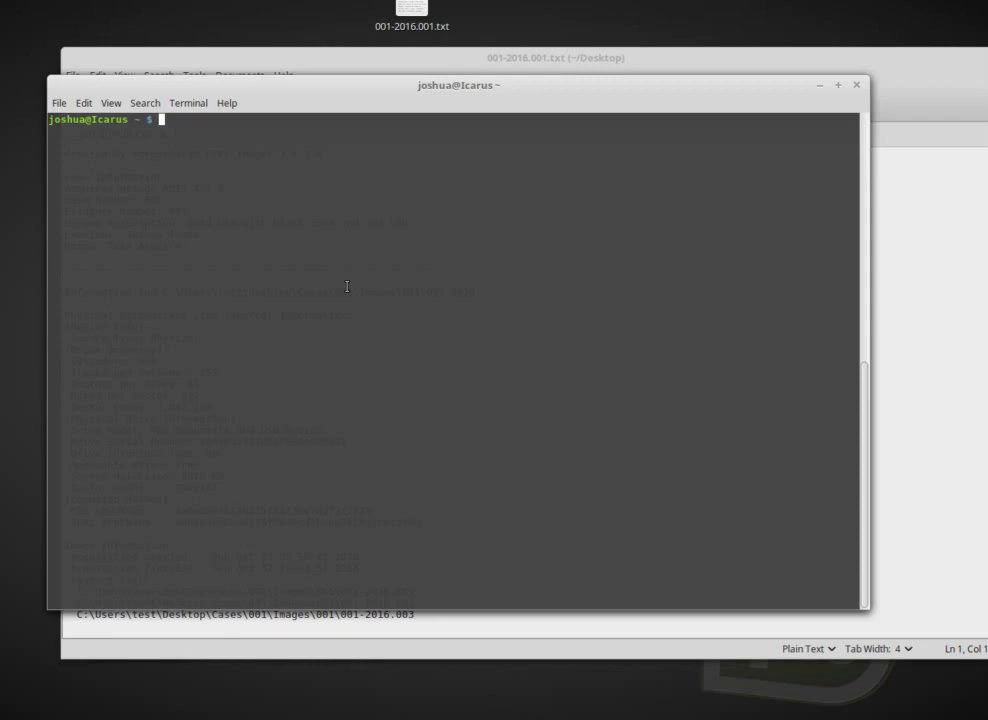
# - Launch Guymager as root with sudo guymager from the terminal prompt
pyautogui.write('sudo')
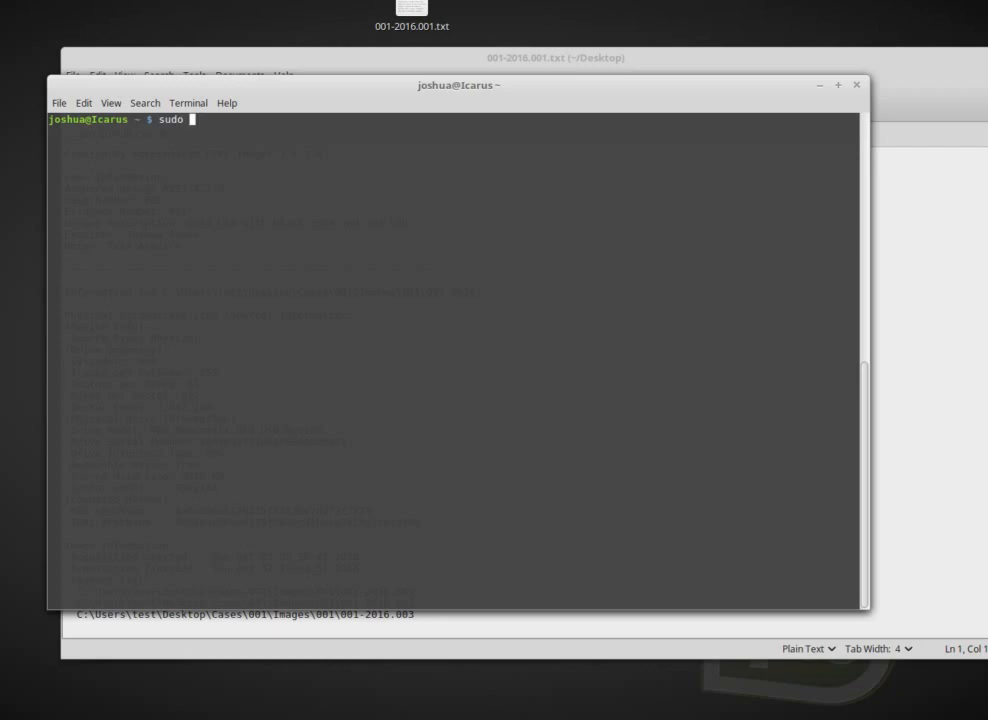
pyautogui.write('guyma')
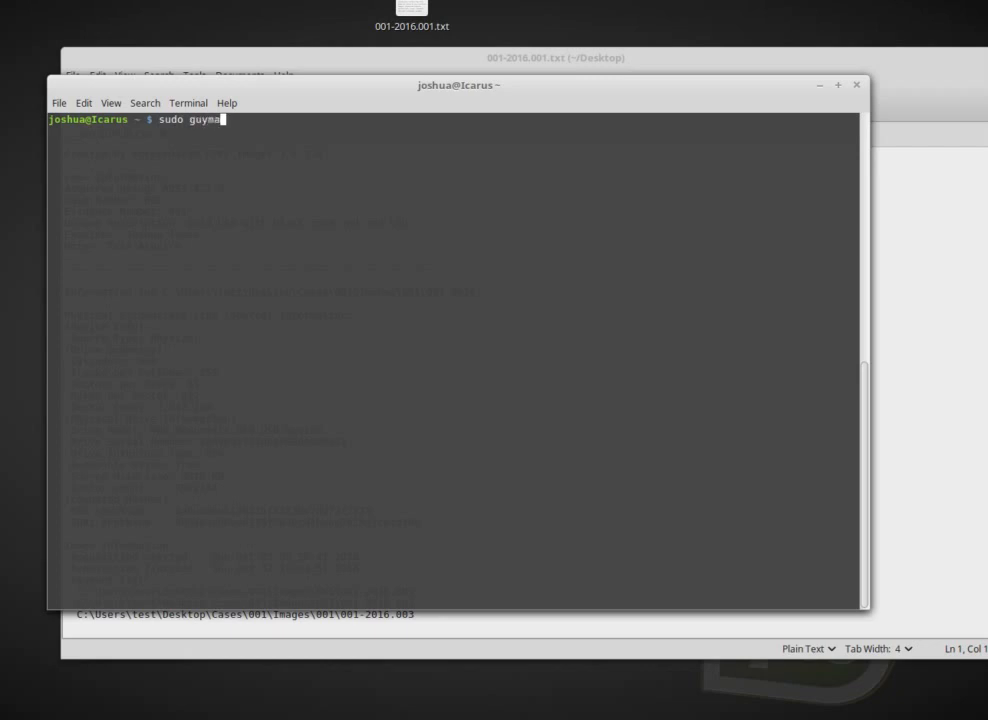
pyautogui.write('er')
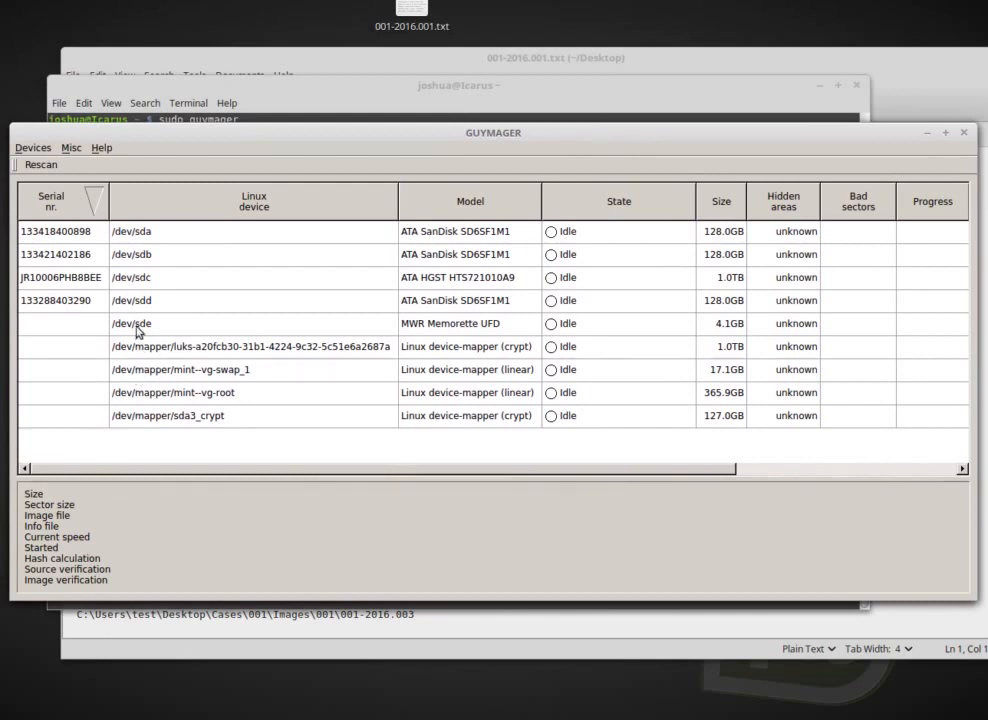
# - Select the 4.1GB /dev/sde Memorette UFD row in the device list
pyautogui.click(130, 324)
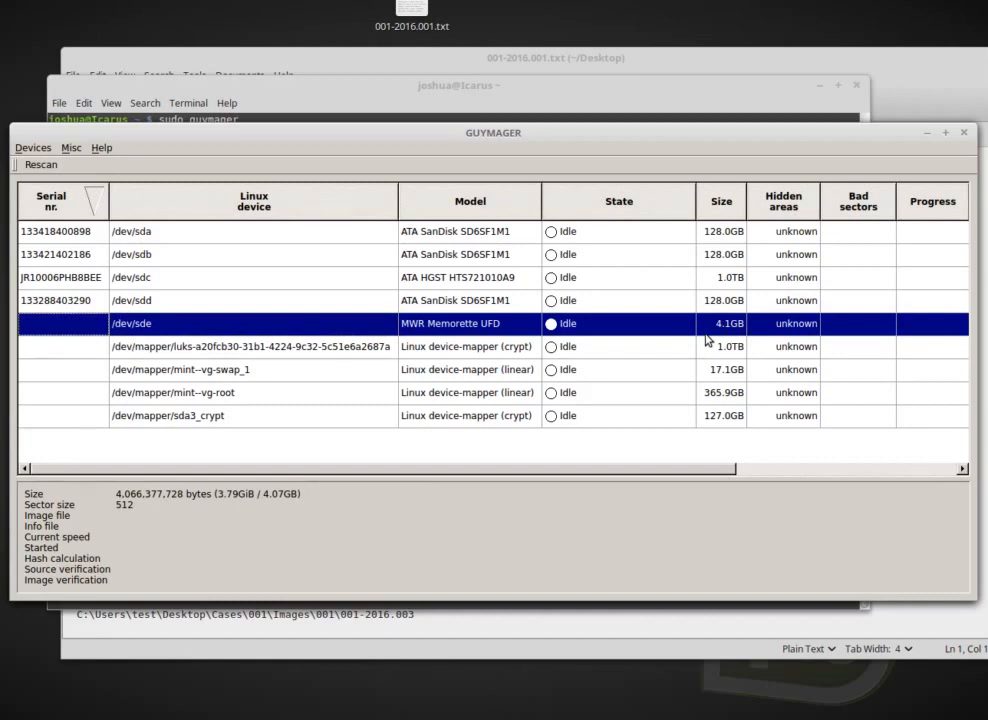
pyautogui.moveTo(292, 338)
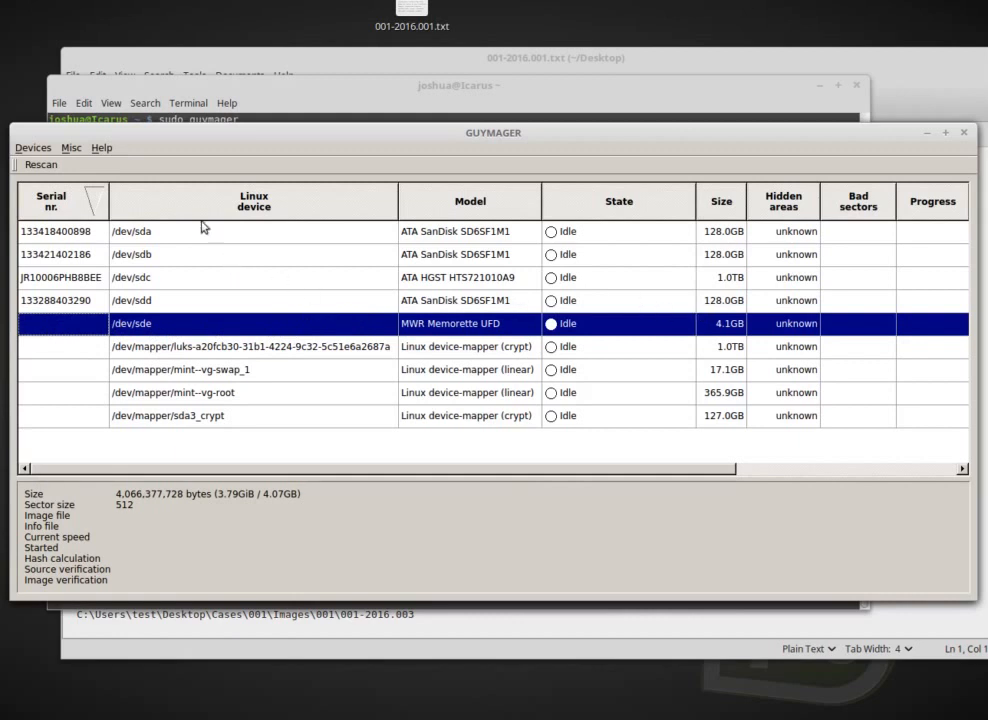
pyautogui.moveTo(156, 340)
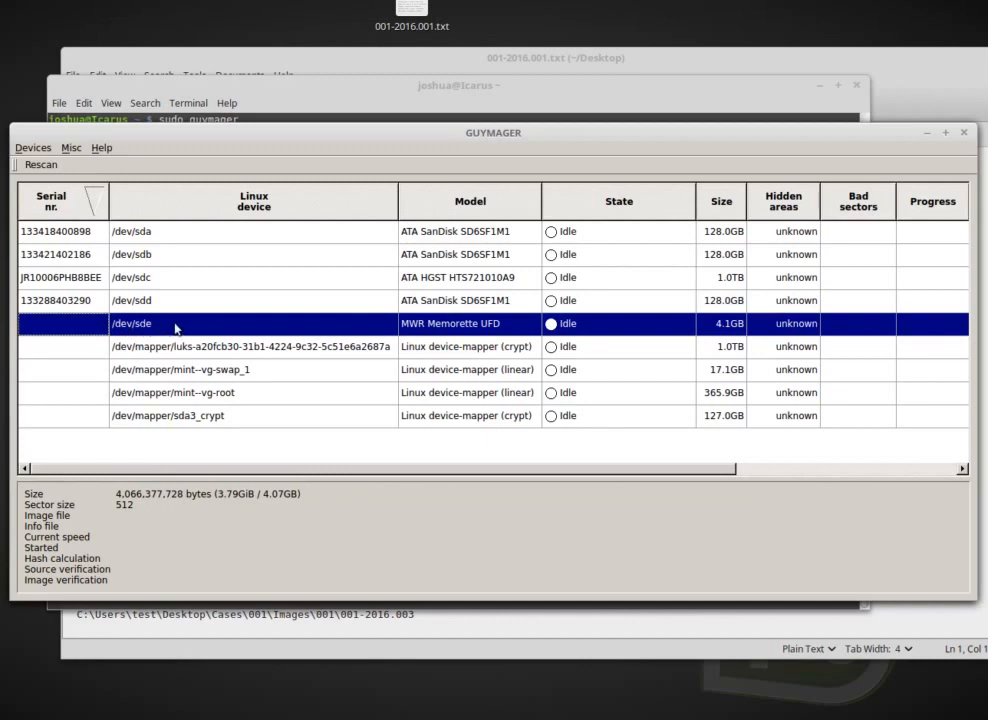
pyautogui.moveTo(388, 332)
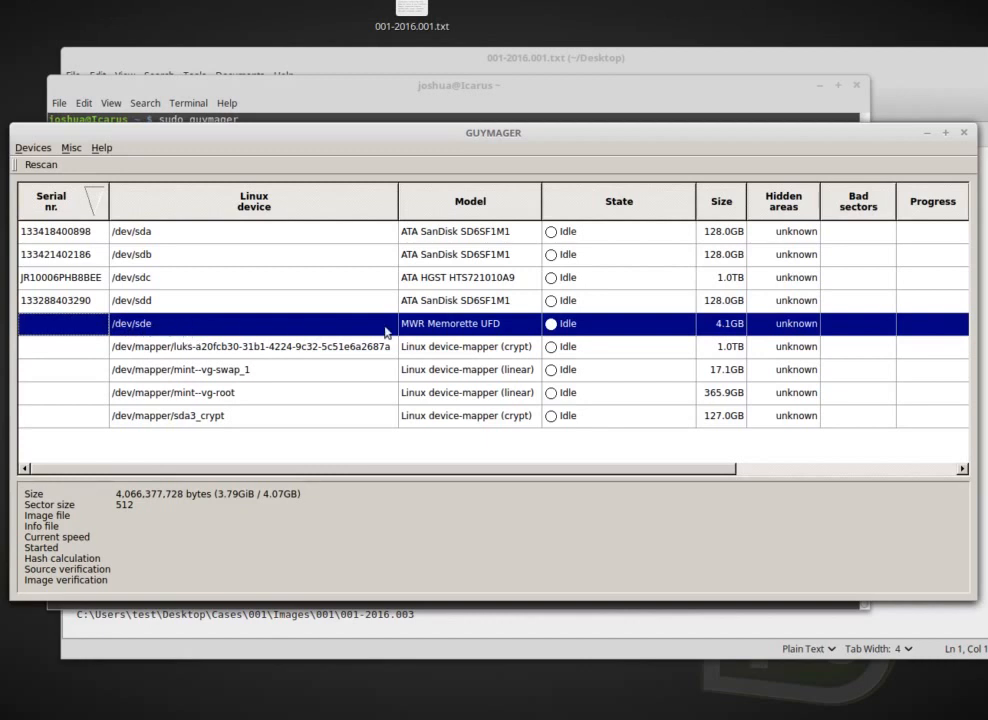
pyautogui.moveTo(500, 330)
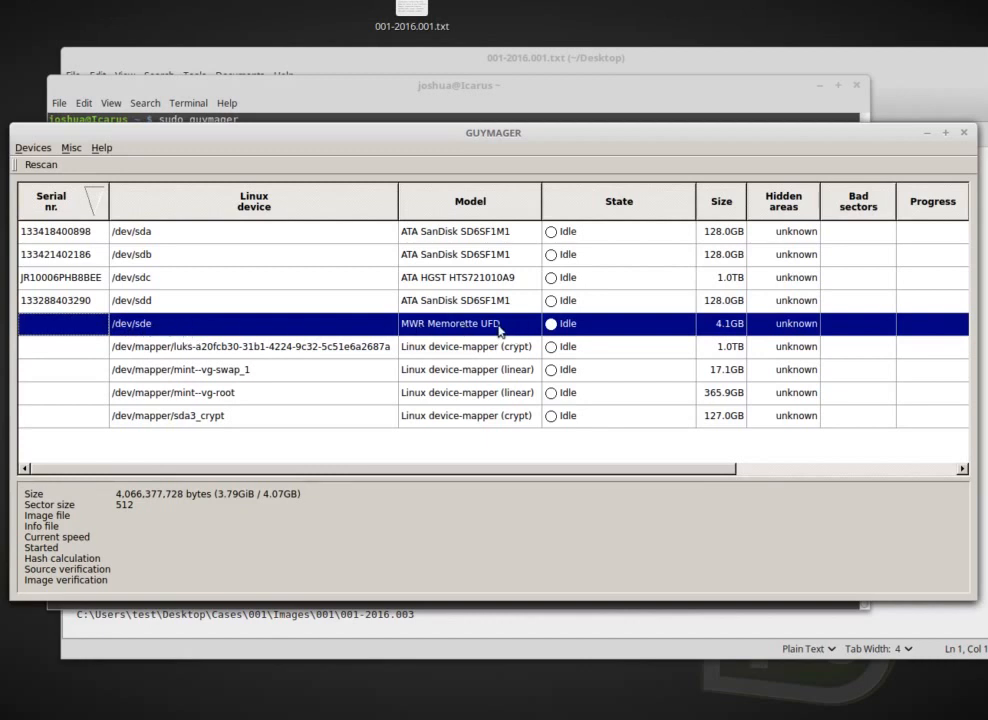
pyautogui.moveTo(112, 288)
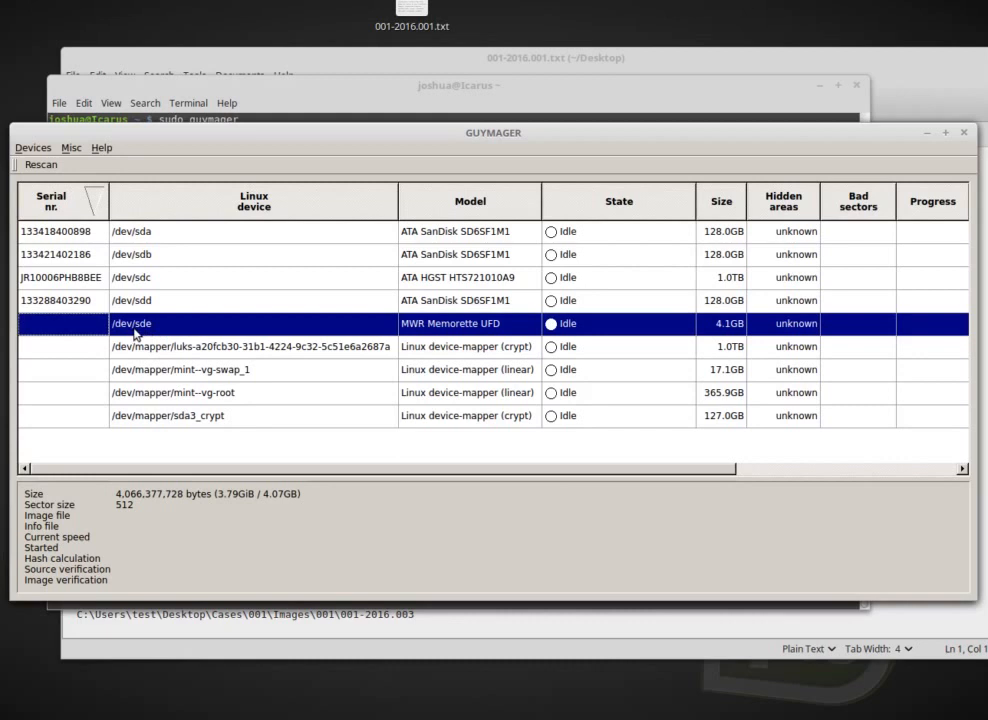
pyautogui.moveTo(150, 328)
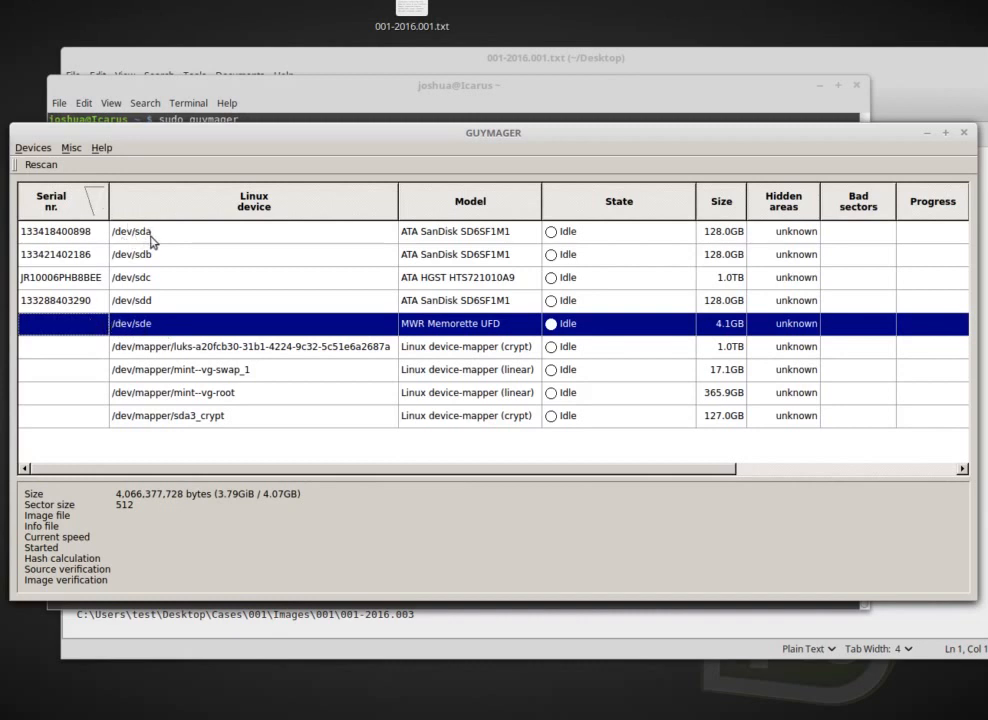
pyautogui.moveTo(150, 262)
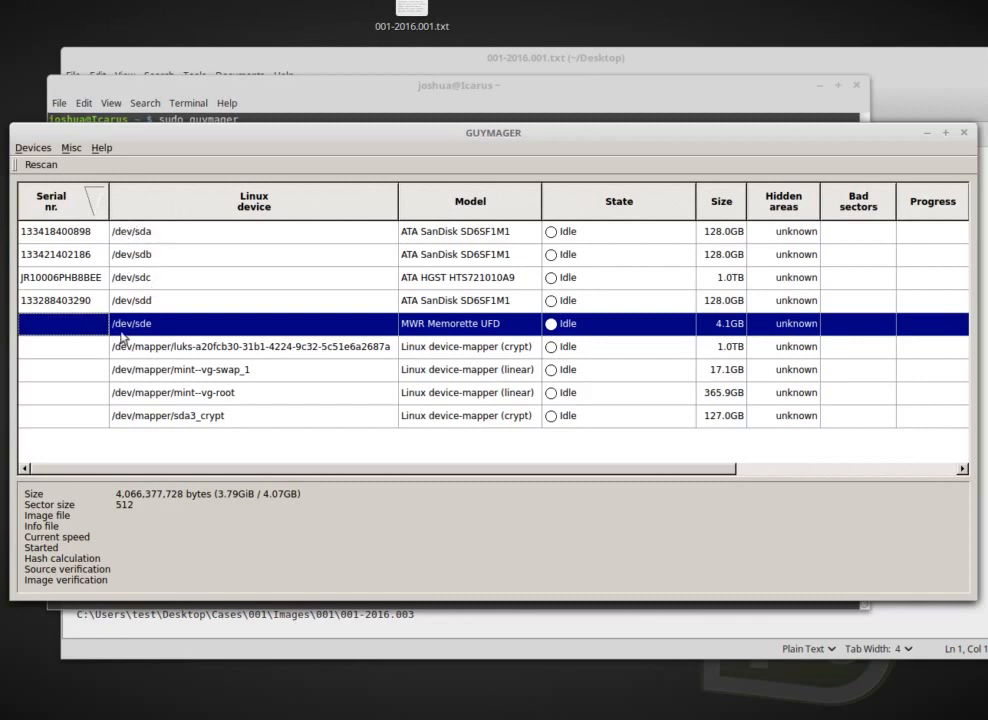
pyautogui.moveTo(110, 424)
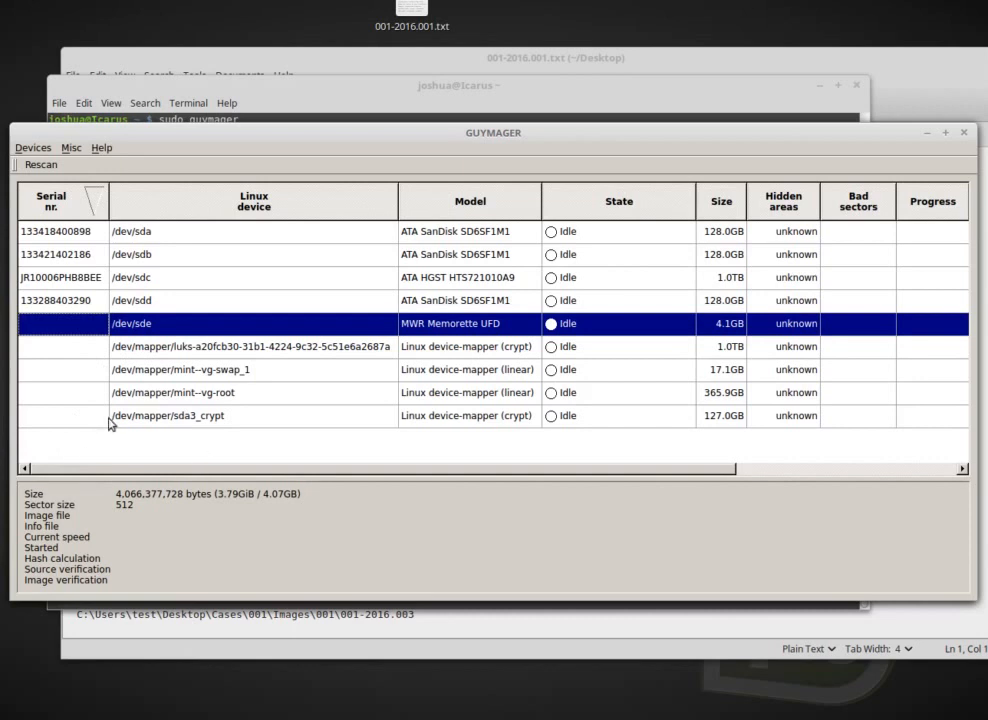
pyautogui.moveTo(168, 424)
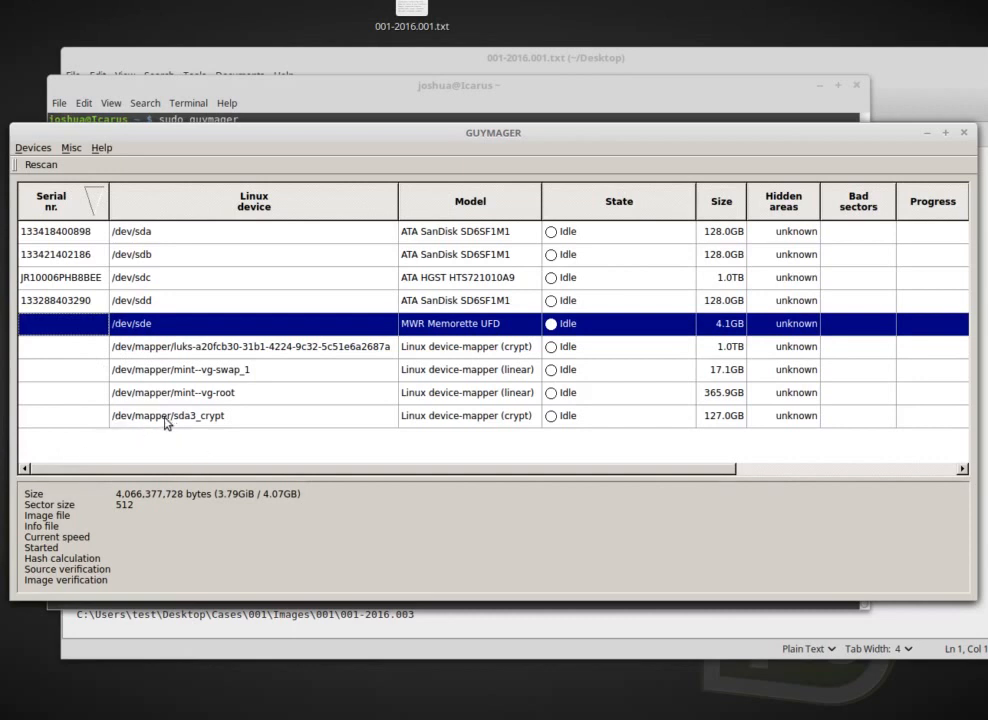
pyautogui.moveTo(192, 430)
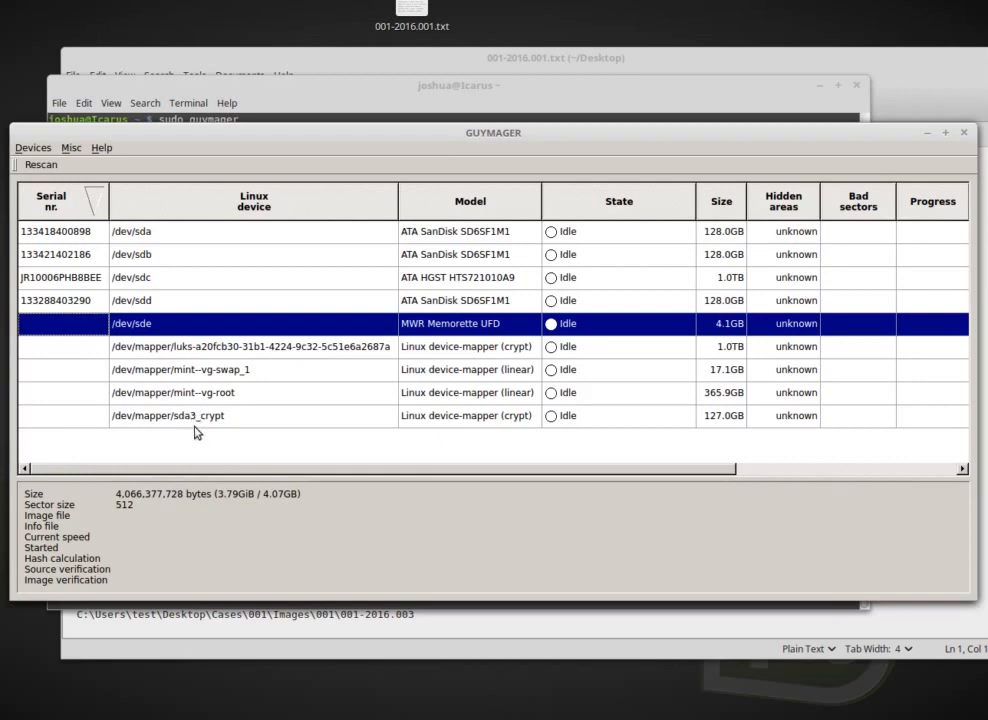
pyautogui.moveTo(208, 424)
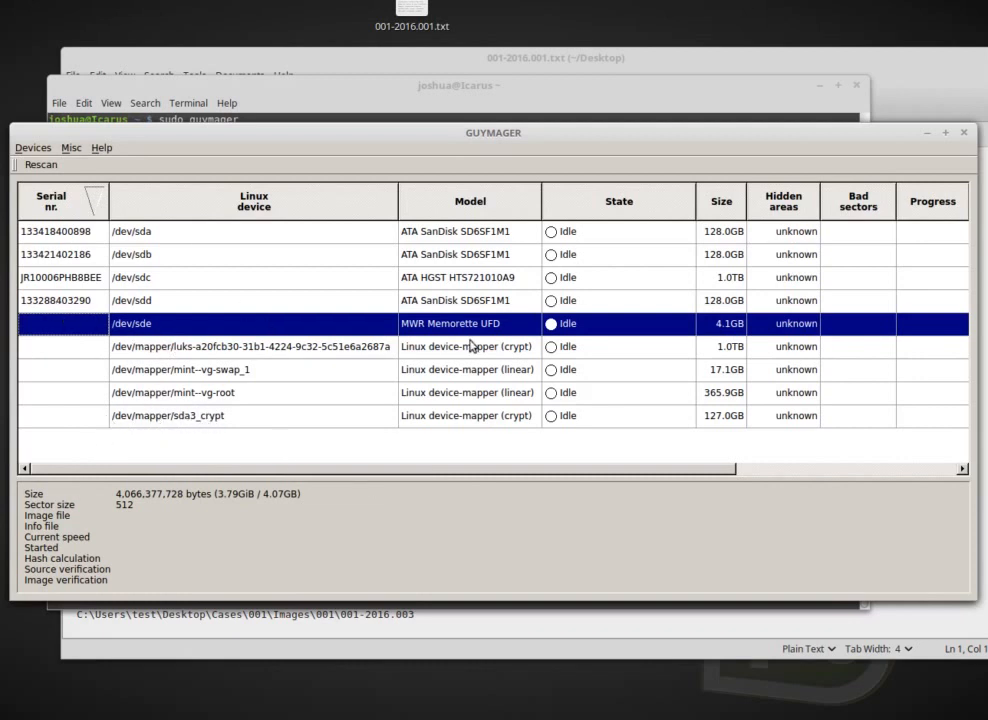
pyautogui.moveTo(98, 320)
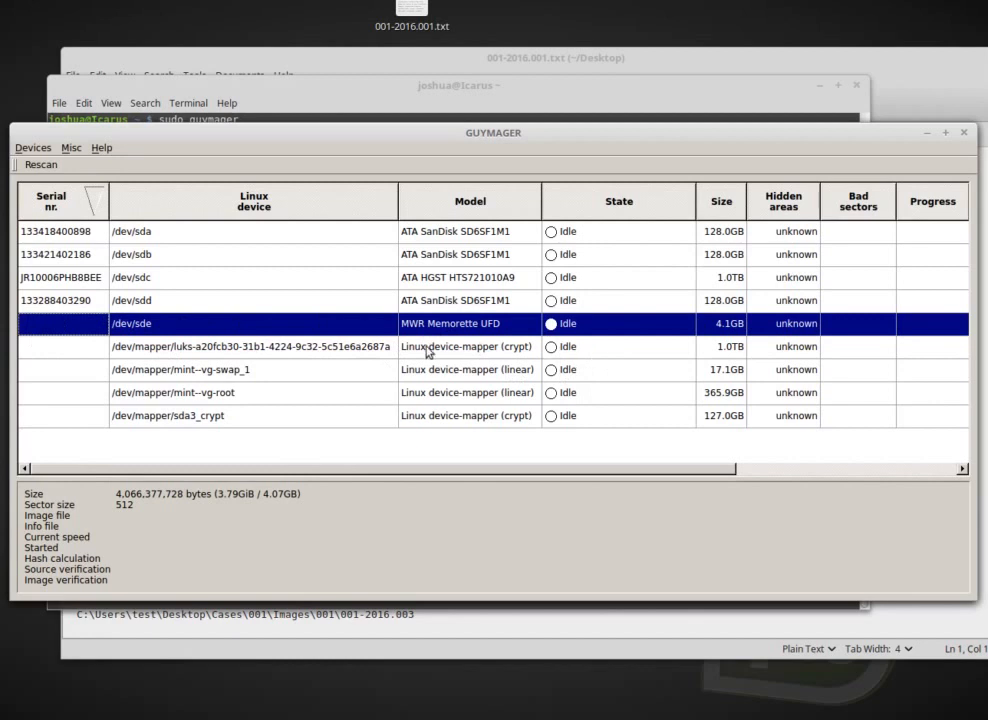
pyautogui.moveTo(196, 264)
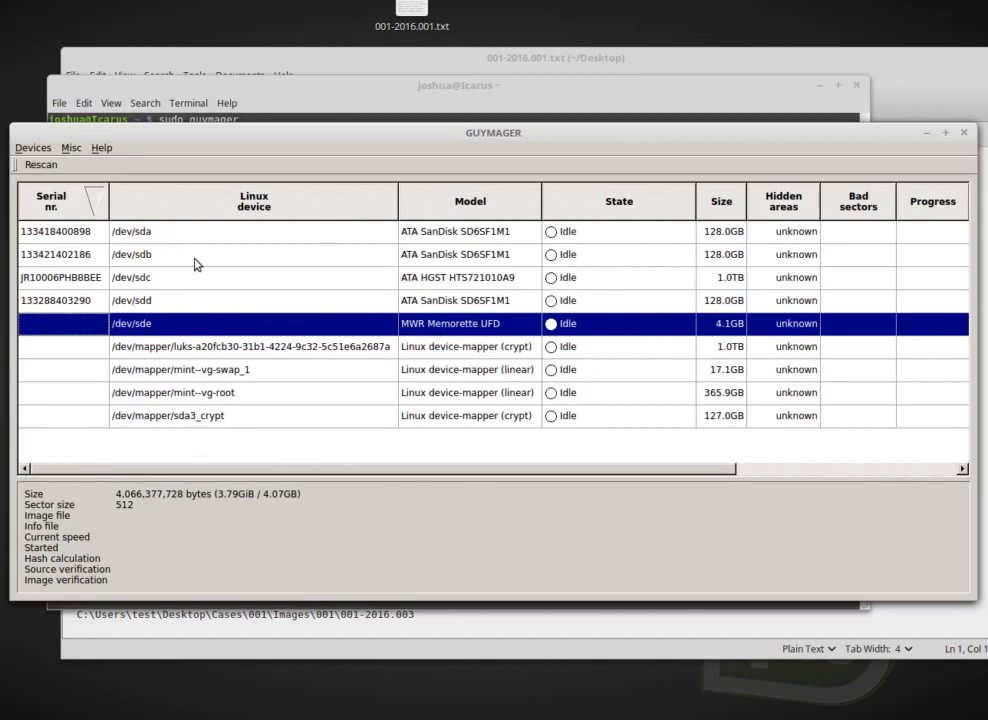
pyautogui.moveTo(188, 262)
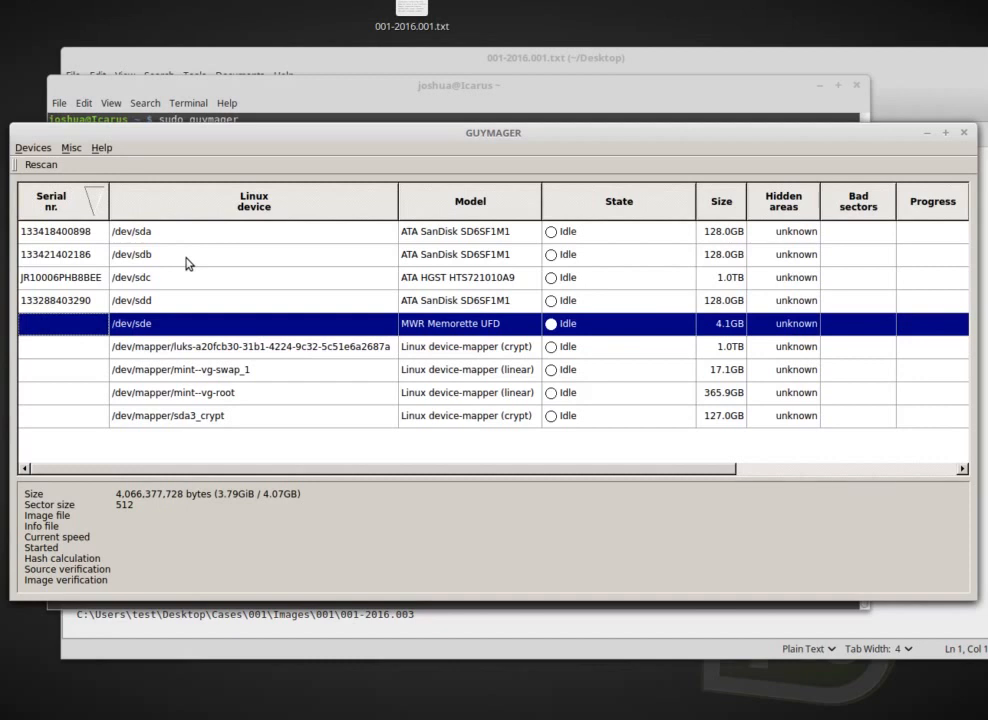
pyautogui.moveTo(122, 328)
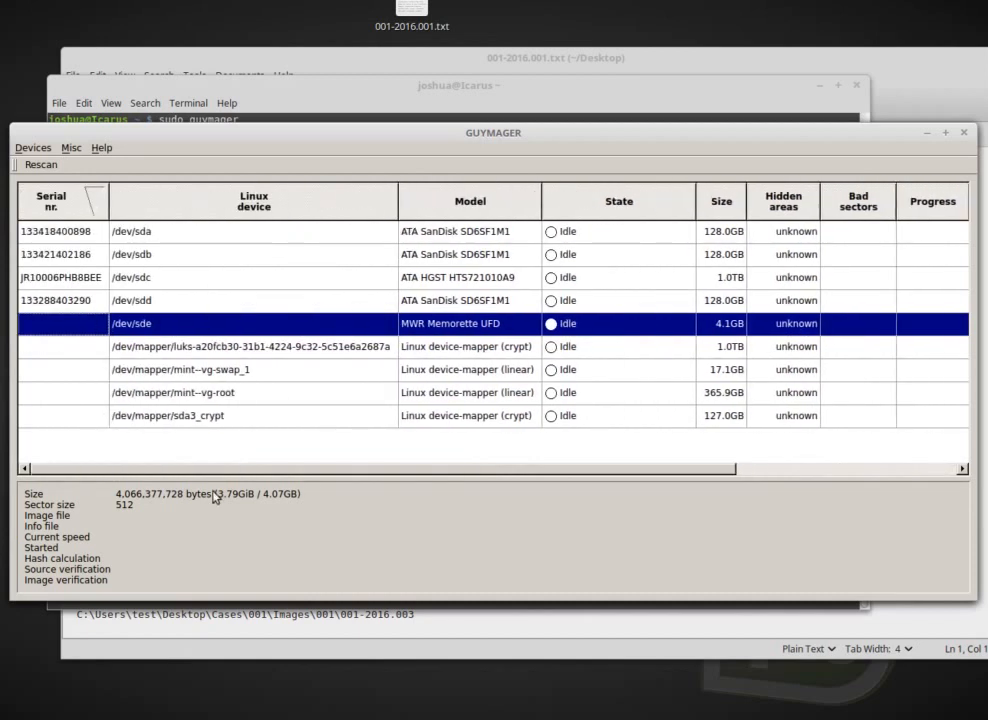
pyautogui.moveTo(72, 148)
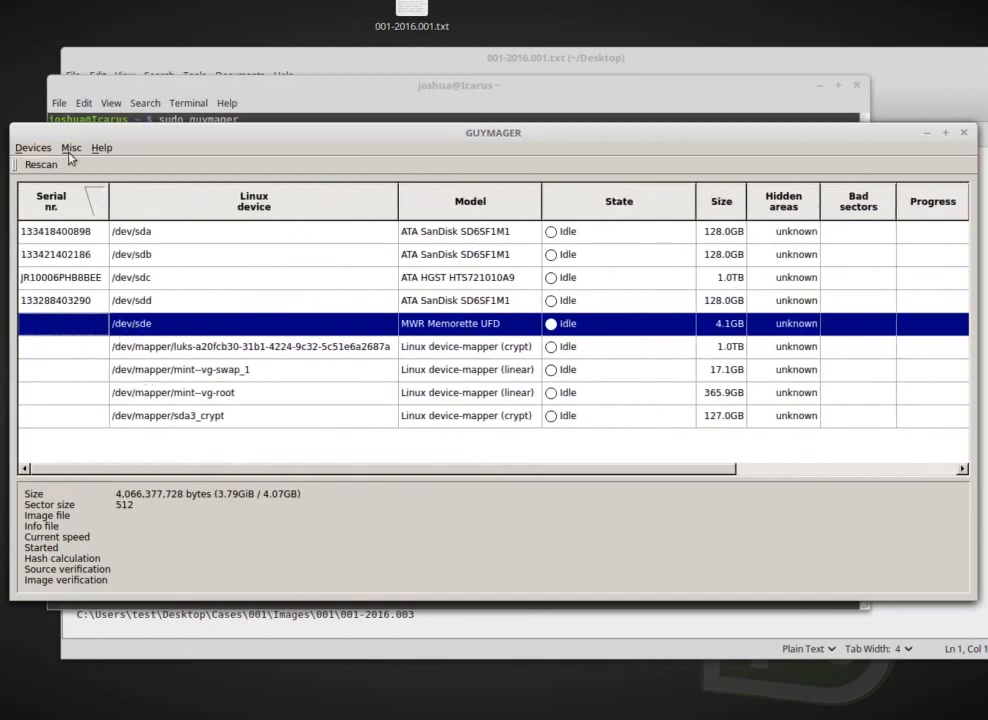
pyautogui.rightClick(156, 324)
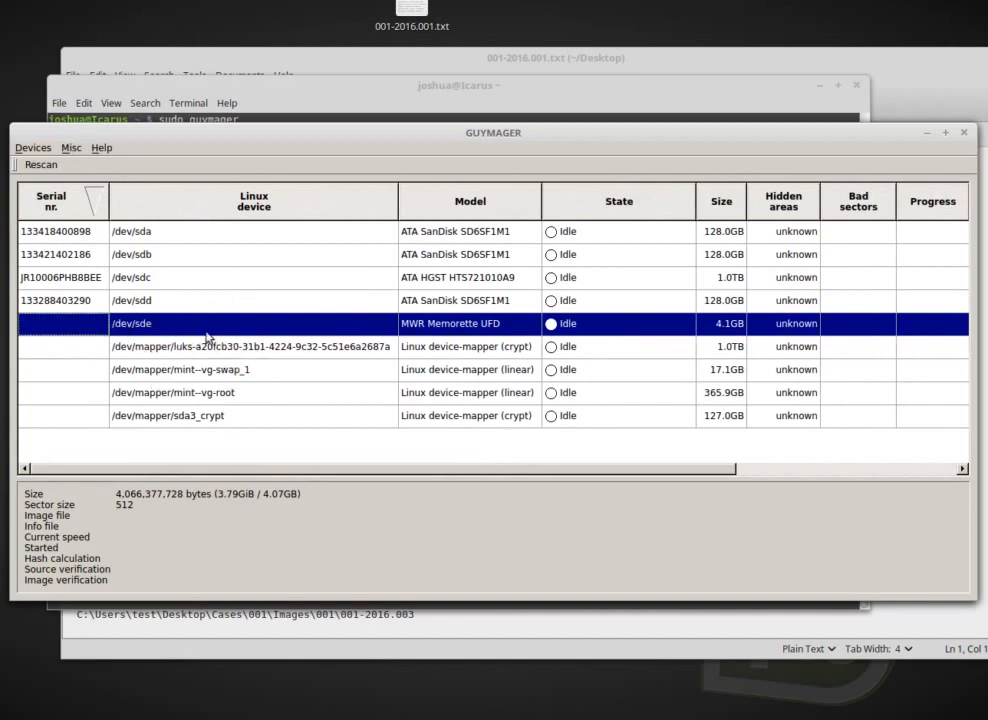
pyautogui.moveTo(278, 336)
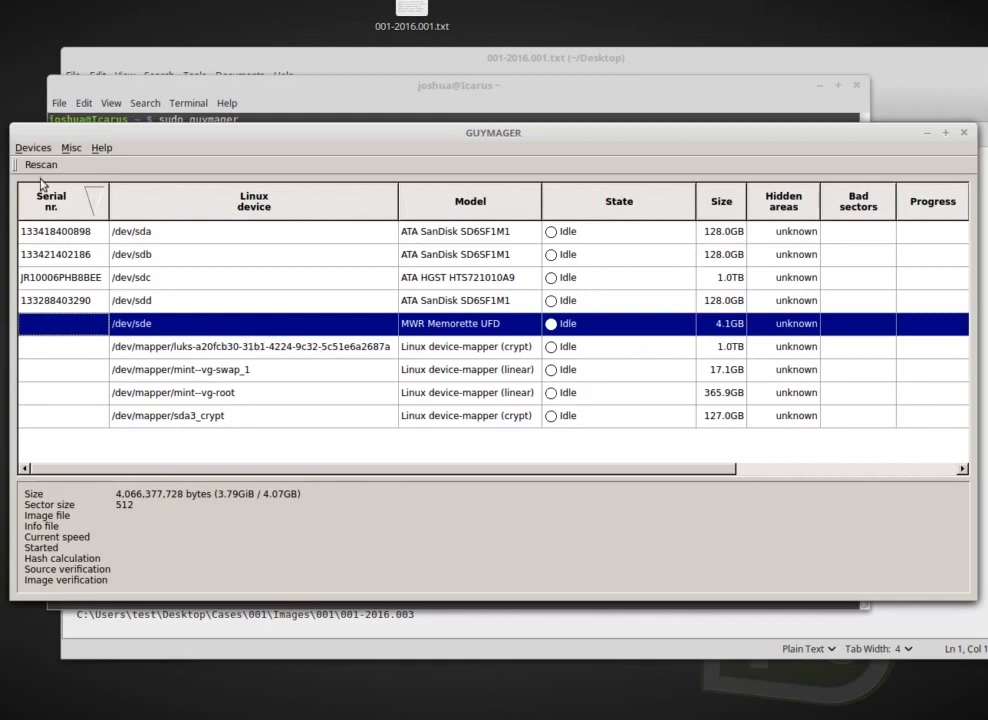
pyautogui.moveTo(156, 400)
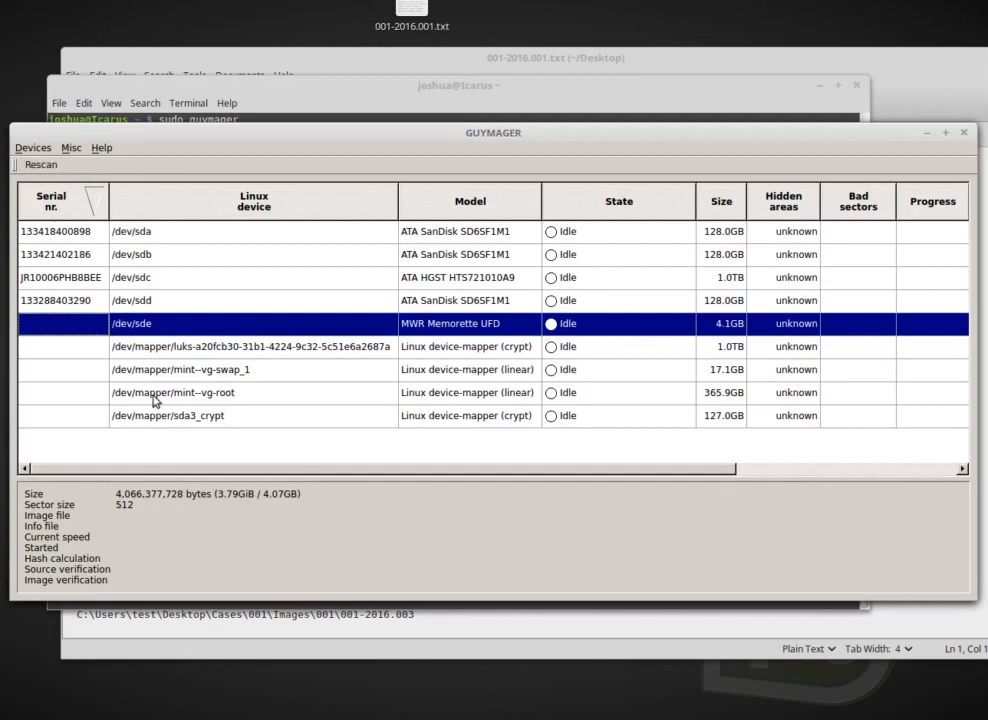
pyautogui.moveTo(468, 244)
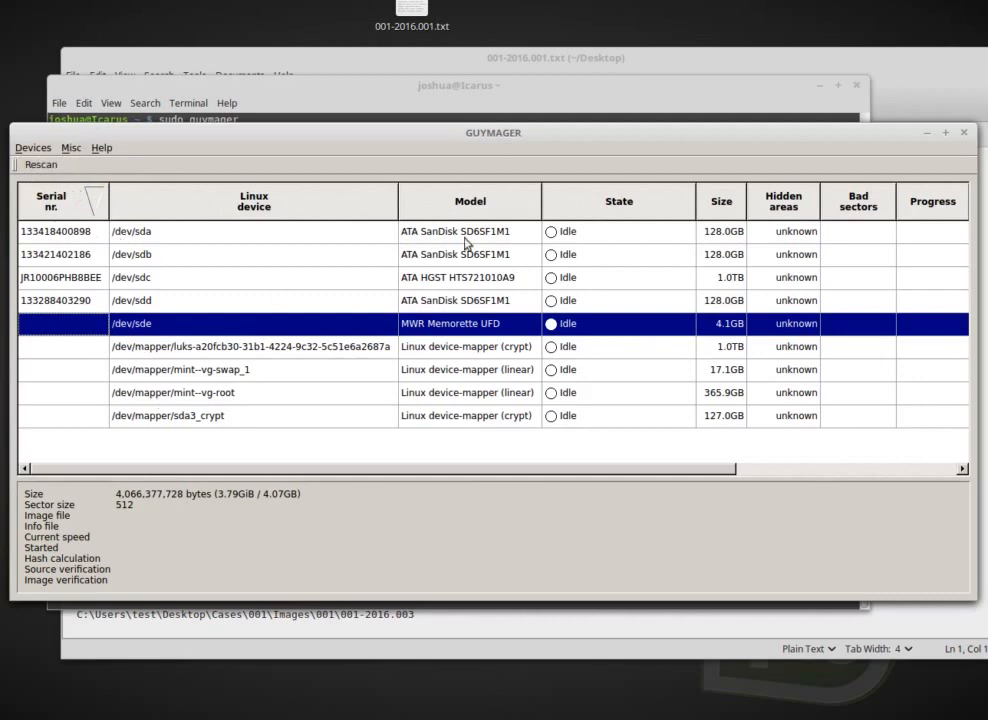
pyautogui.moveTo(124, 324)
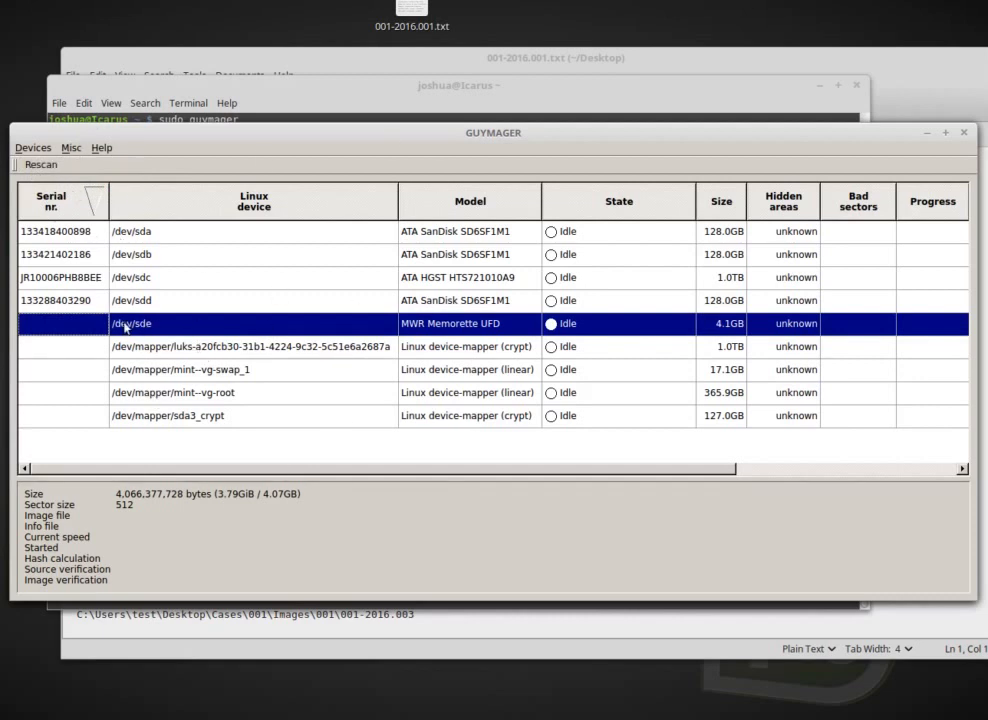
# - Choose Acquire image from the /dev/sde row's context menu
pyautogui.rightClick(132, 324)
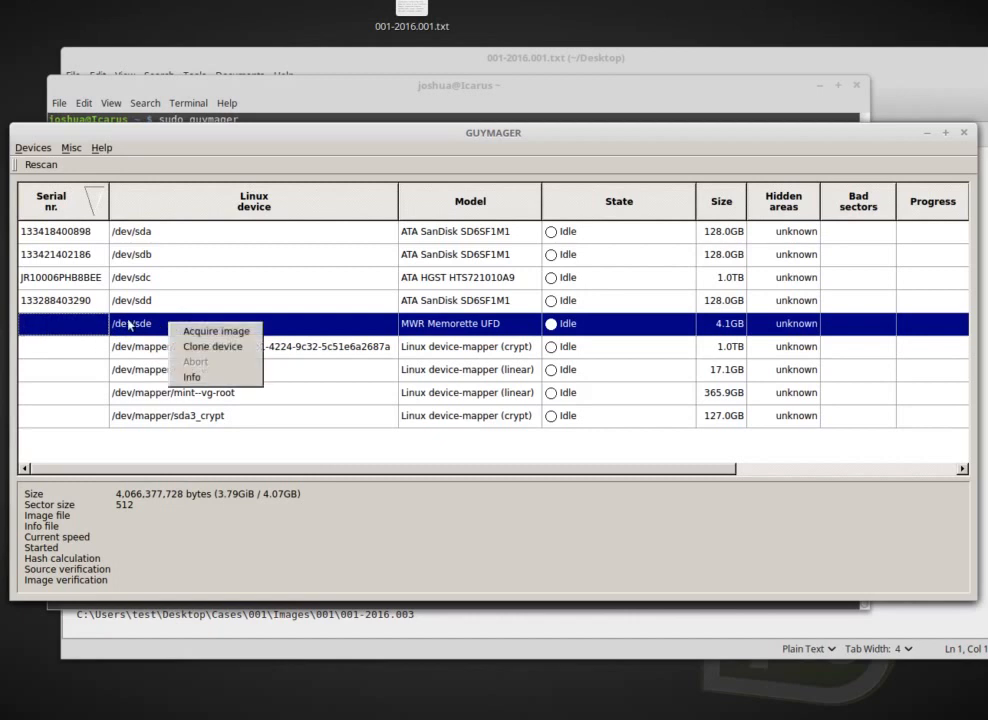
pyautogui.moveTo(278, 328)
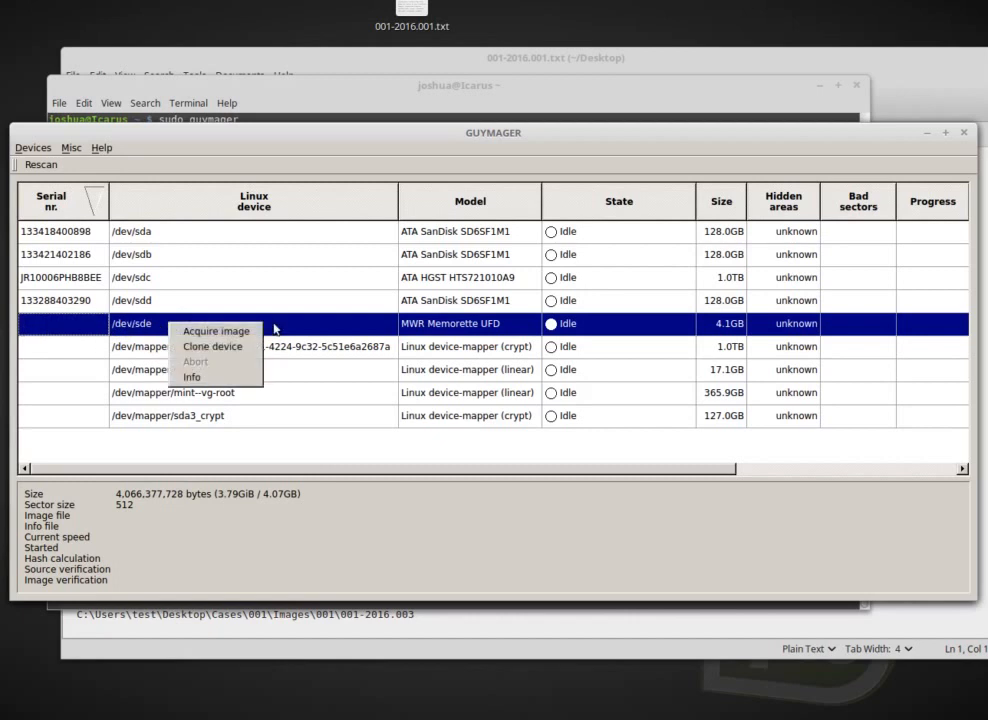
pyautogui.click(216, 330)
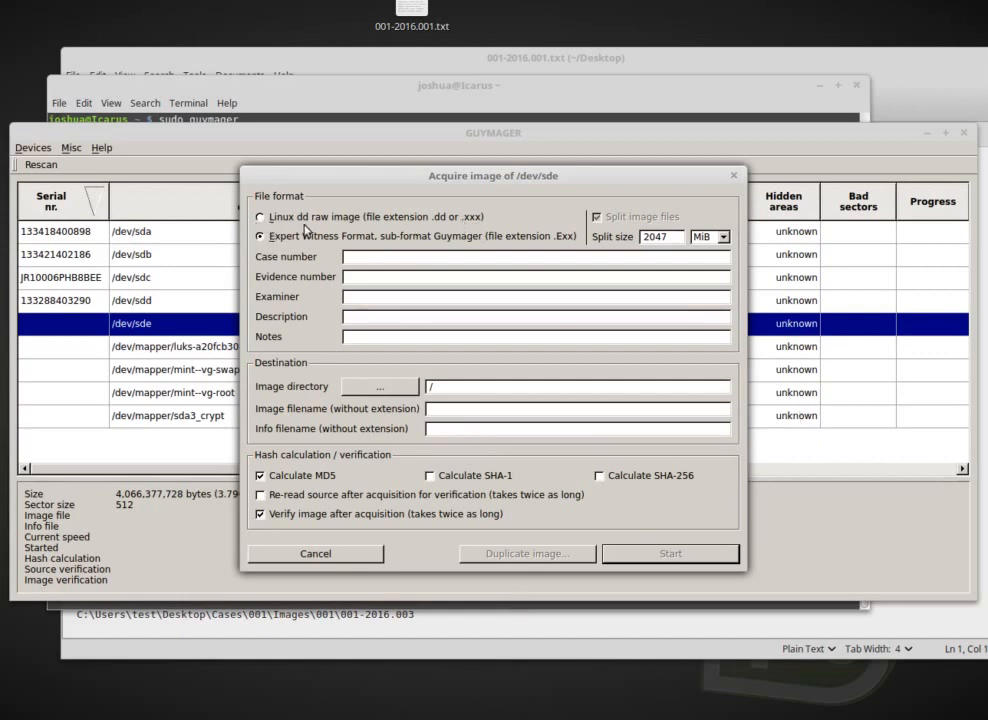
# - Set the image format to Linux dd raw with a 1500 MiB split size
pyautogui.click(260, 216)
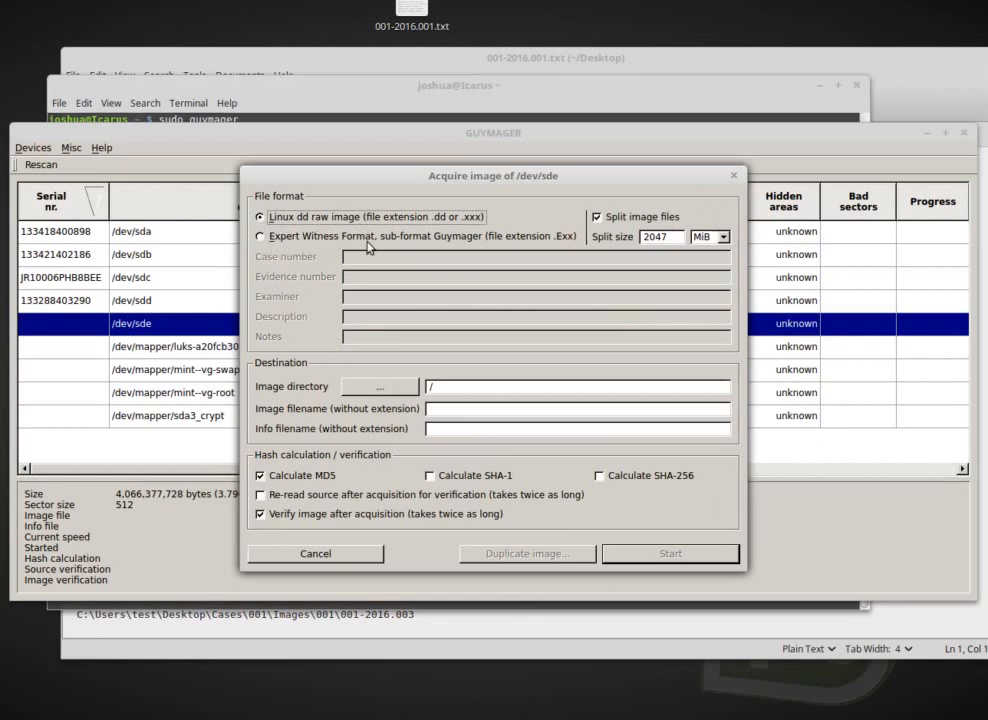
pyautogui.moveTo(576, 244)
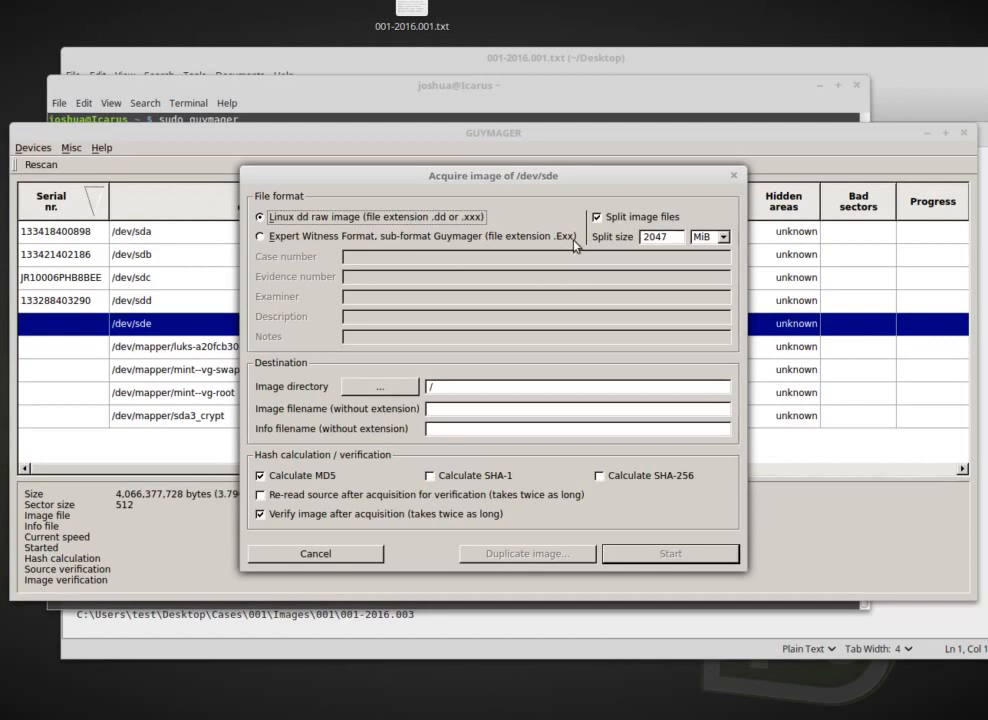
pyautogui.moveTo(280, 224)
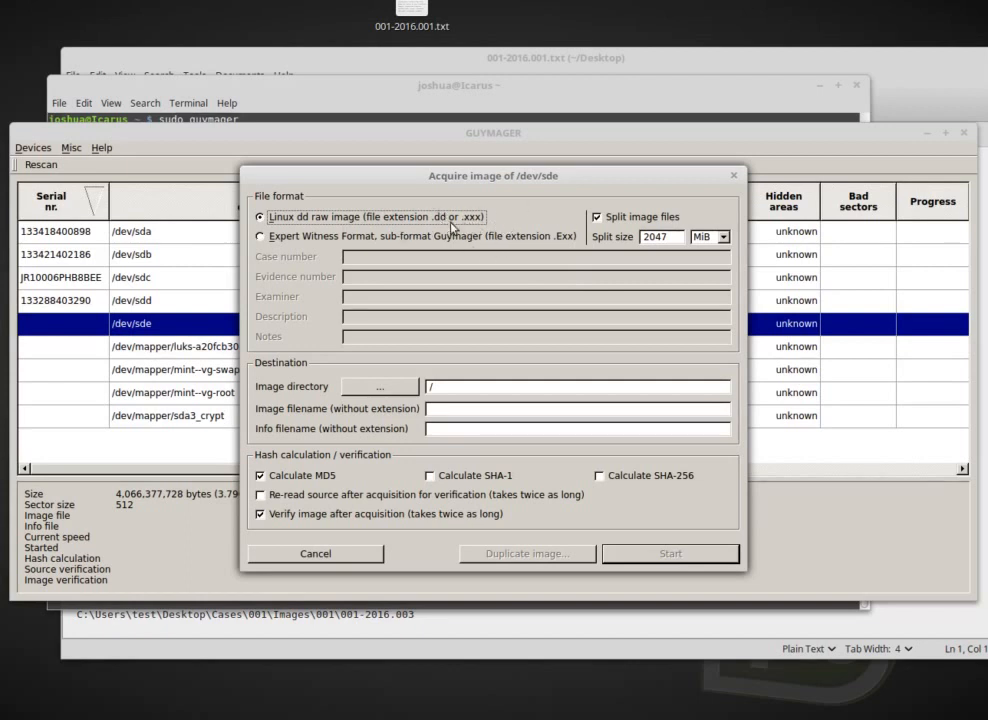
pyautogui.moveTo(784, 358)
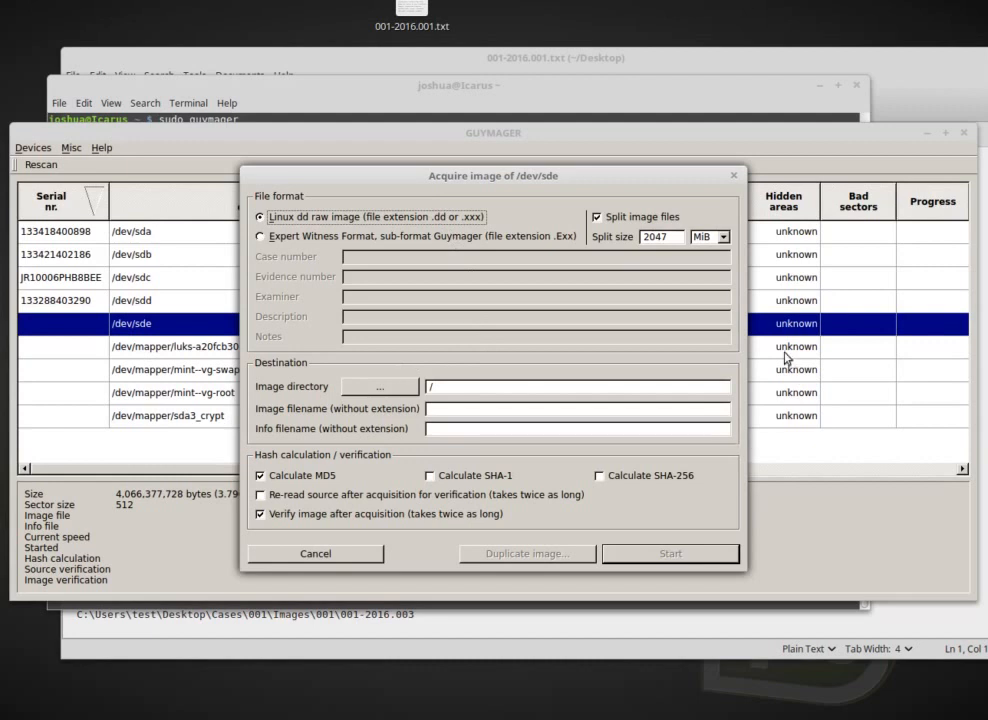
pyautogui.moveTo(556, 204)
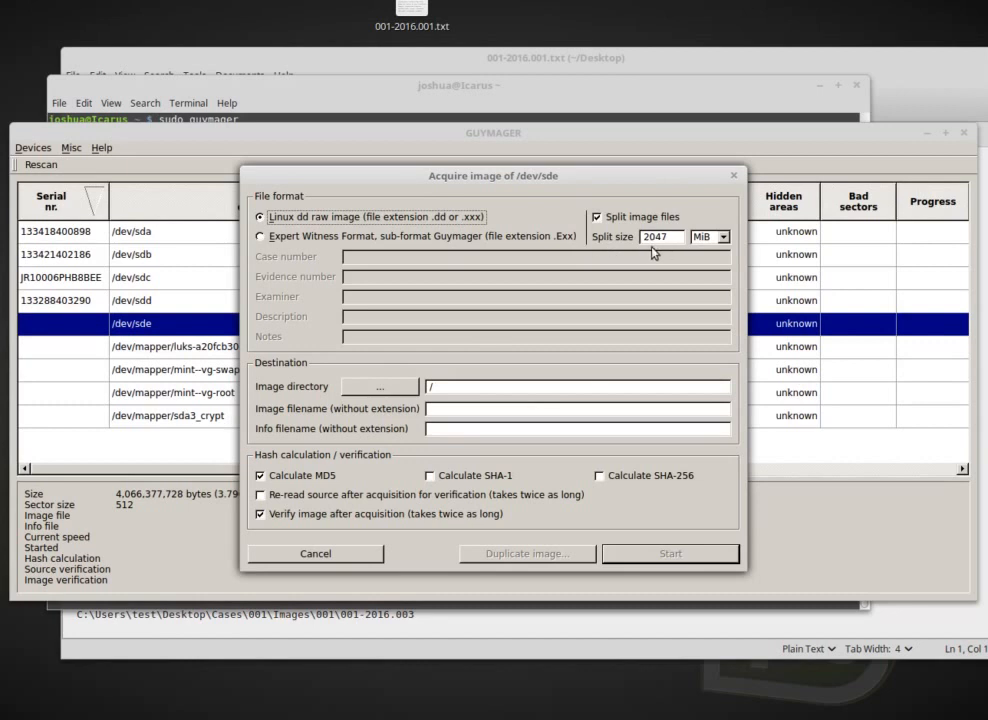
pyautogui.moveTo(668, 250)
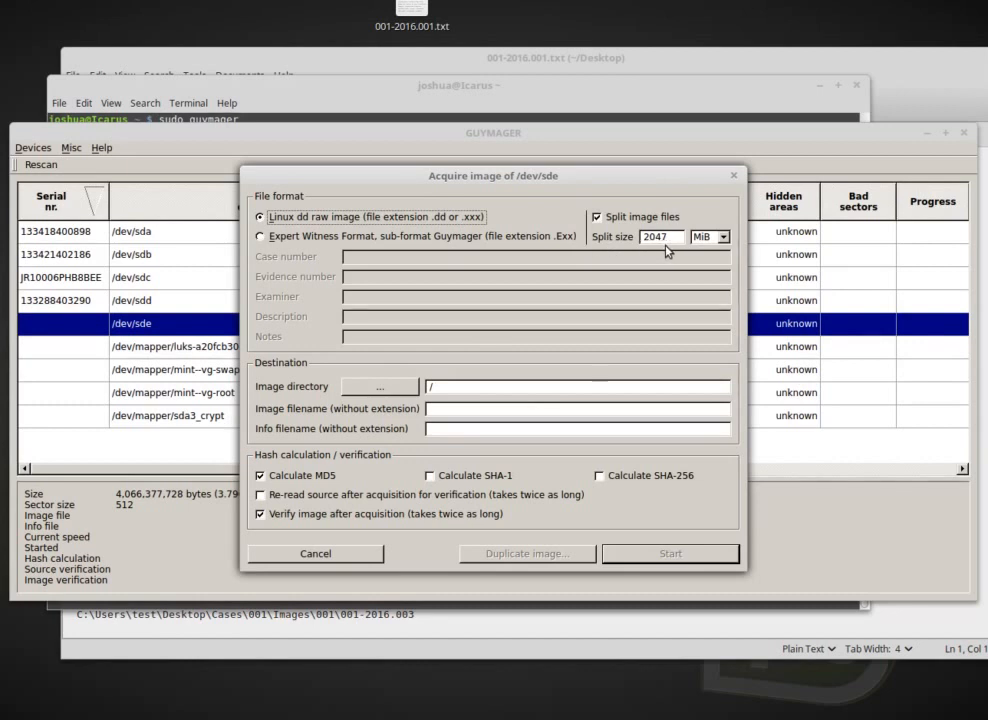
pyautogui.tripleClick(660, 236)
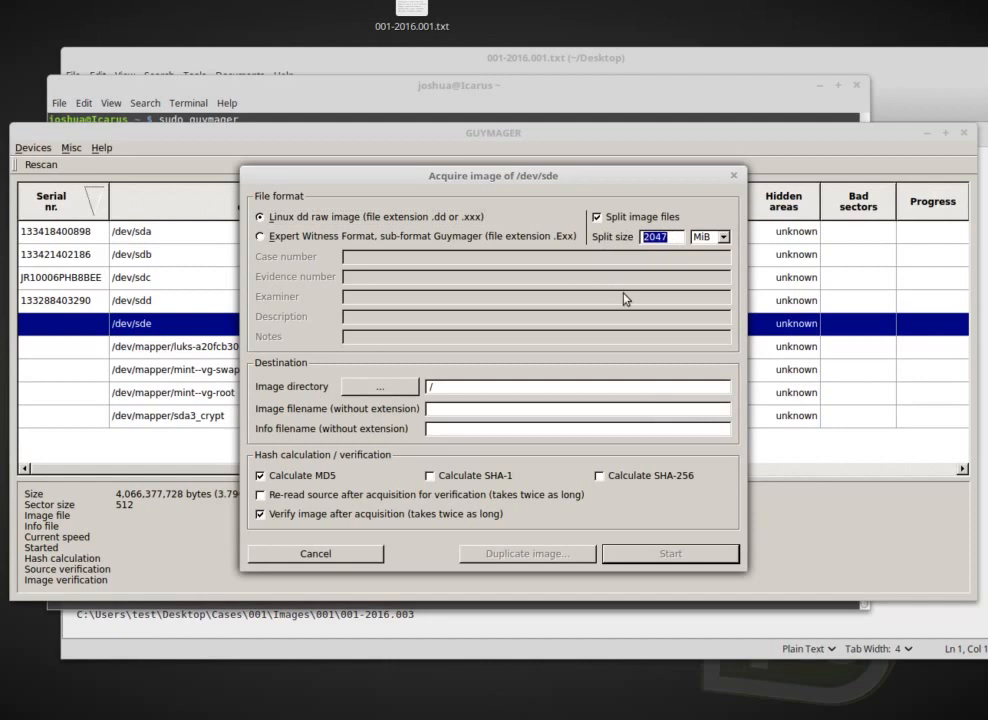
pyautogui.write('1500')
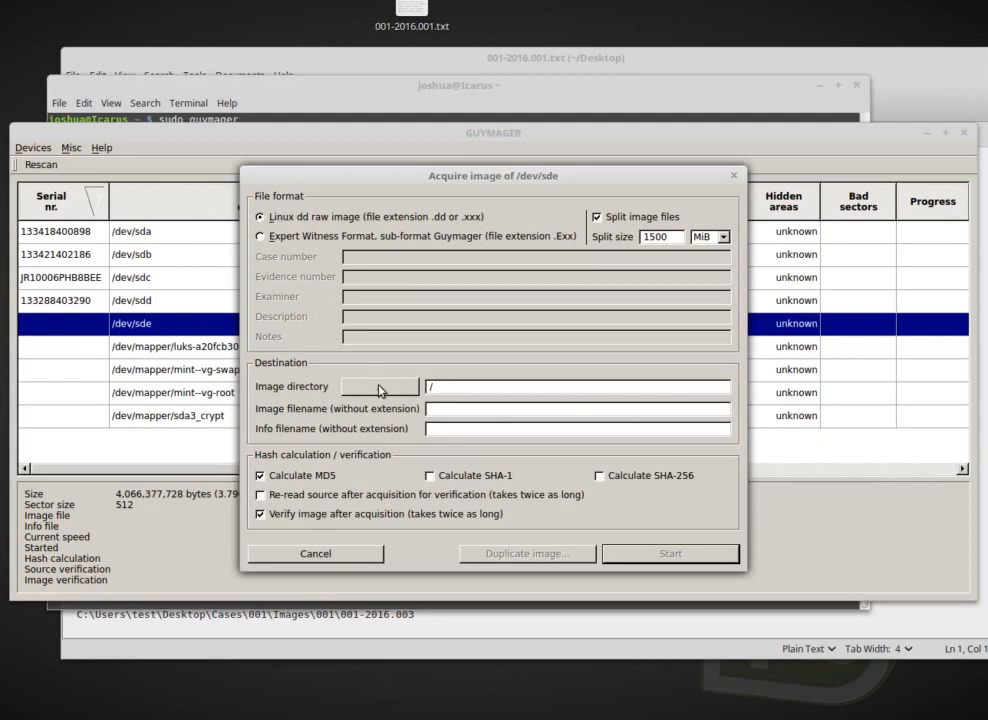
pyautogui.moveTo(378, 390)
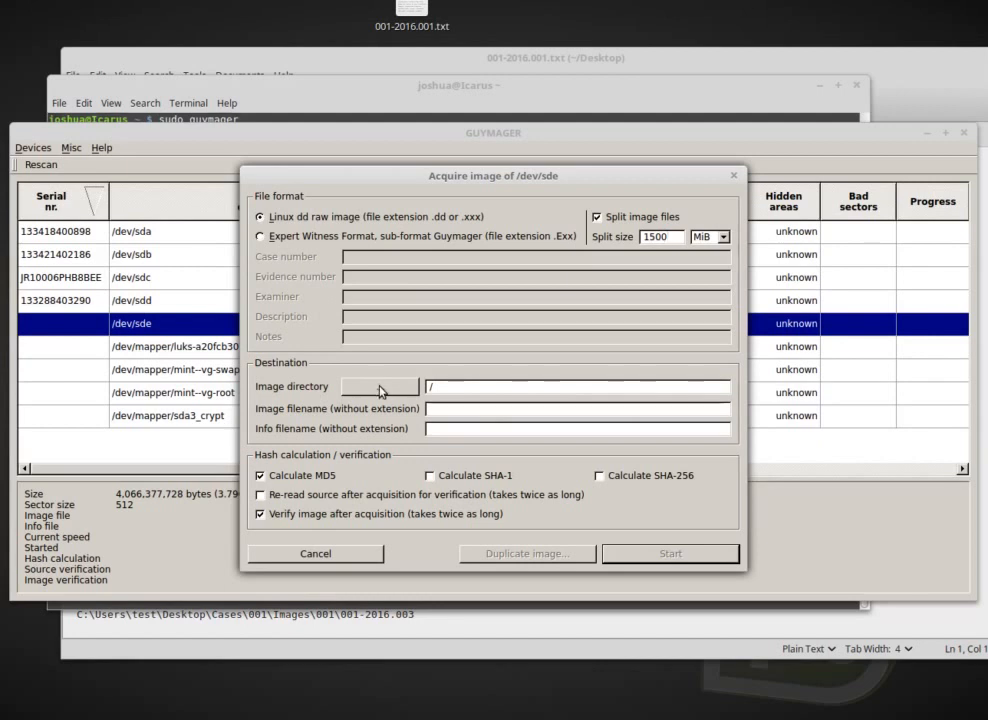
# - Choose Desktop/kmooctemp/Cases/001/Images/001 as the image destination directory
pyautogui.click(380, 388)
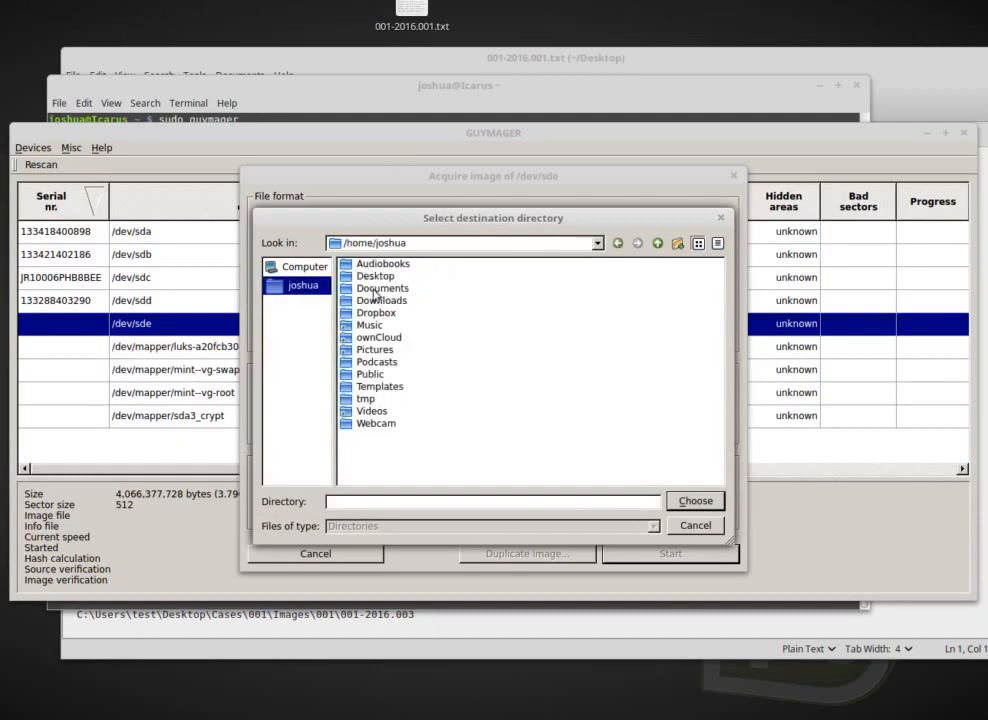
pyautogui.moveTo(362, 396)
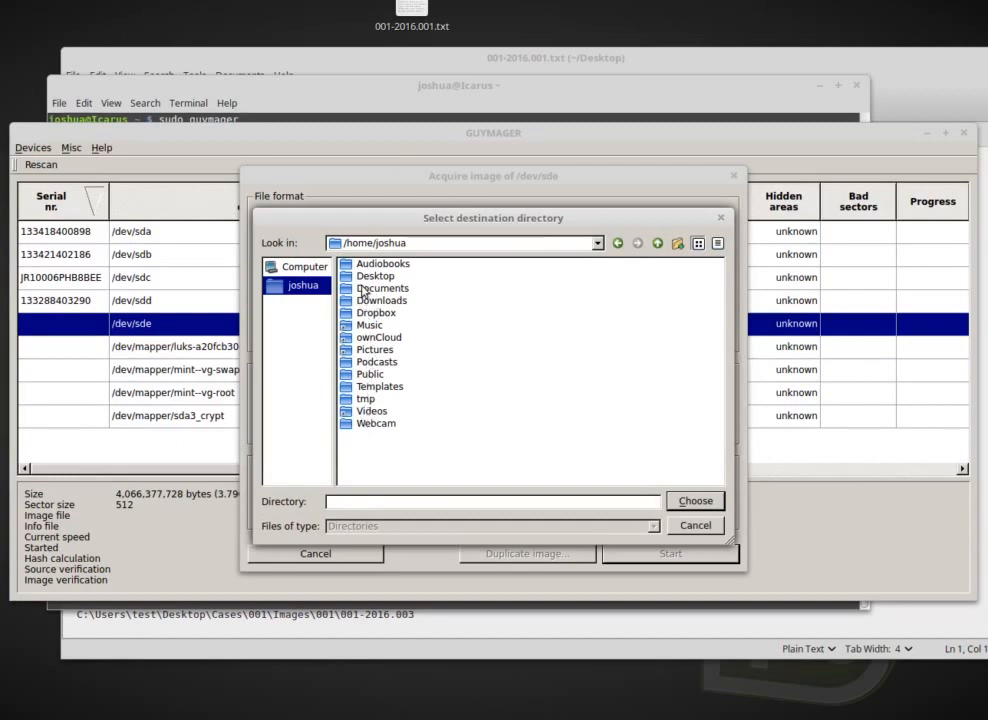
pyautogui.doubleClick(376, 276)
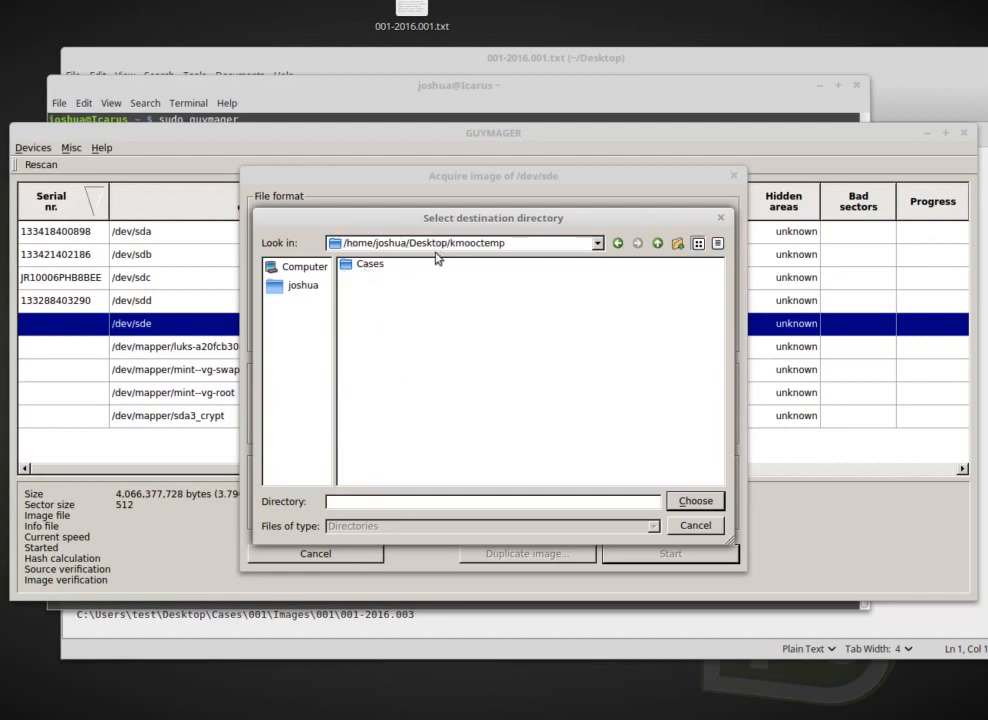
pyautogui.moveTo(464, 248)
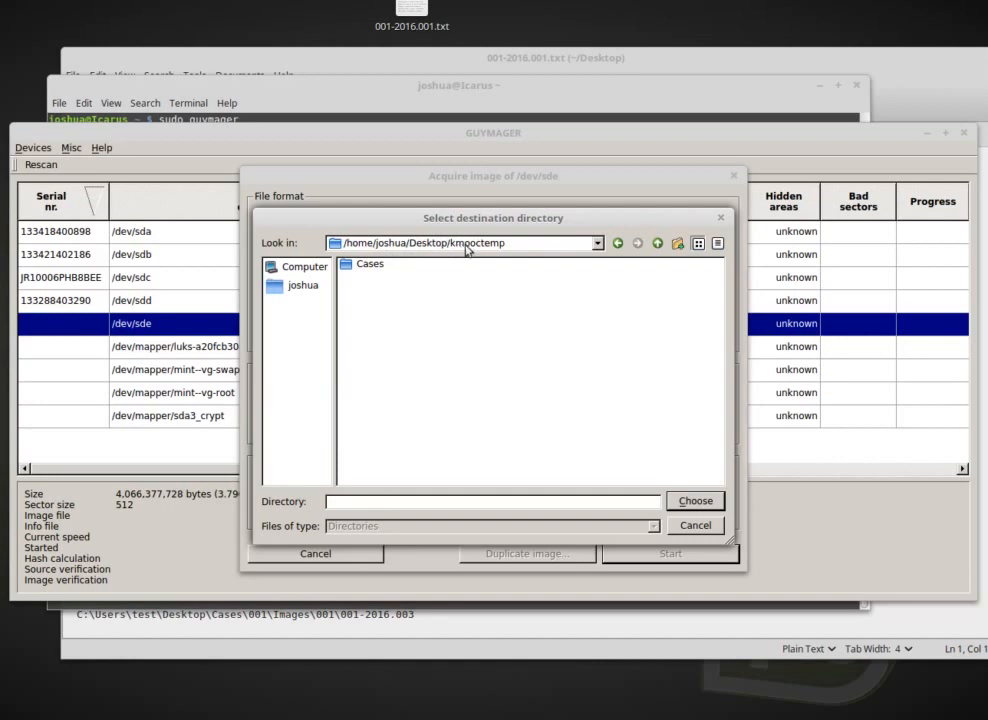
pyautogui.moveTo(452, 254)
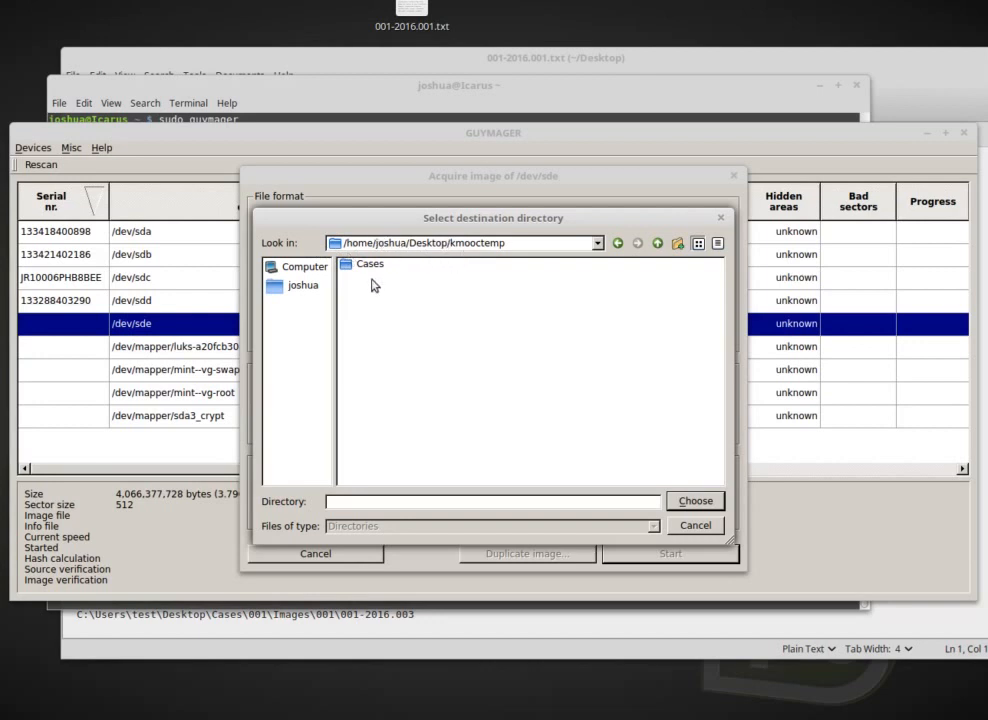
pyautogui.doubleClick(368, 264)
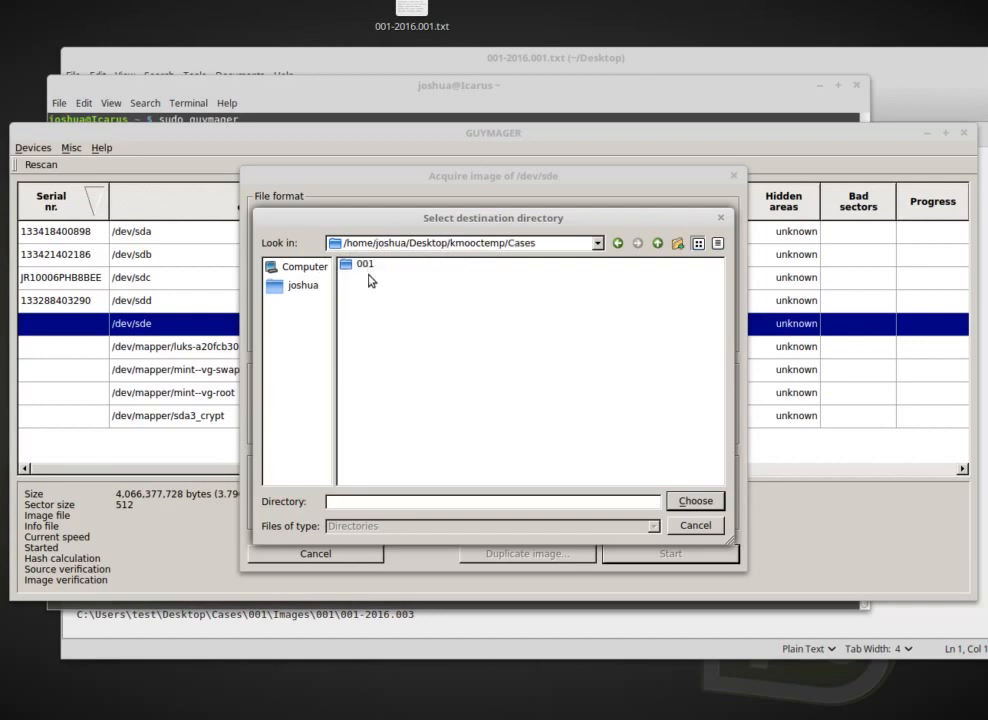
pyautogui.click(364, 264)
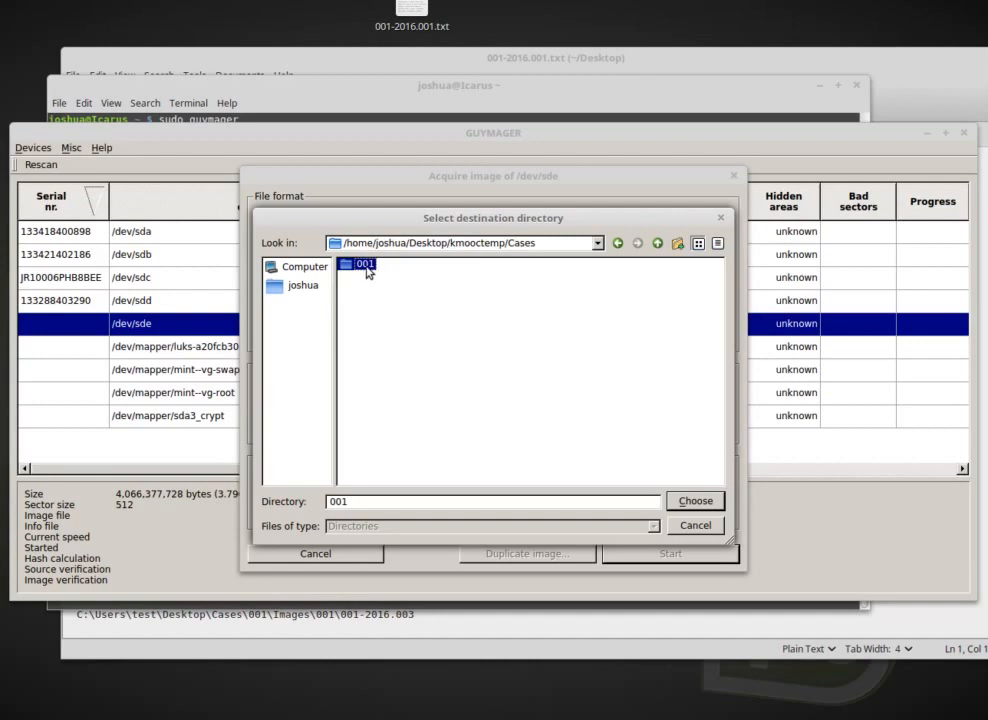
pyautogui.doubleClick(364, 264)
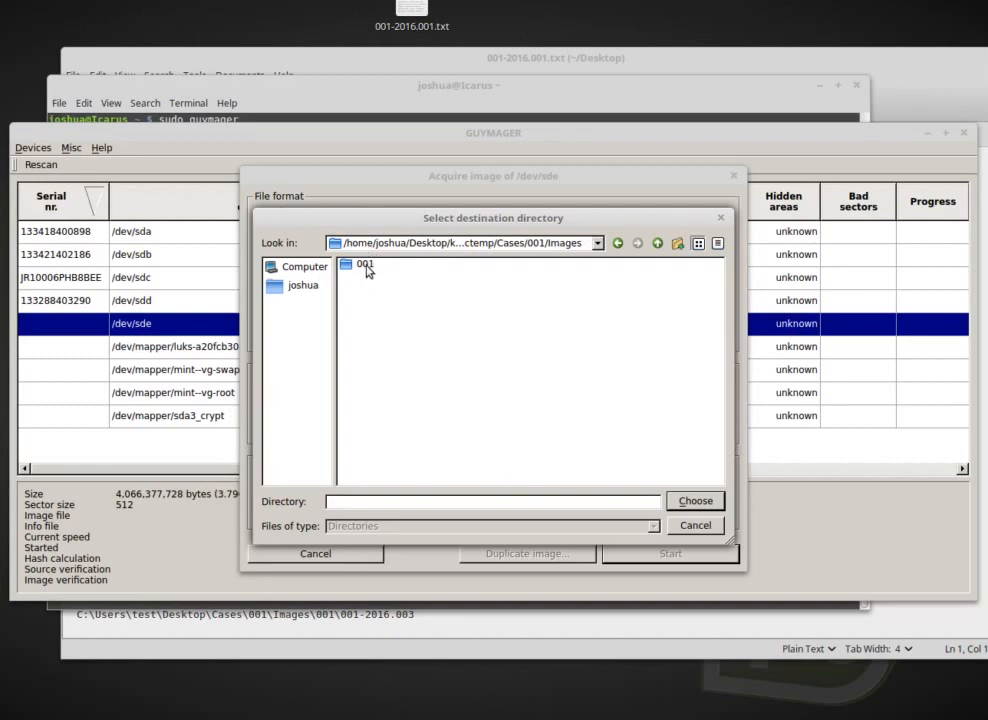
pyautogui.moveTo(362, 272)
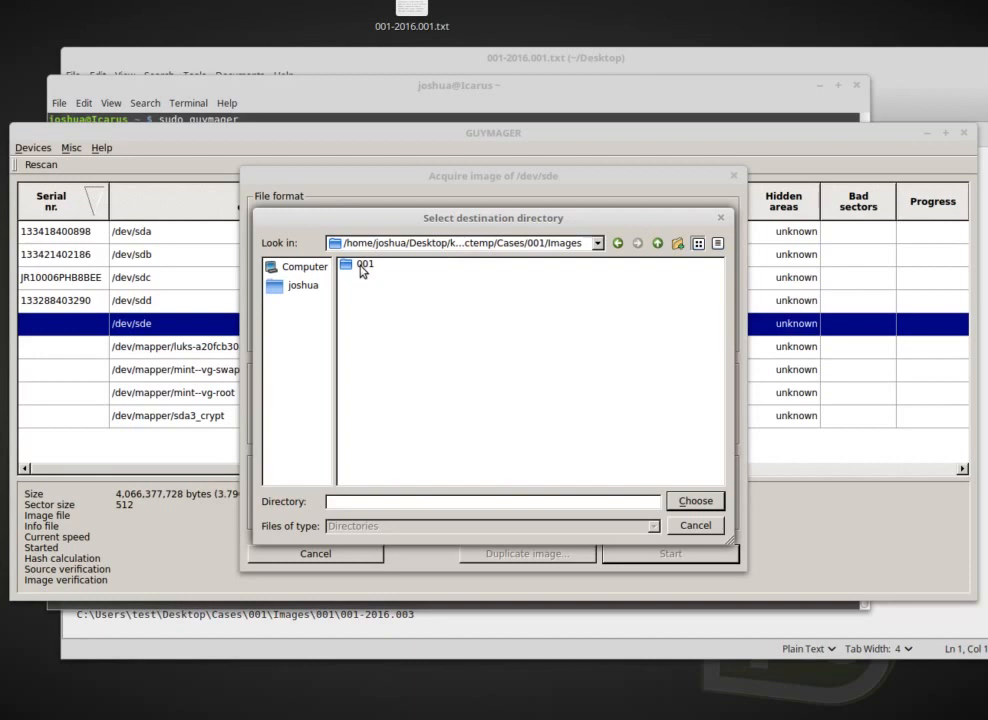
pyautogui.doubleClick(364, 264)
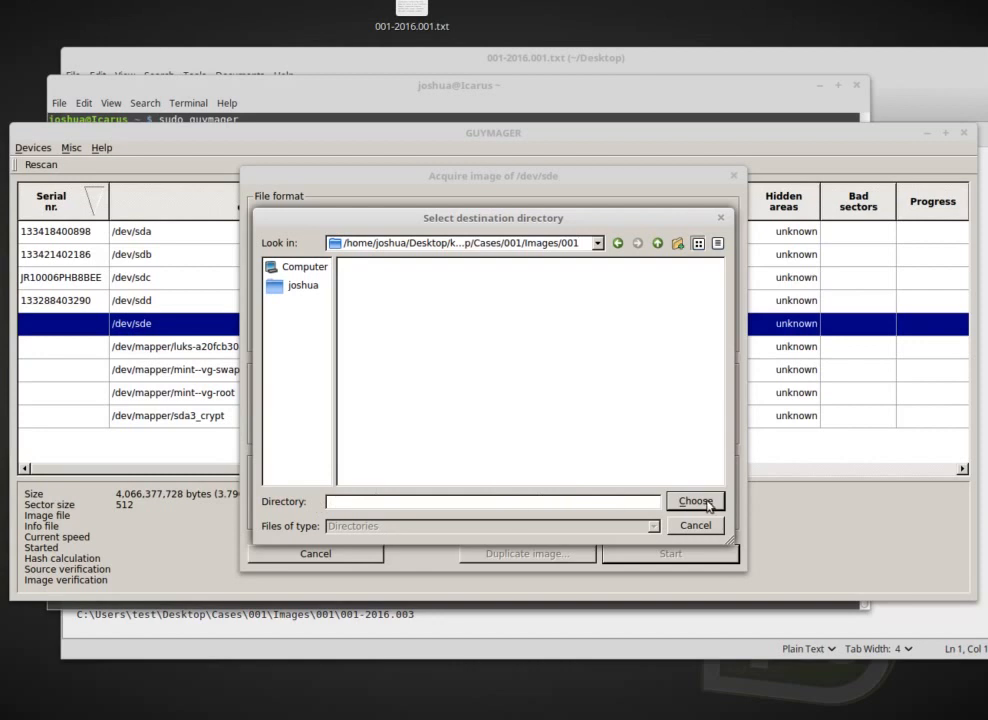
pyautogui.click(696, 500)
pyautogui.write('001')
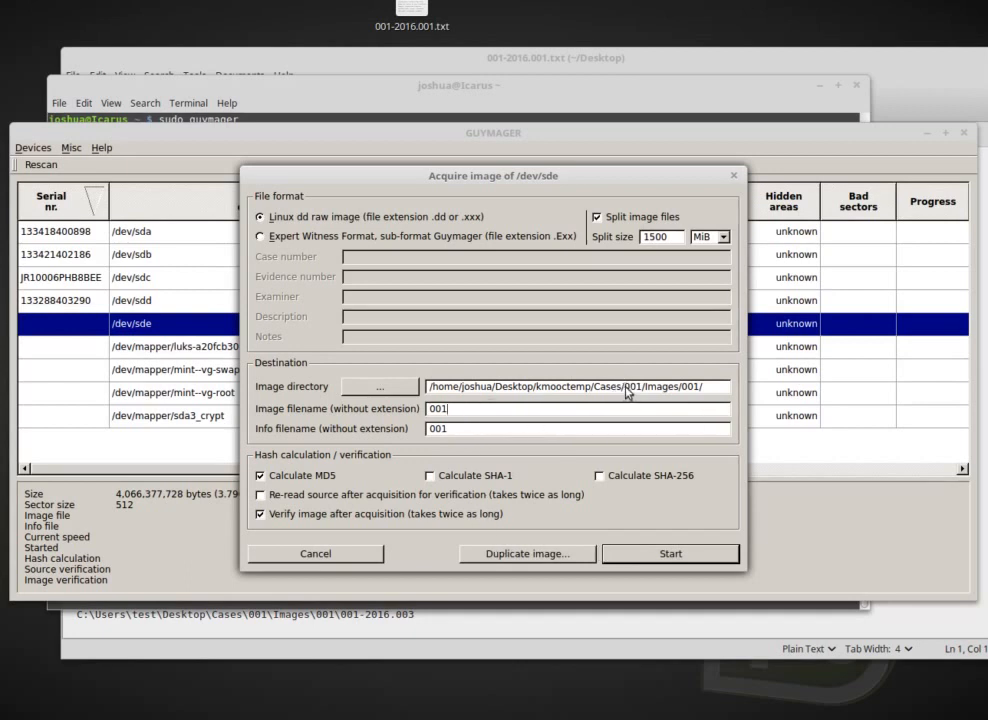
# - Enable SHA-1 alongside MD5 with verification and start imaging /dev/sde
pyautogui.doubleClick(660, 388)
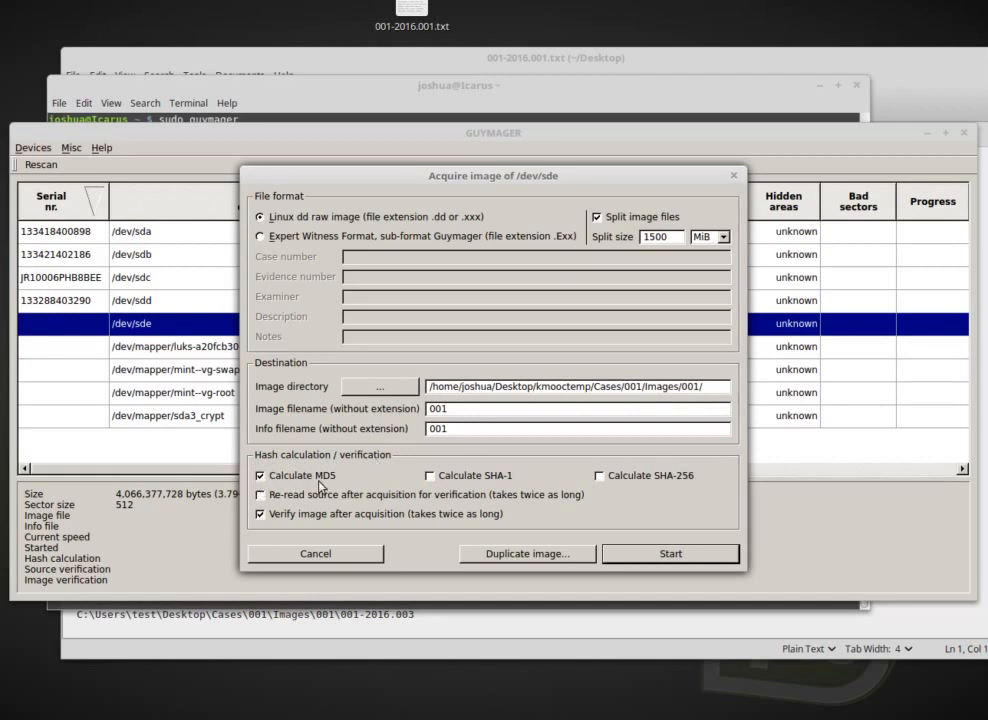
pyautogui.click(430, 476)
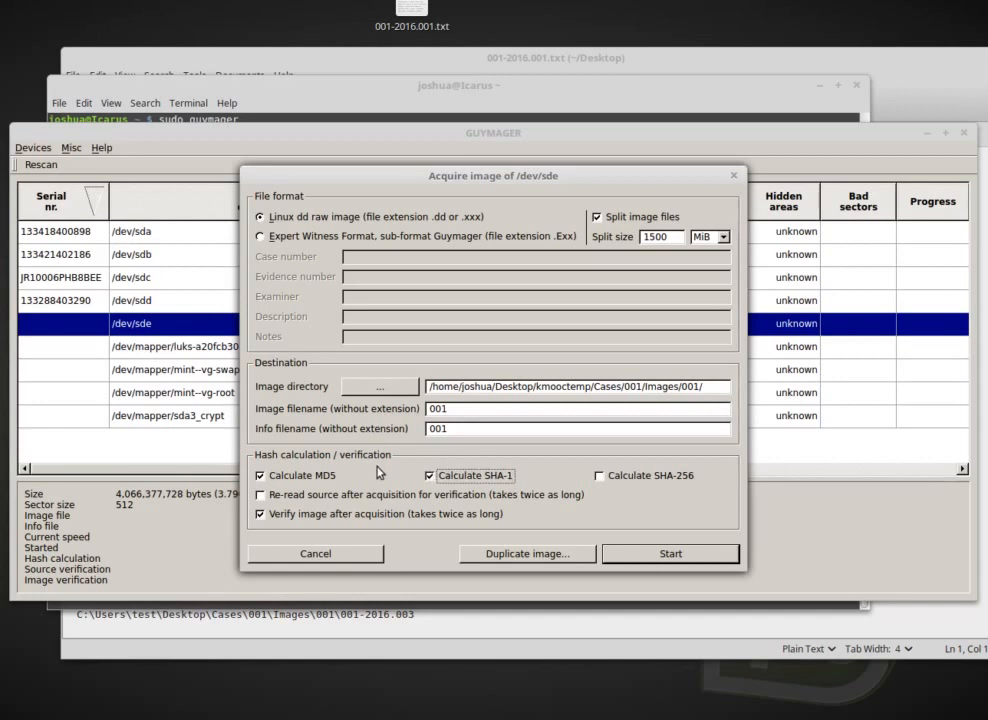
pyautogui.moveTo(444, 500)
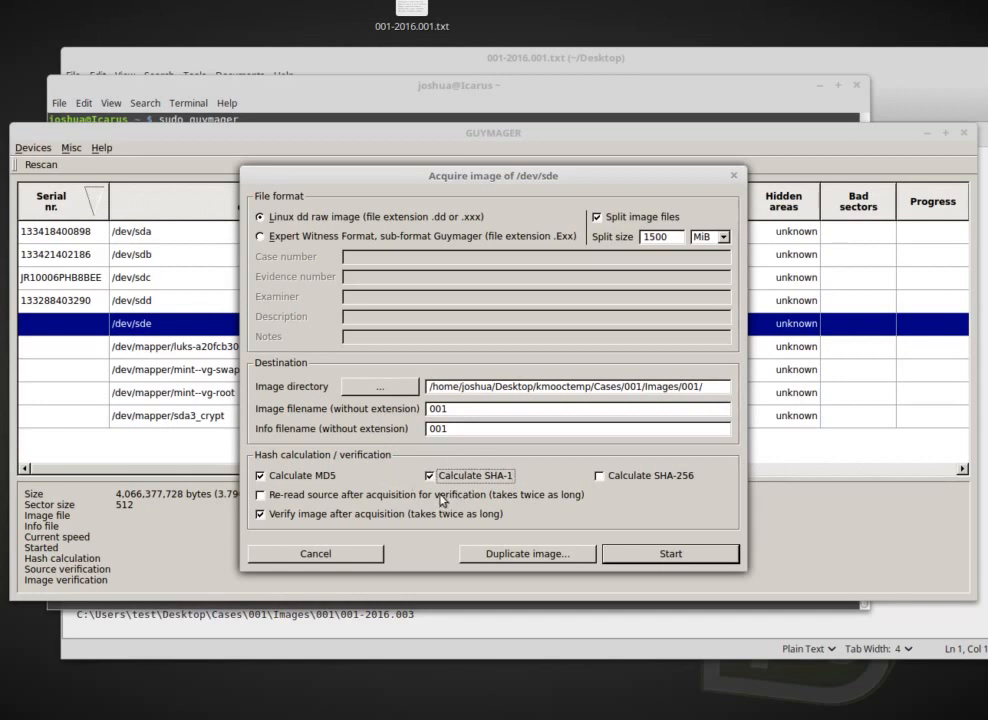
pyautogui.moveTo(540, 494)
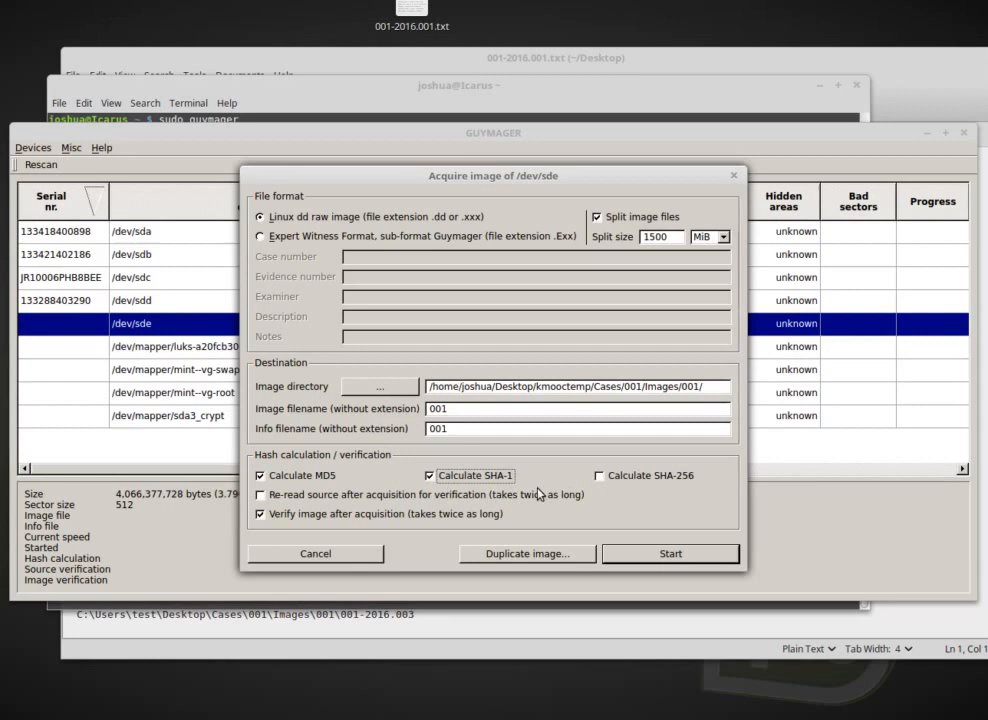
pyautogui.moveTo(672, 488)
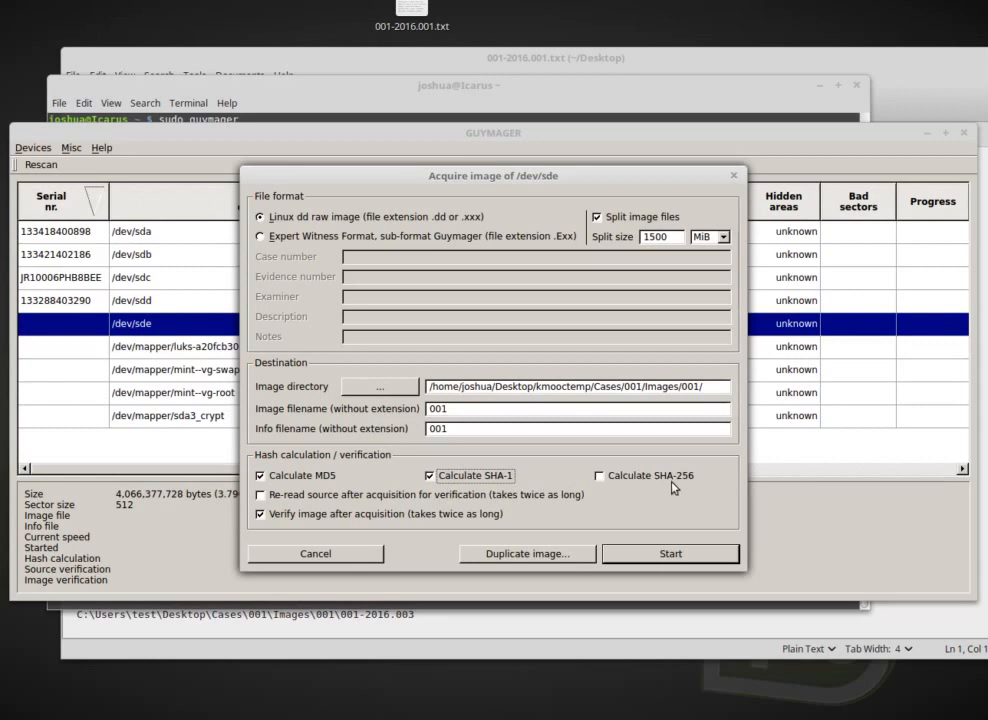
pyautogui.moveTo(690, 474)
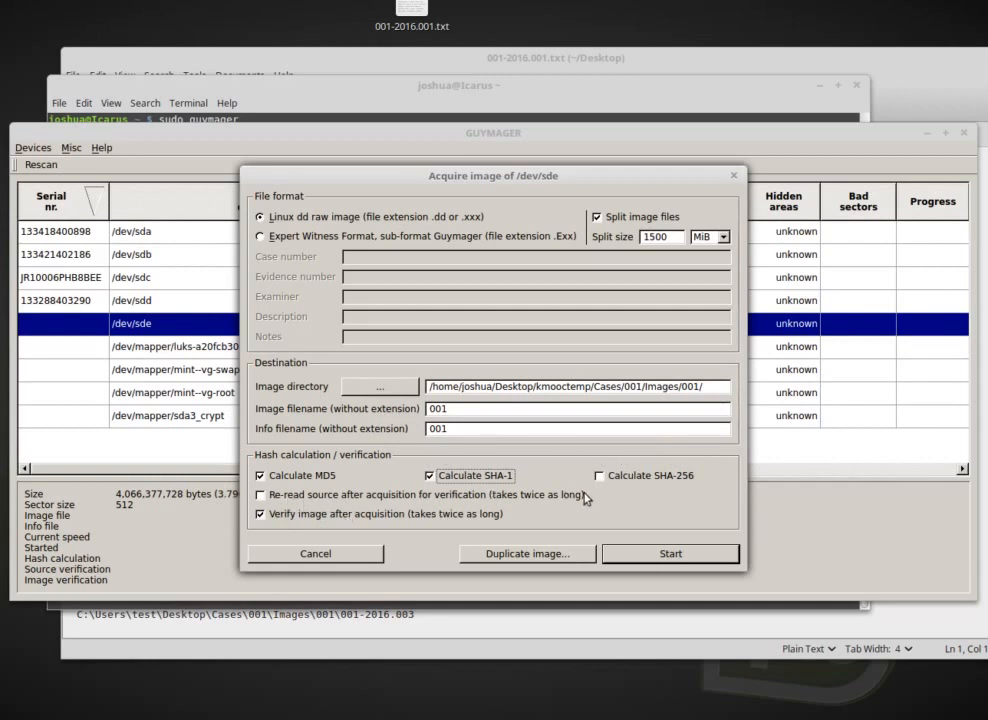
pyautogui.moveTo(550, 508)
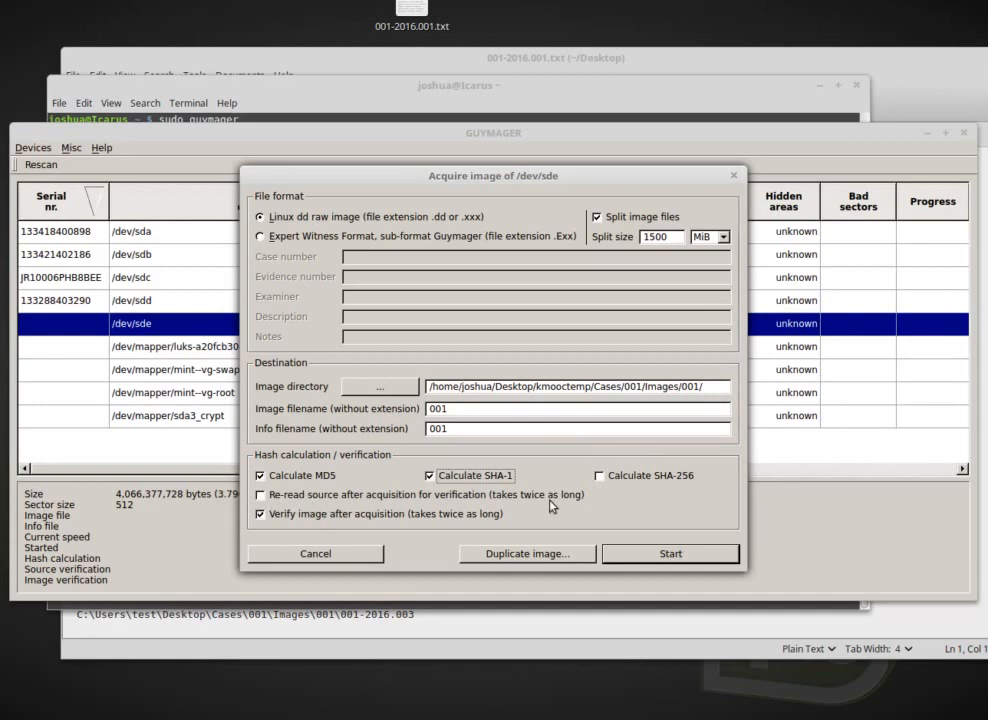
pyautogui.moveTo(584, 504)
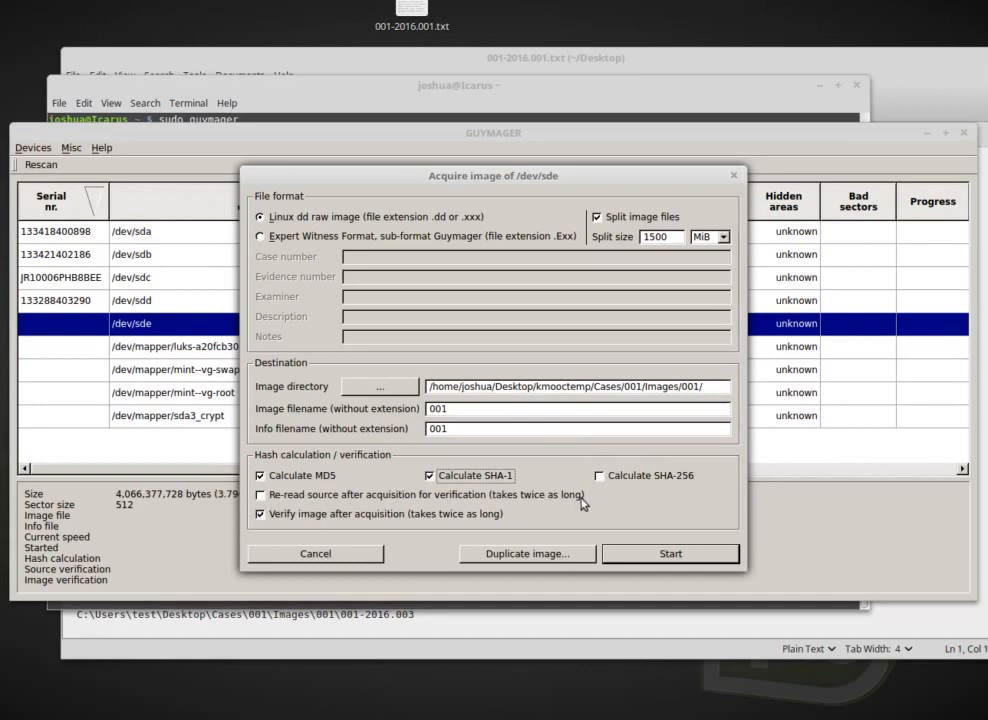
pyautogui.moveTo(390, 512)
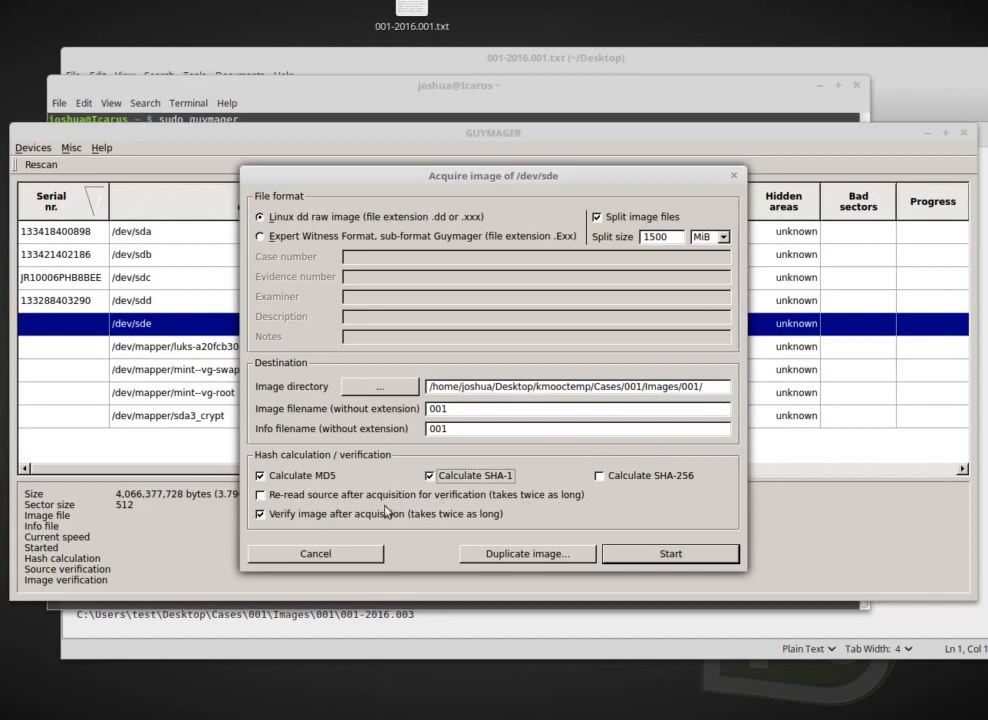
pyautogui.moveTo(598, 496)
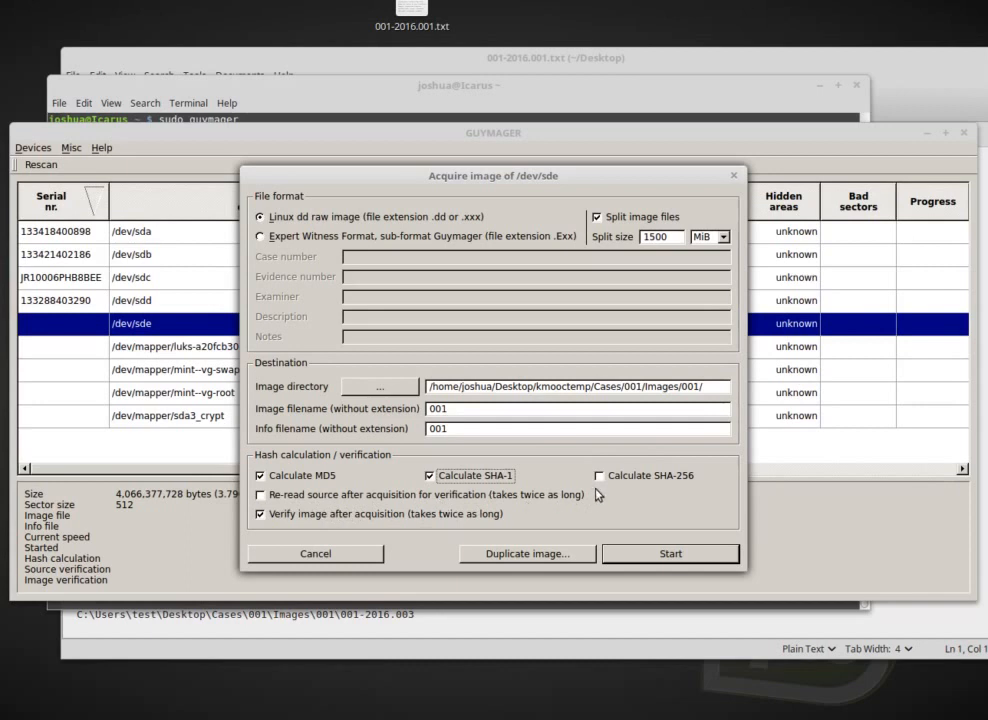
pyautogui.moveTo(404, 512)
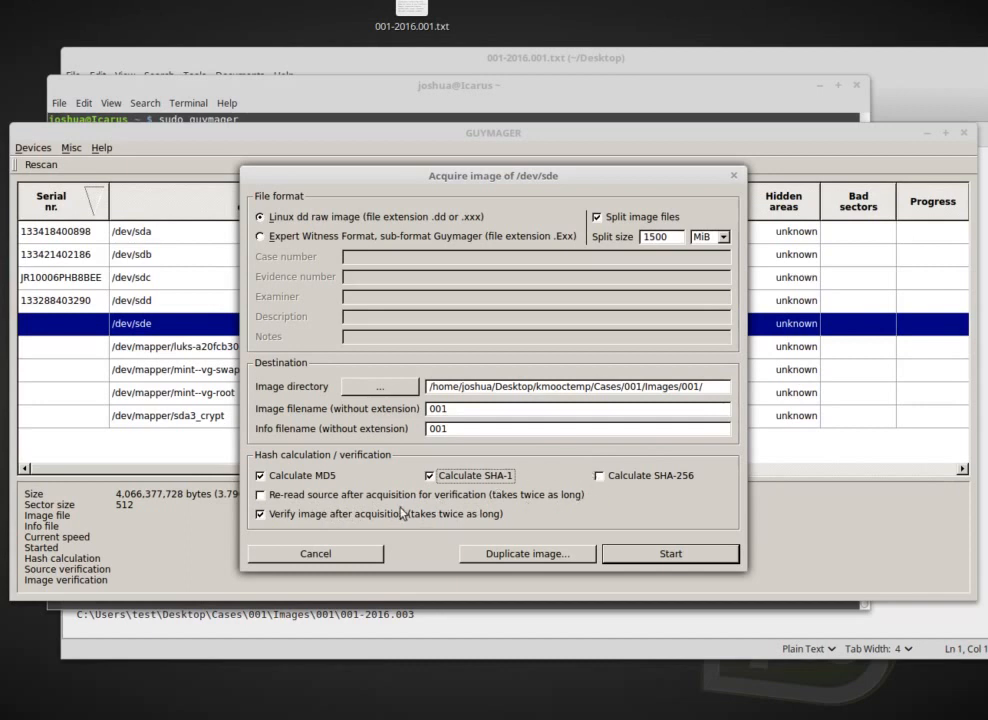
pyautogui.moveTo(468, 520)
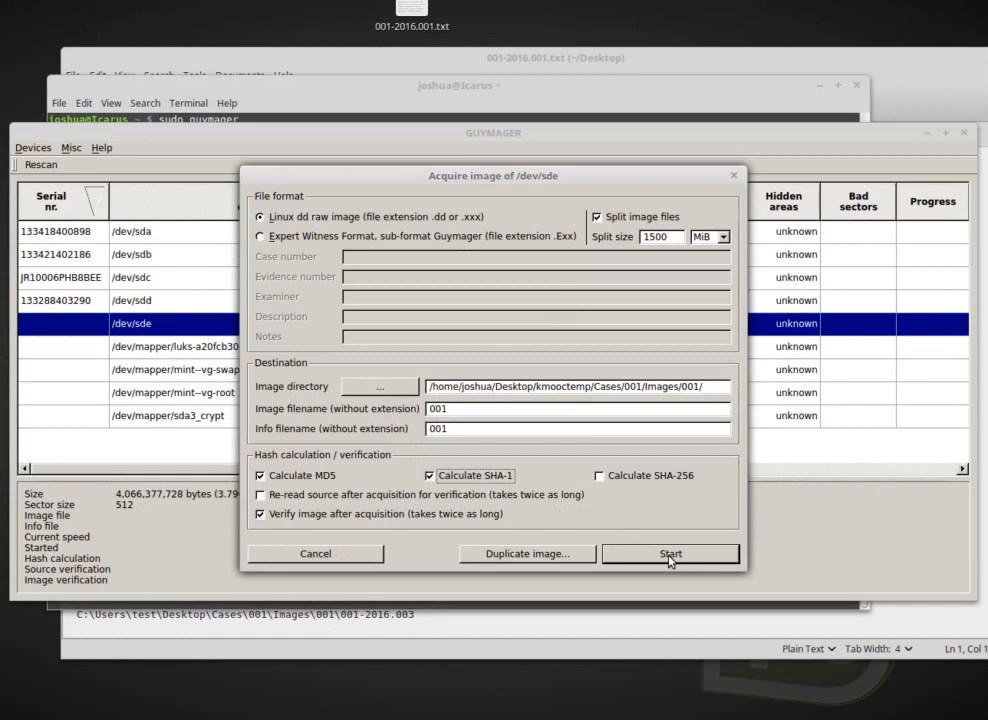
pyautogui.click(670, 552)
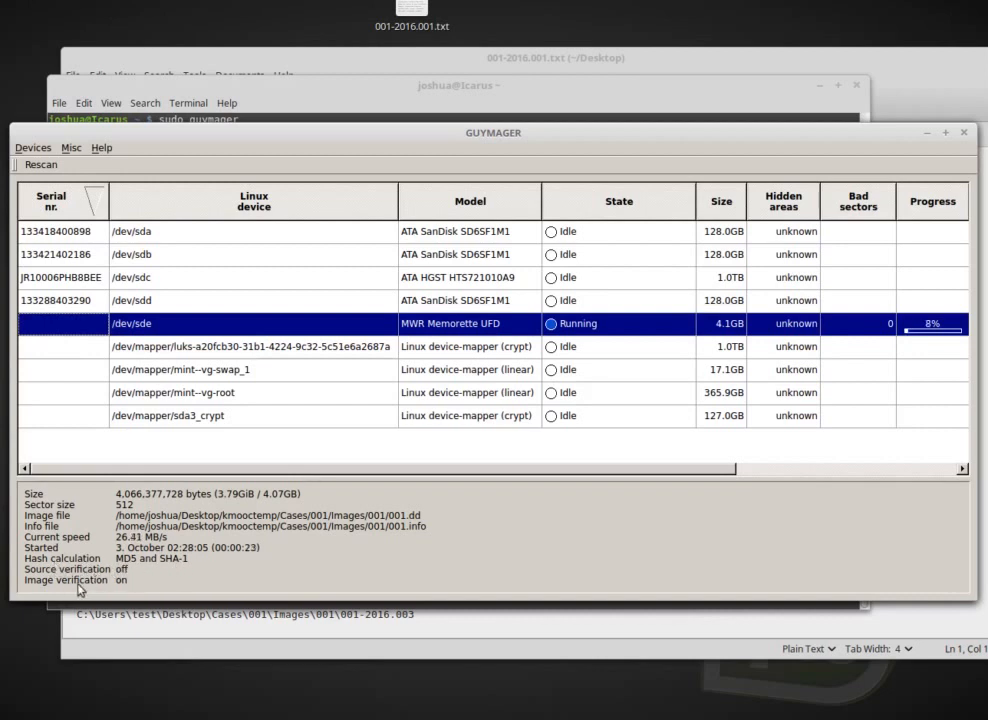
pyautogui.moveTo(208, 412)
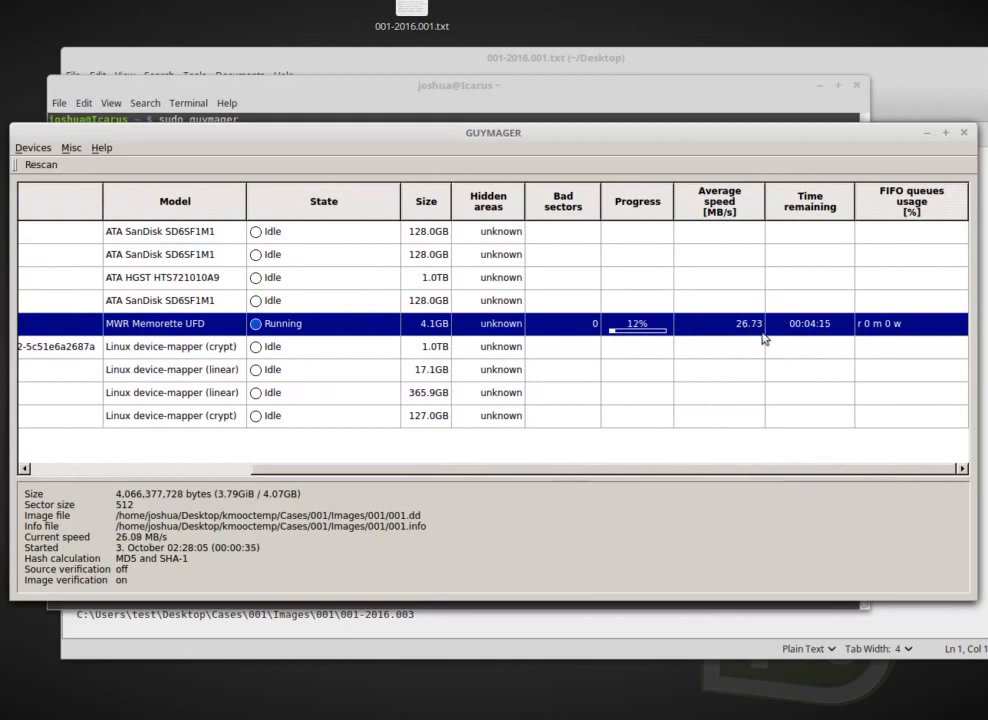
pyautogui.moveTo(812, 332)
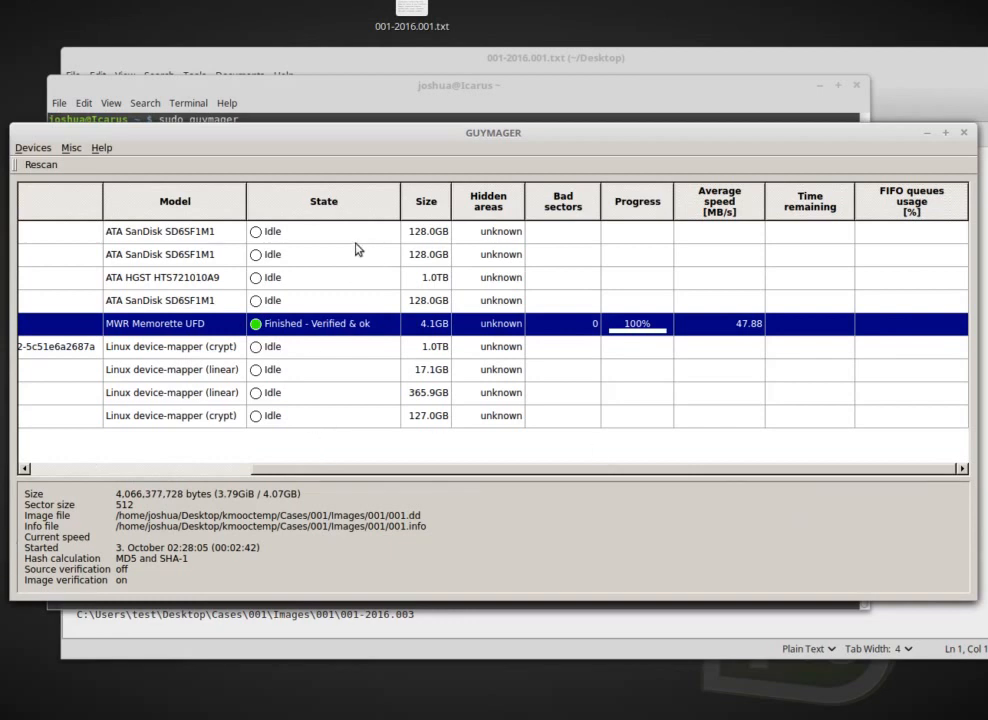
pyautogui.moveTo(352, 334)
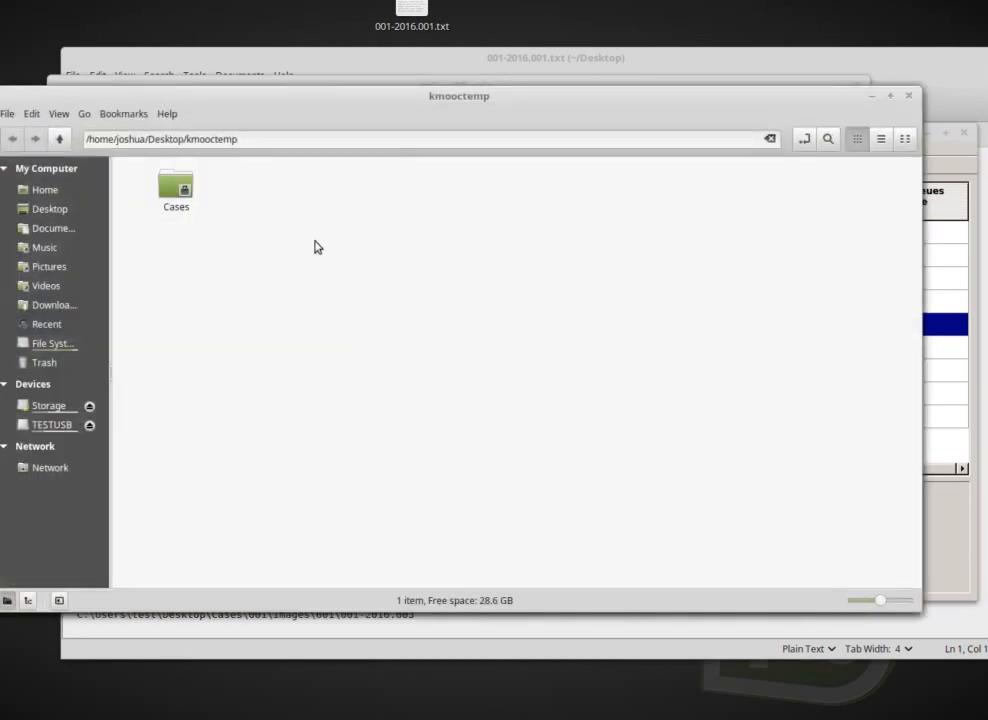
# - Navigate Nemo into Cases/001/Images/001 holding 001.000–001.002 and 001.info
pyautogui.doubleClick(176, 188)
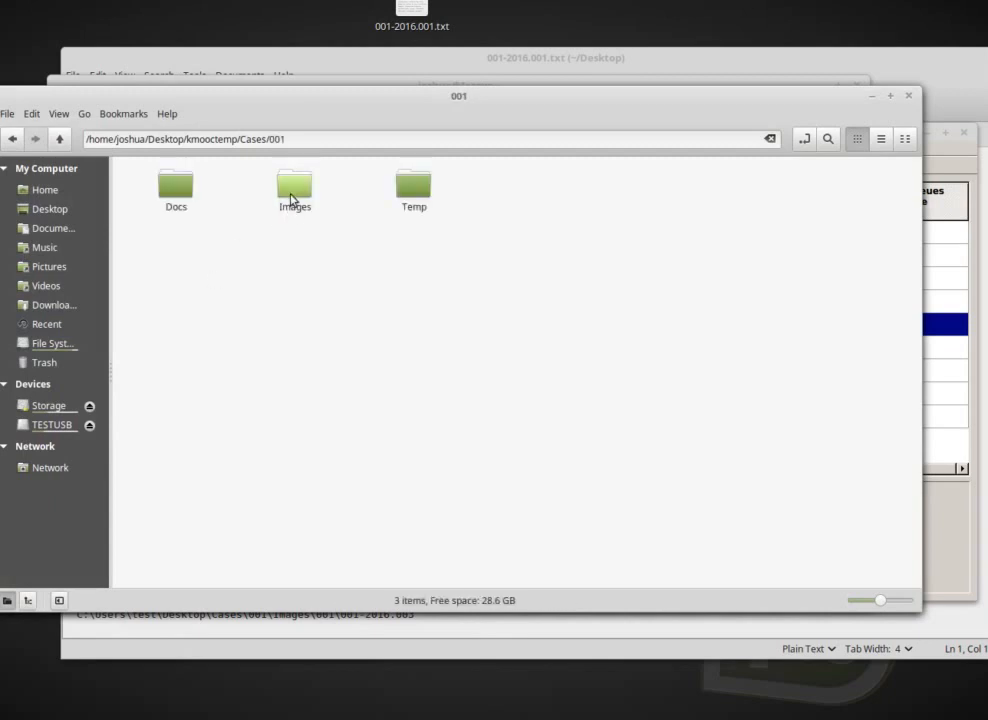
pyautogui.doubleClick(294, 186)
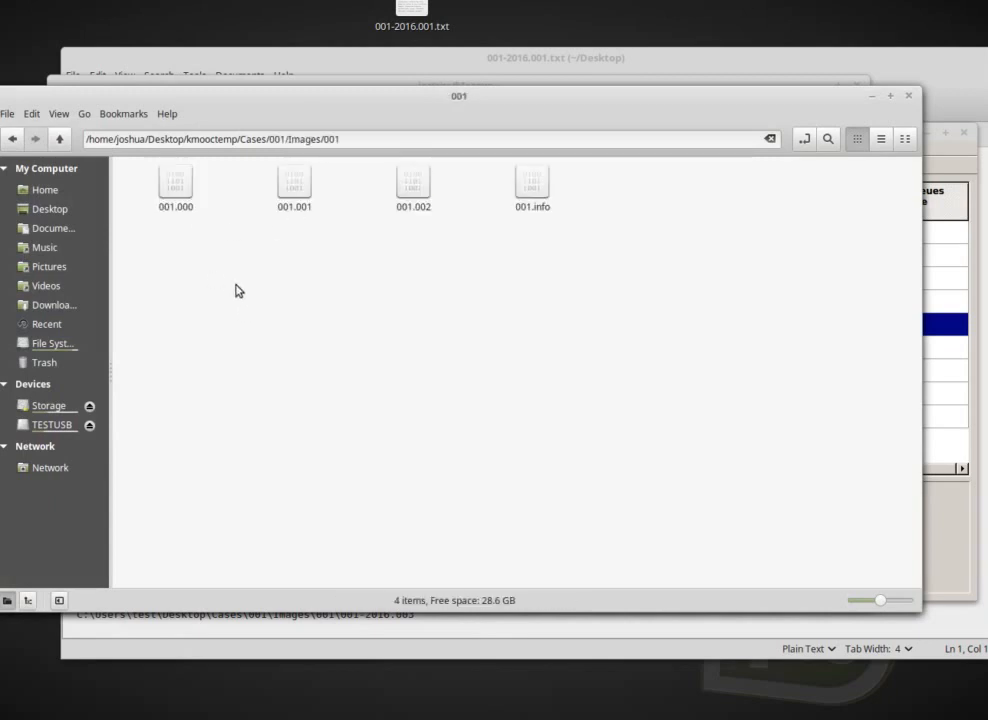
pyautogui.click(294, 184)
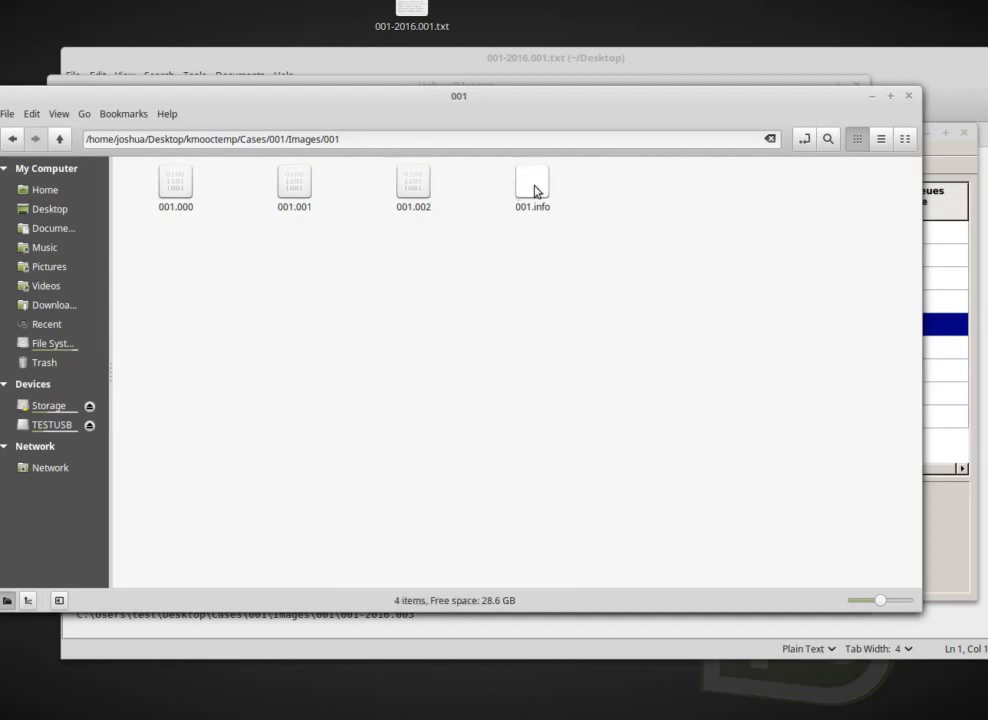
pyautogui.click(532, 184)
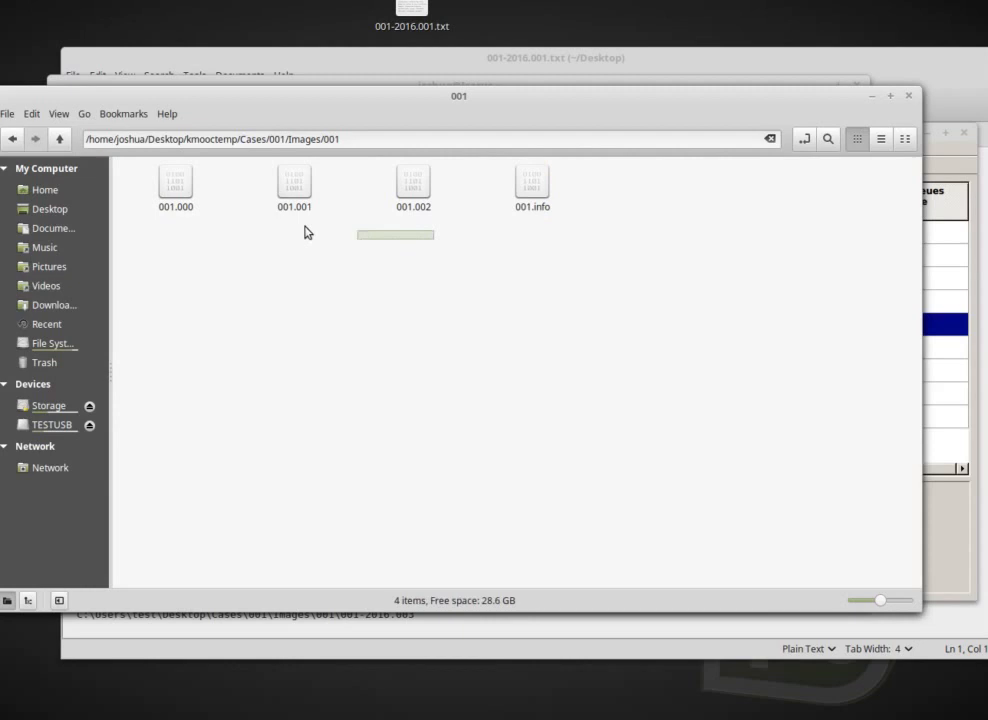
pyautogui.click(176, 184)
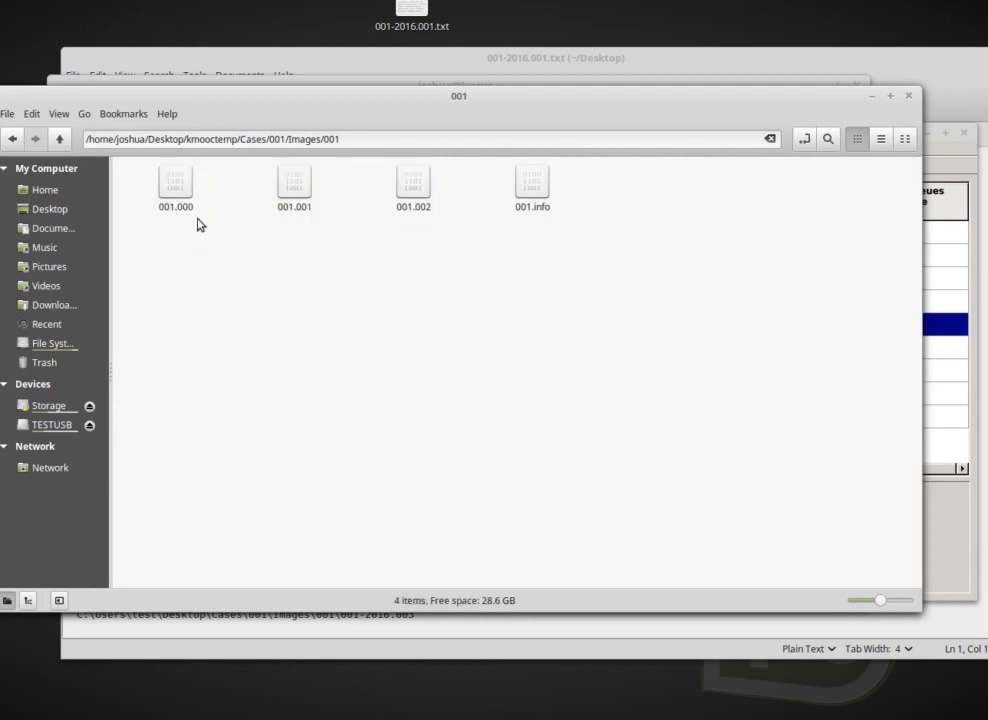
pyautogui.moveTo(392, 270)
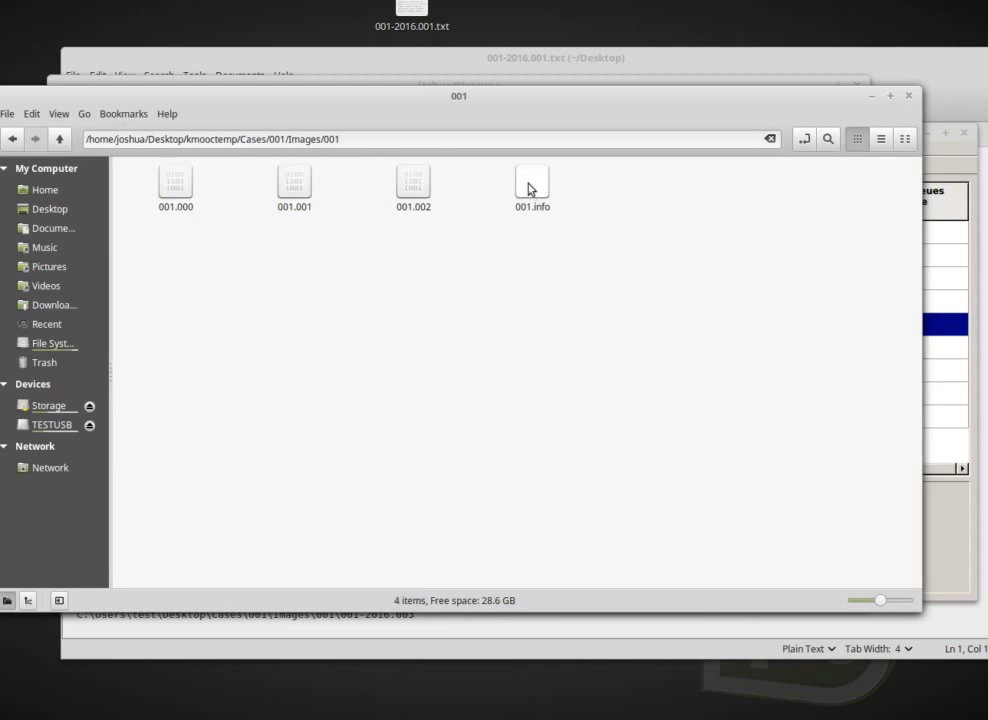
# - Open 001.info and choose to pick a program for the unknown file type
pyautogui.doubleClick(532, 184)
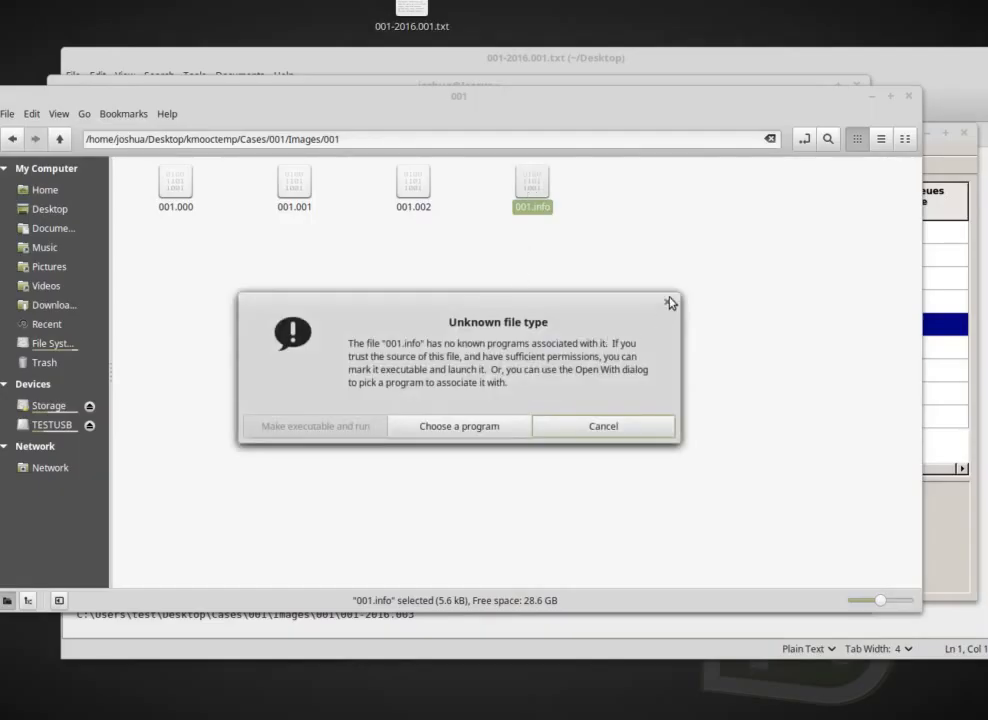
pyautogui.click(604, 424)
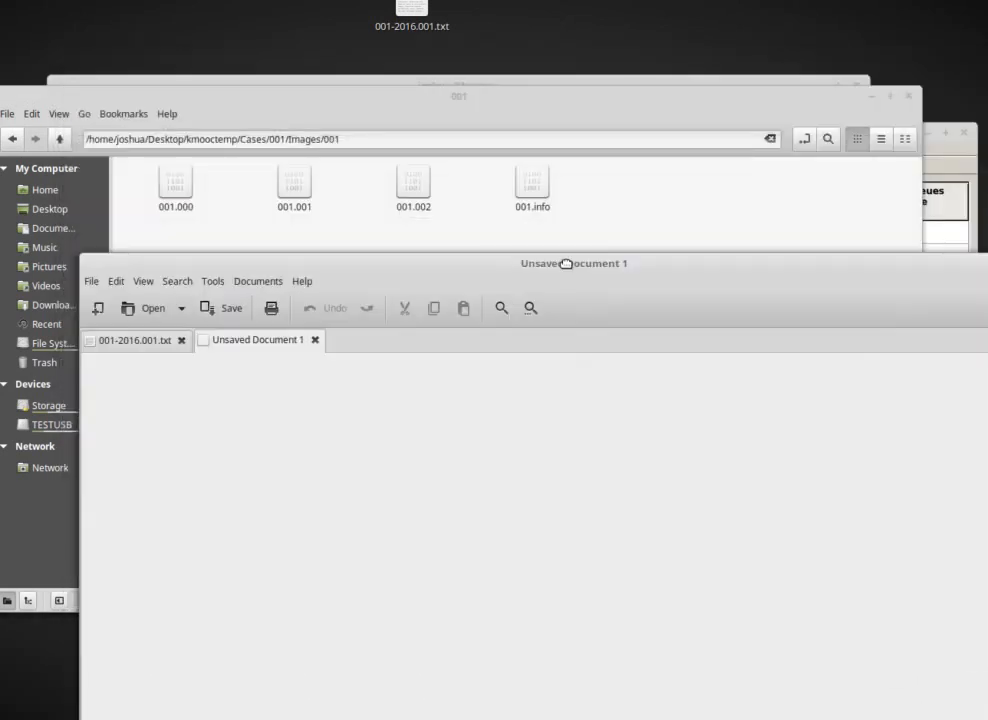
# - Open 001.info in xed and highlight the Guymager version and system details block
pyautogui.click(532, 184)
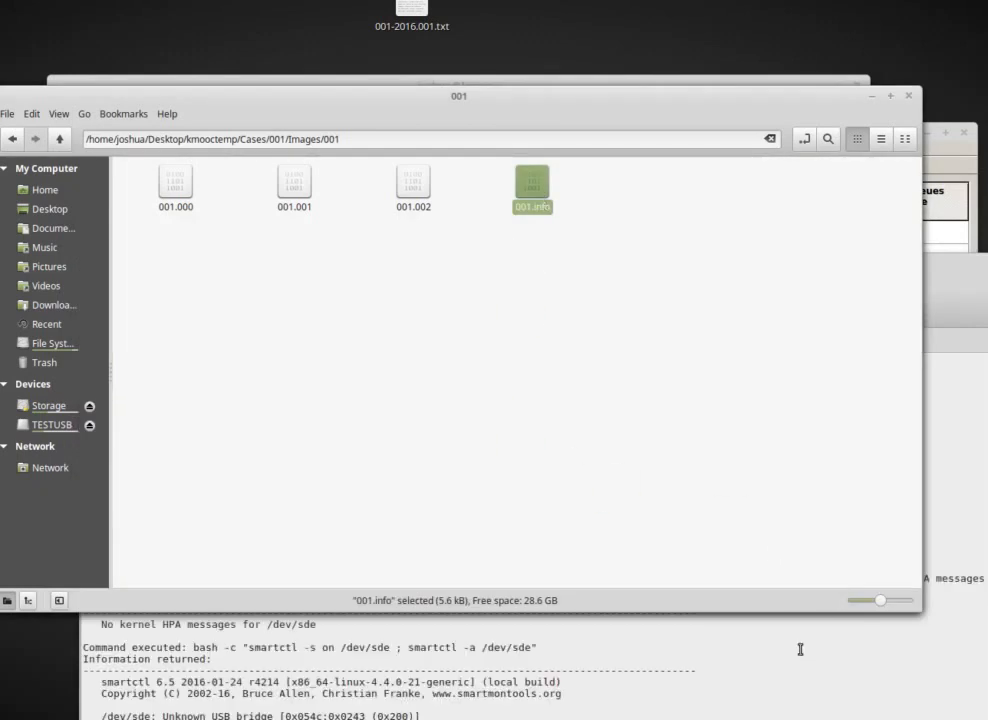
pyautogui.doubleClick(532, 188)
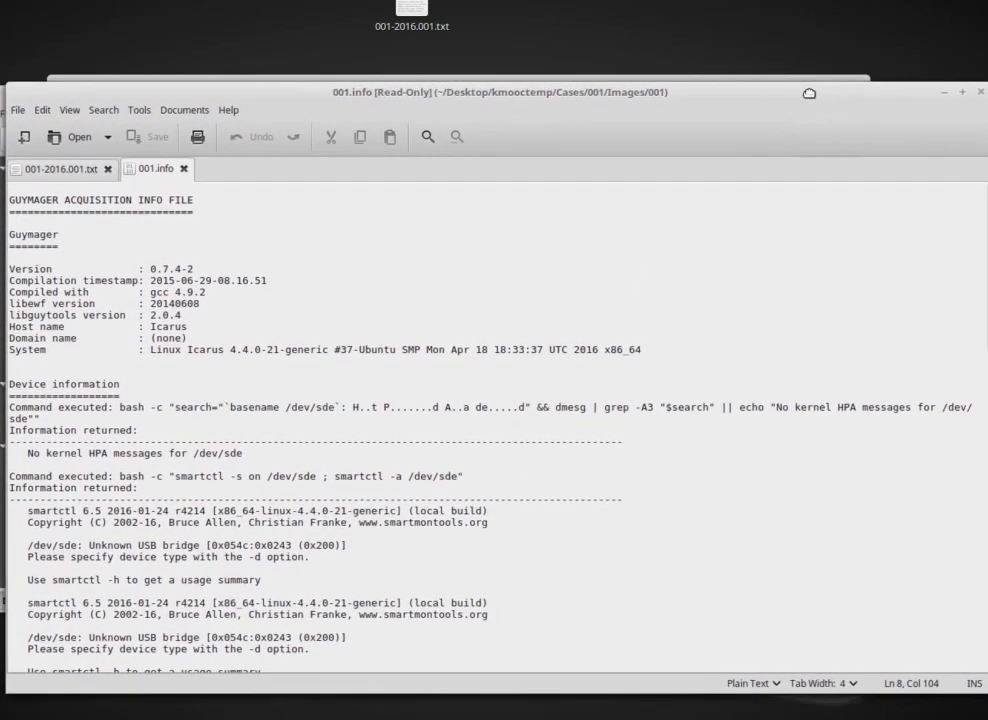
pyautogui.moveTo(928, 514)
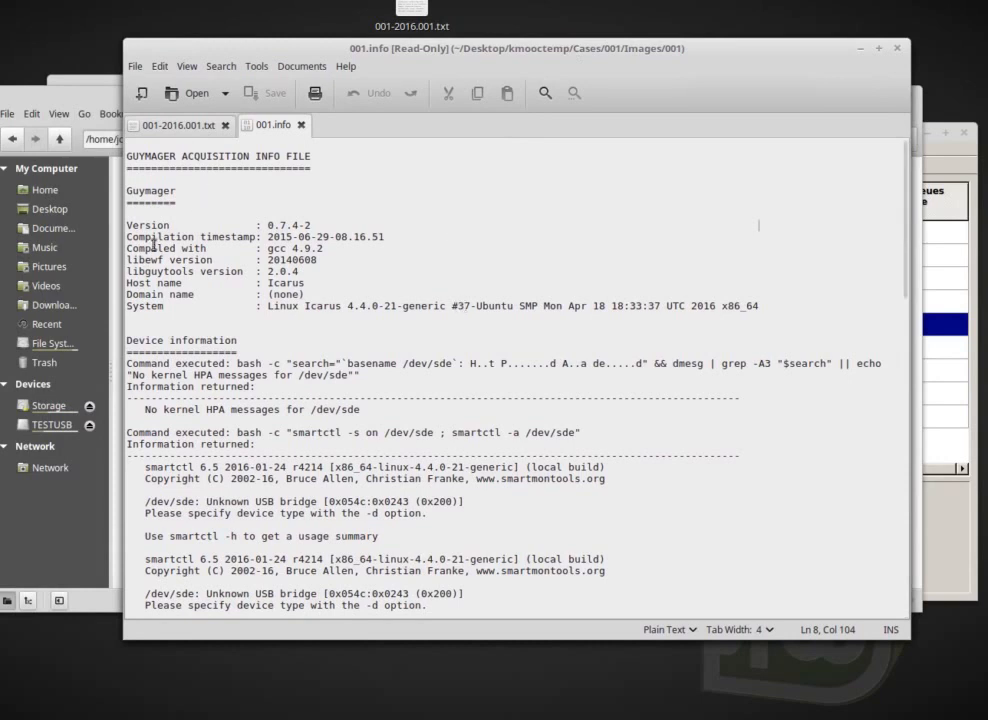
pyautogui.click(320, 224)
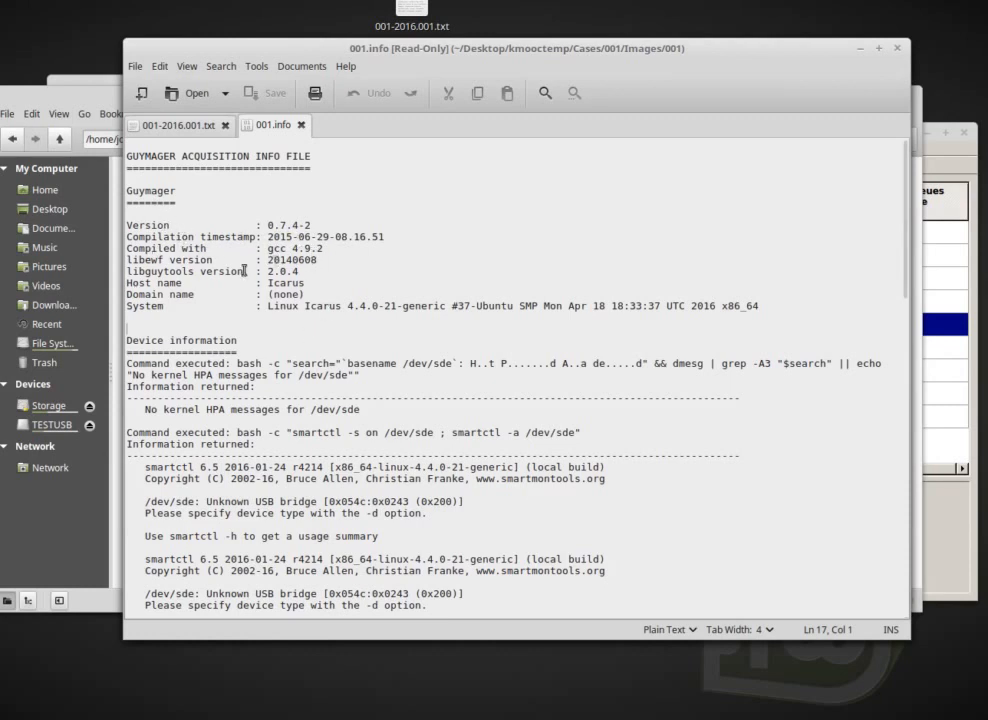
pyautogui.moveTo(264, 272); pyautogui.dragTo(756, 306)
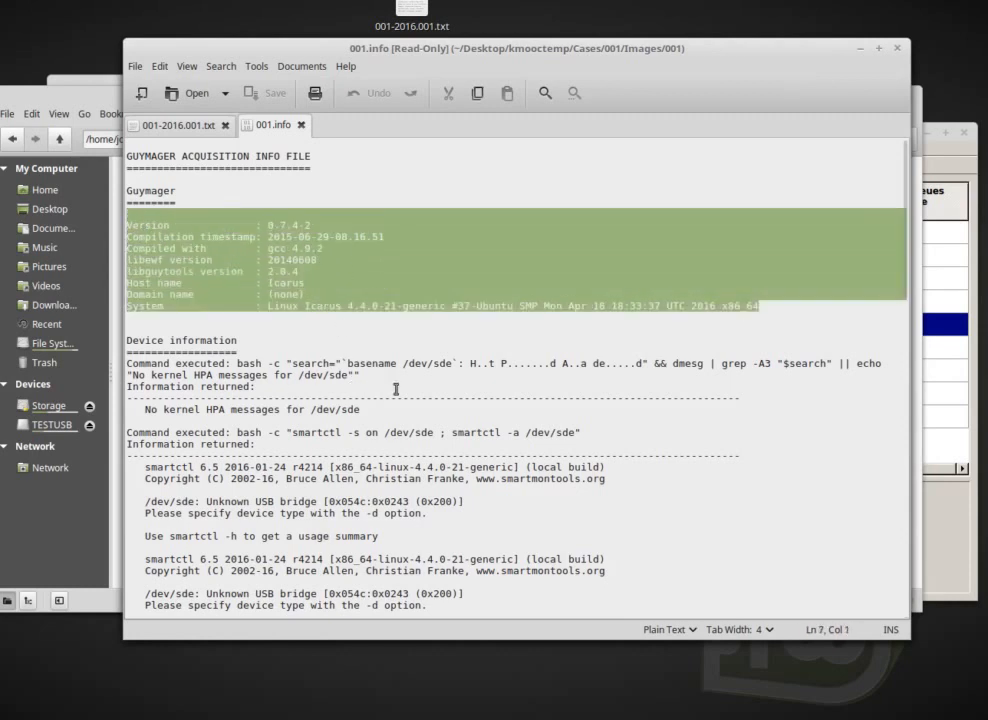
pyautogui.scroll(-3)
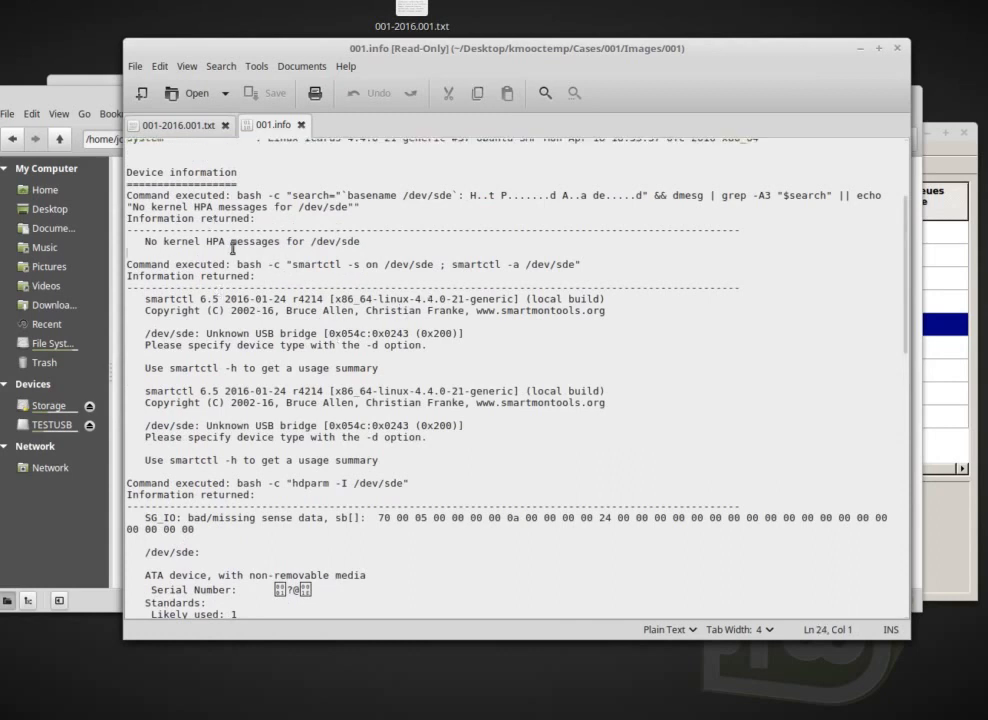
pyautogui.scroll(-3)
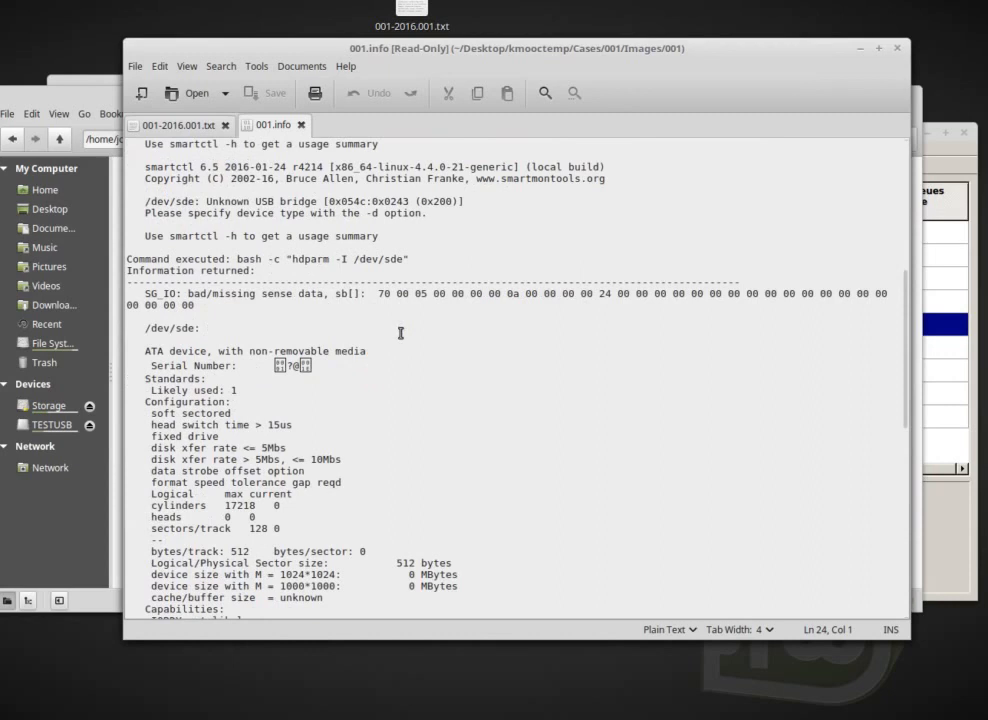
pyautogui.scroll(-3)
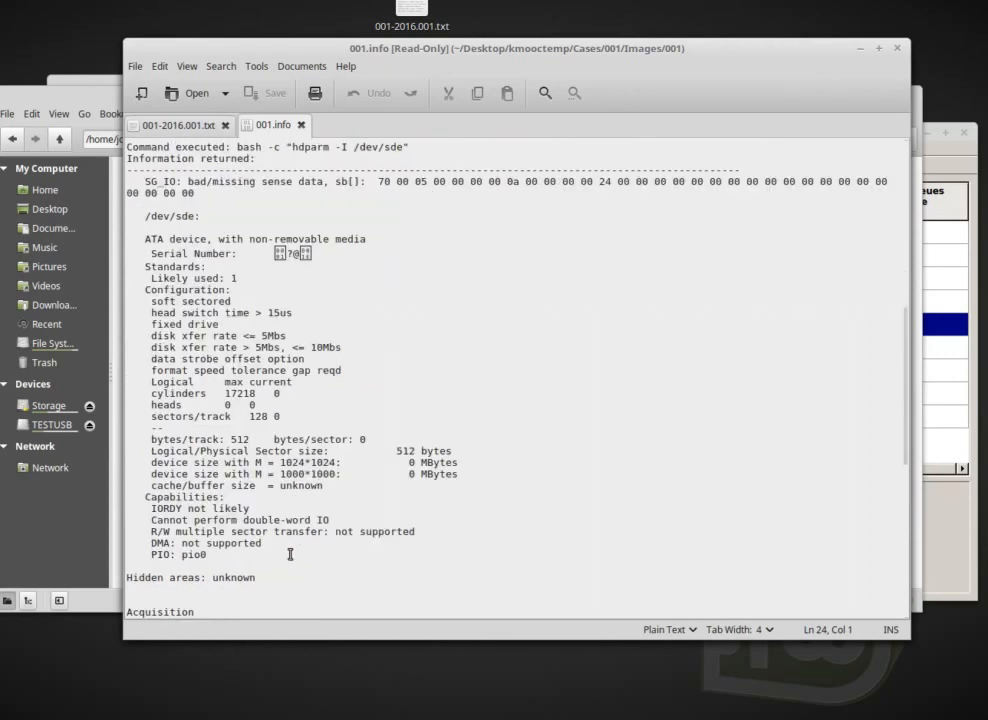
pyautogui.moveTo(290, 278); pyautogui.dragTo(196, 556)
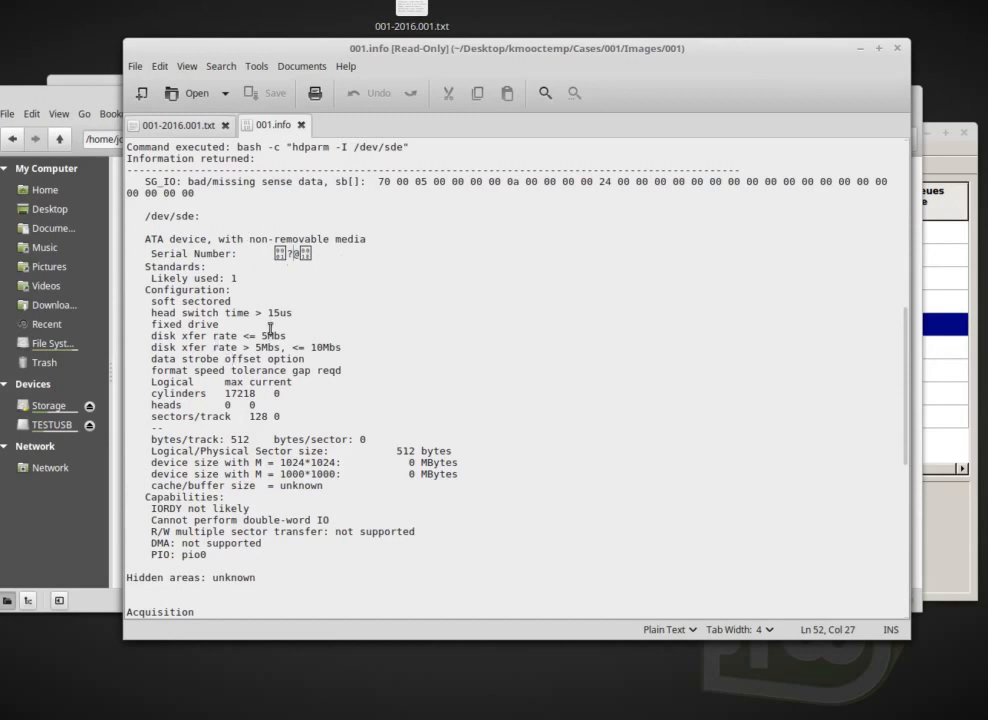
pyautogui.scroll(-3)
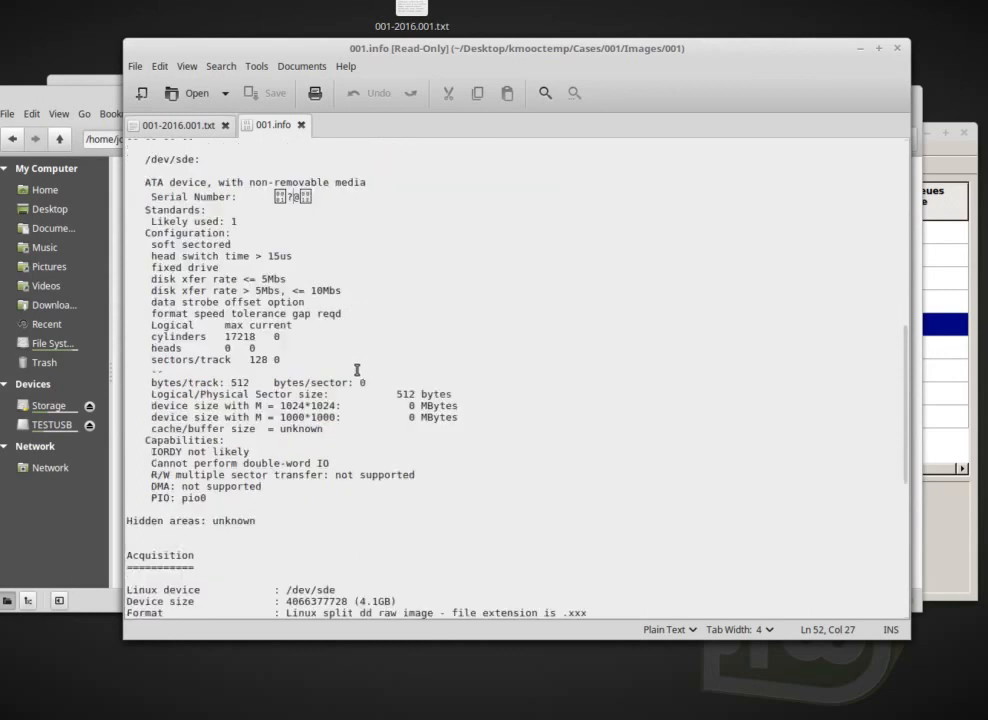
pyautogui.scroll(-3)
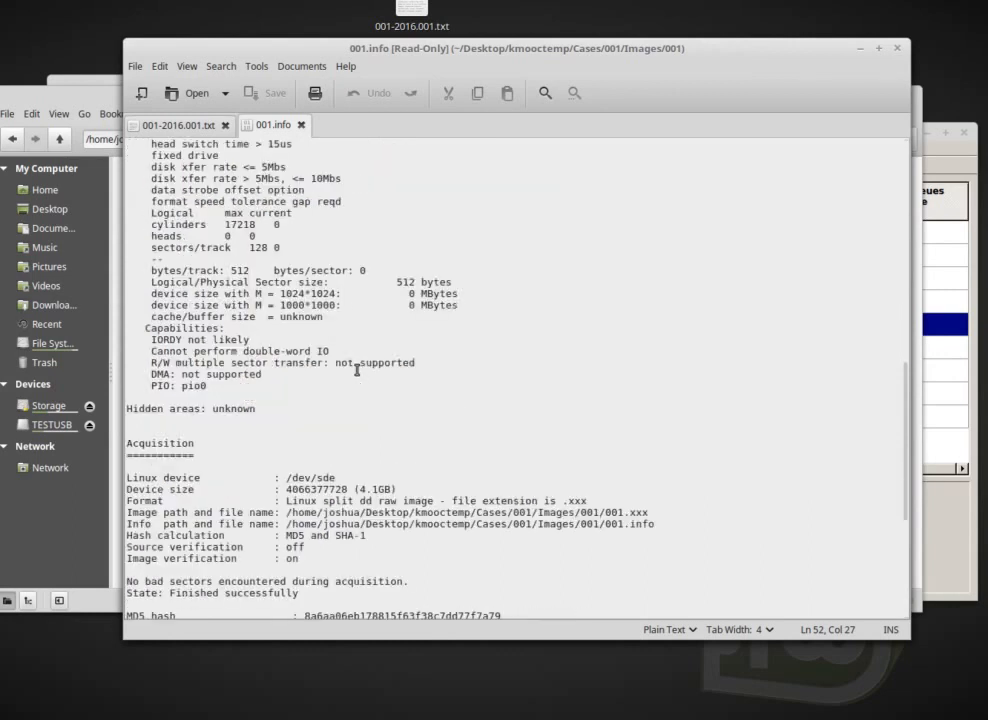
pyautogui.scroll(-3)
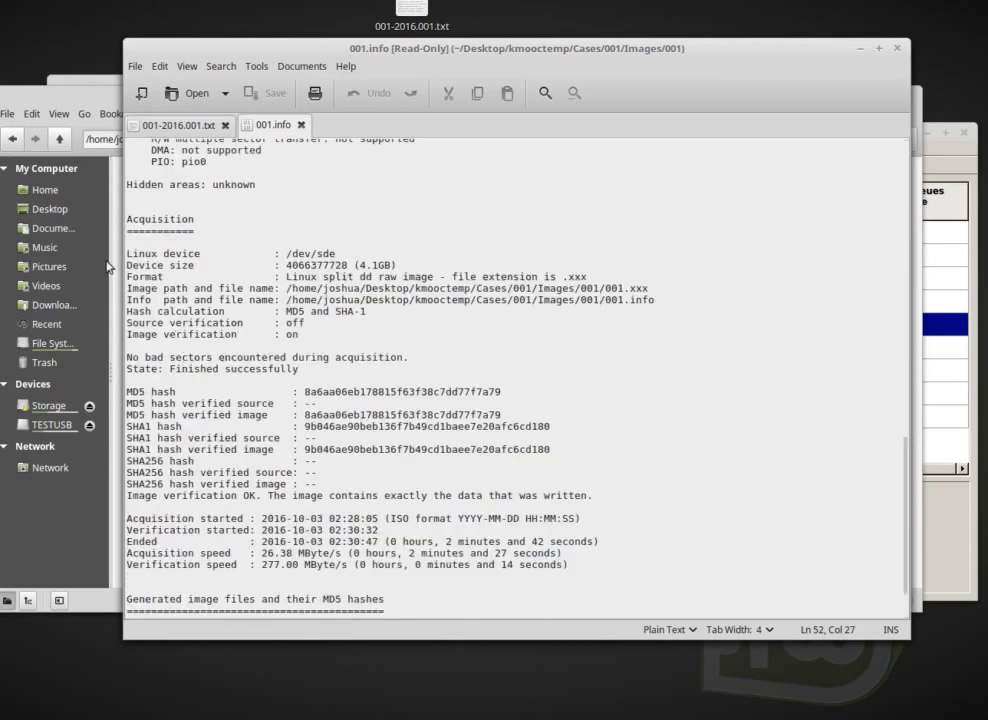
pyautogui.moveTo(276, 270)
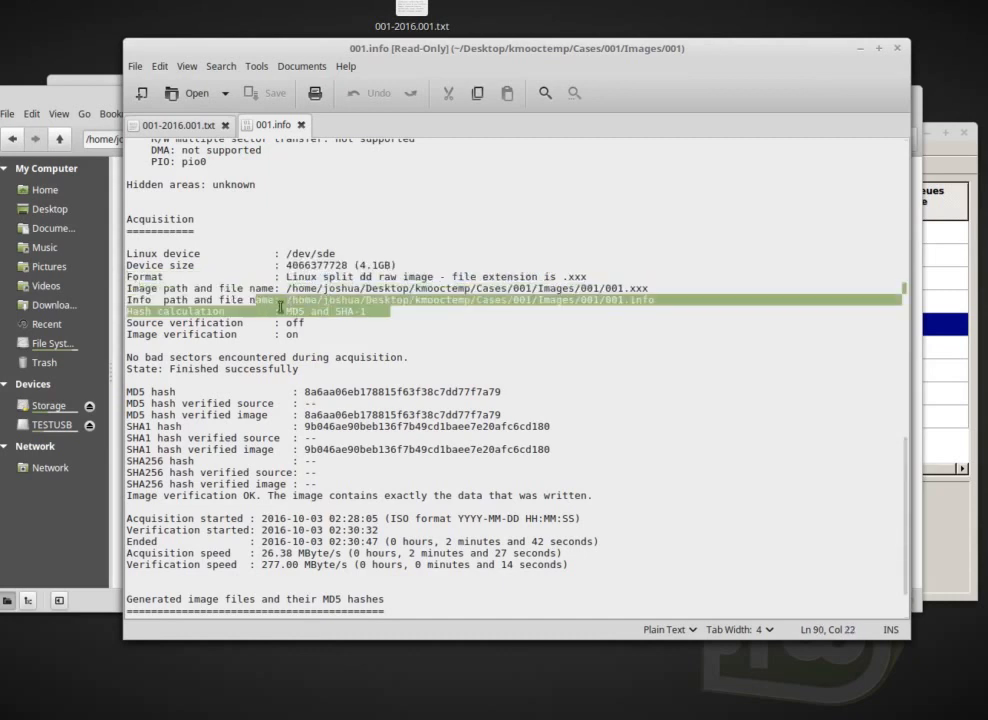
pyautogui.scroll(-3)
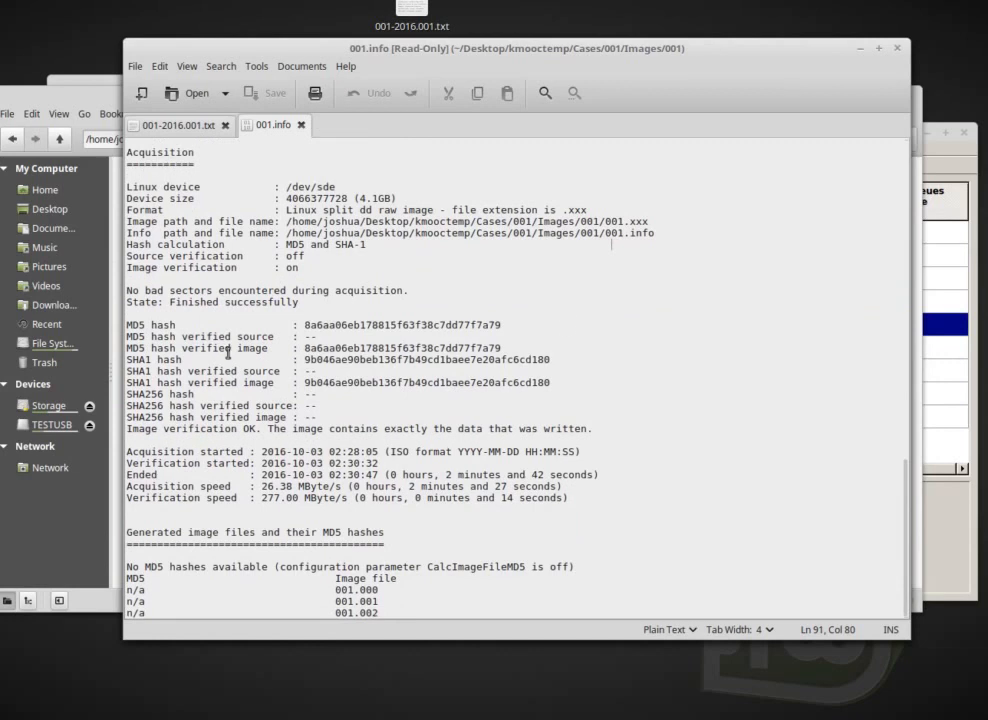
pyautogui.moveTo(260, 332)
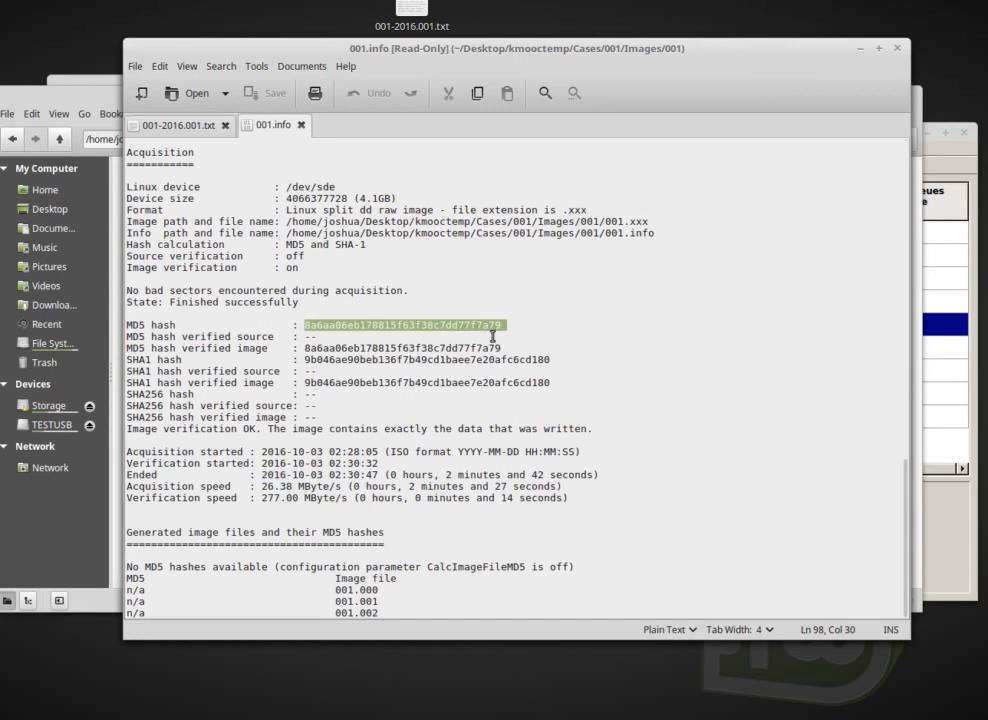
pyautogui.click(532, 320)
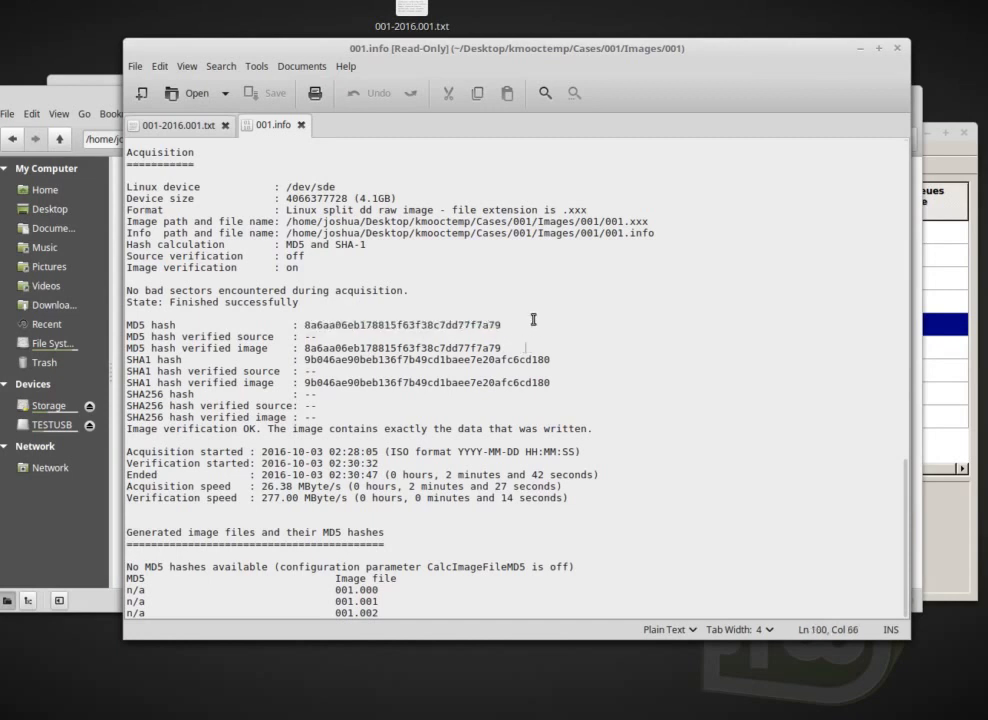
pyautogui.moveTo(144, 352)
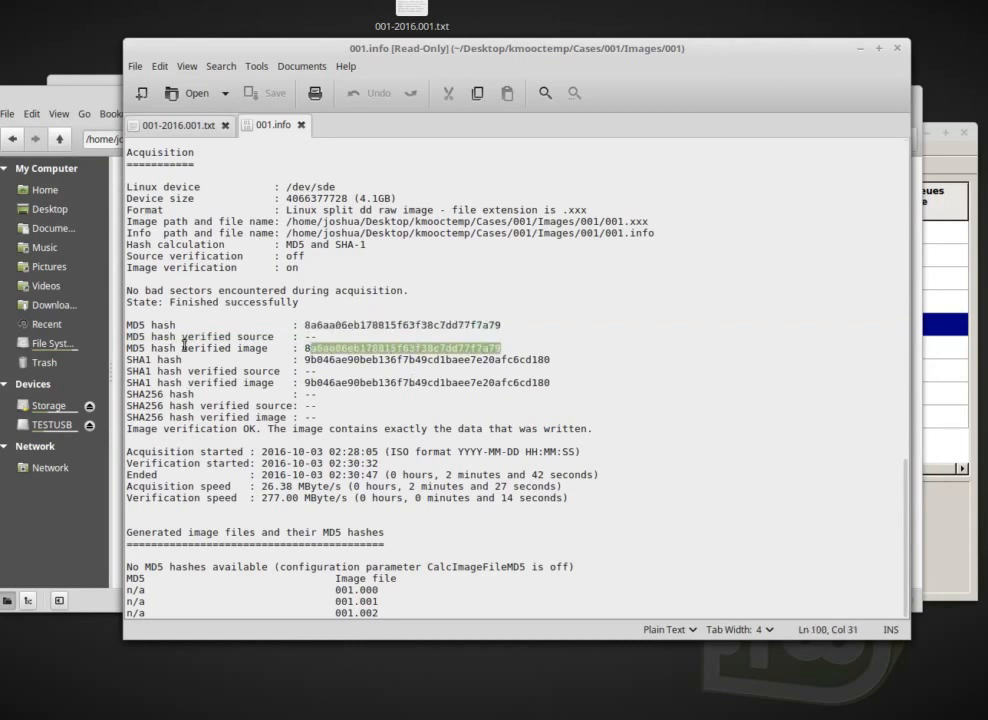
pyautogui.moveTo(262, 324)
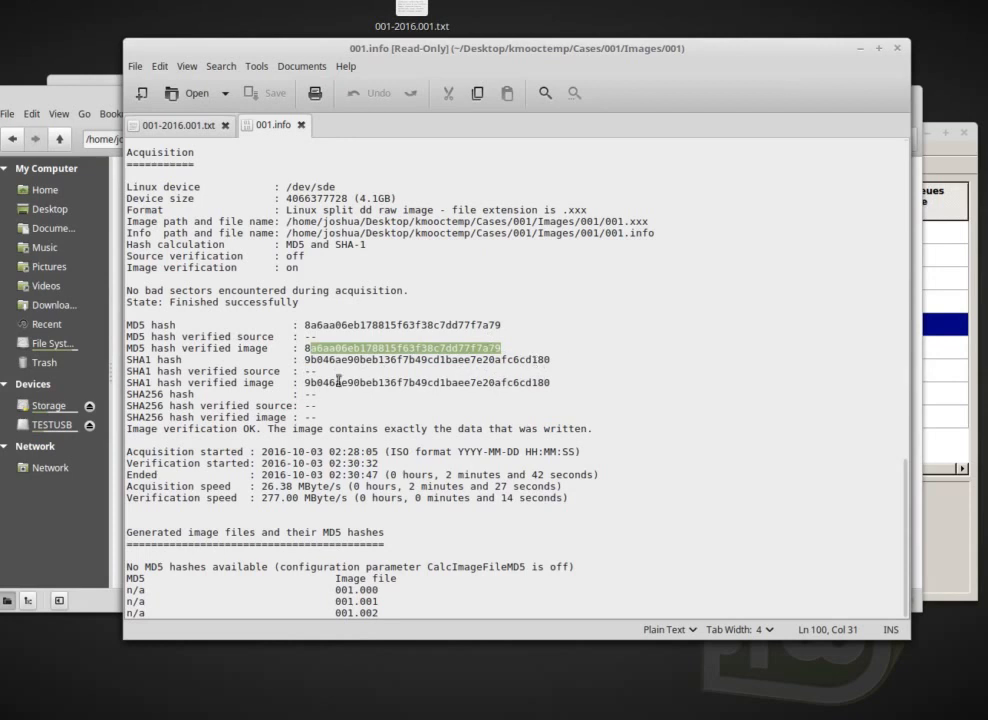
pyautogui.moveTo(584, 420)
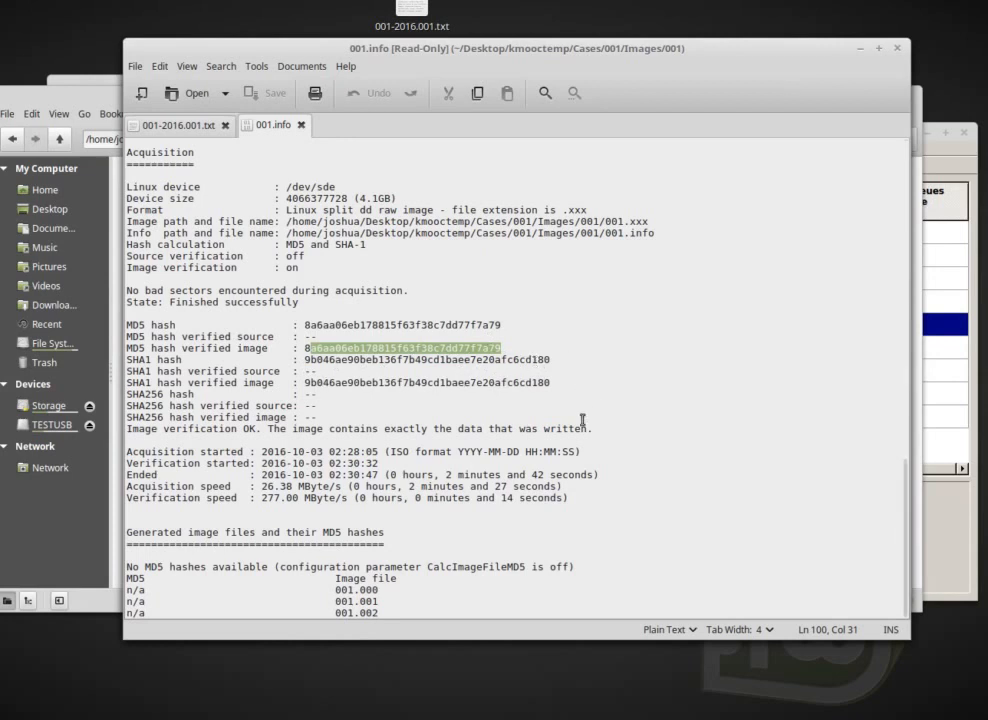
pyautogui.moveTo(580, 392)
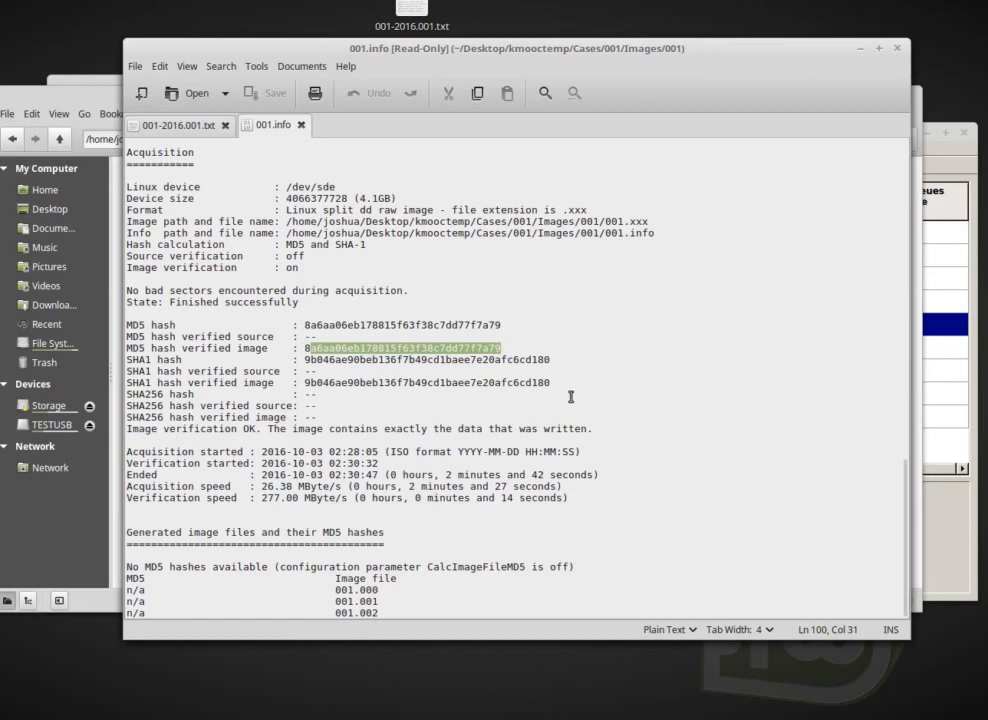
pyautogui.moveTo(560, 400)
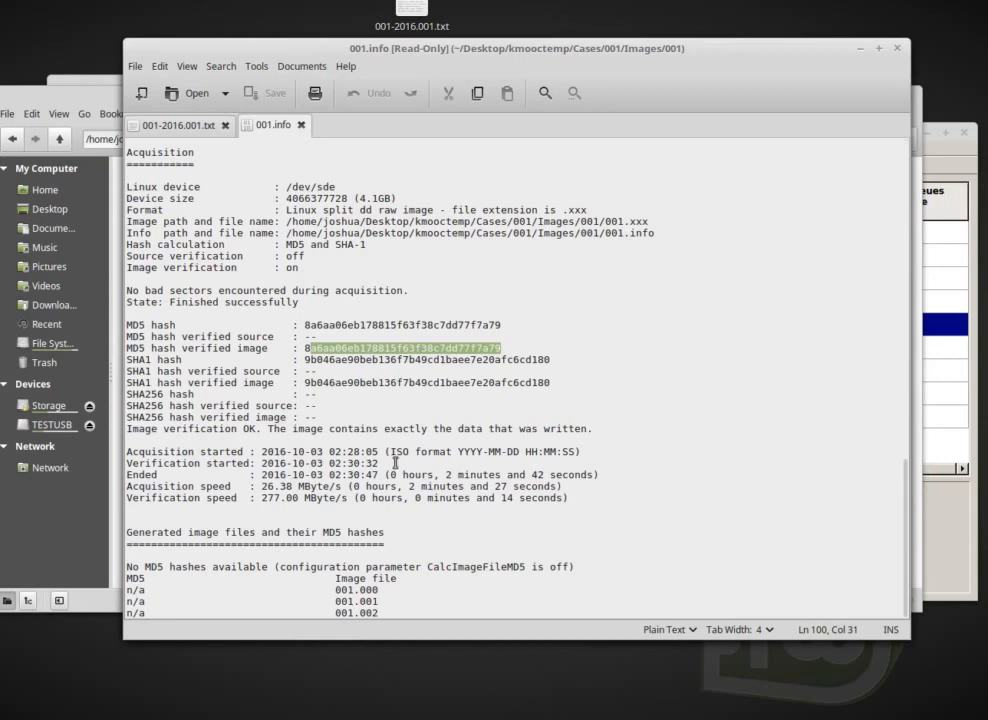
pyautogui.moveTo(162, 504)
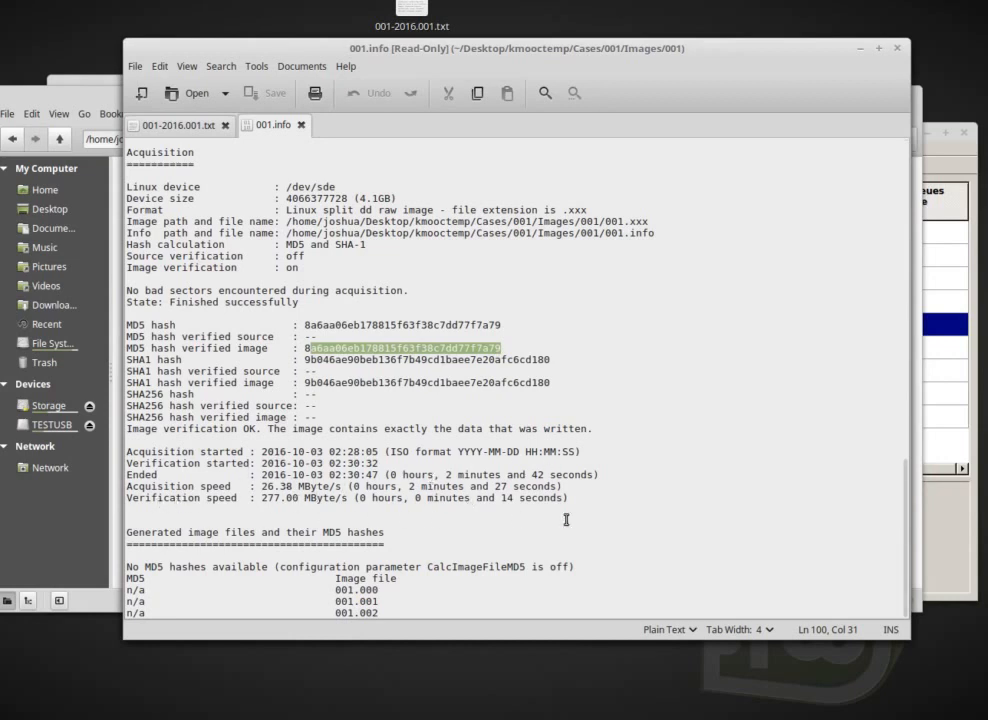
pyautogui.moveTo(476, 532)
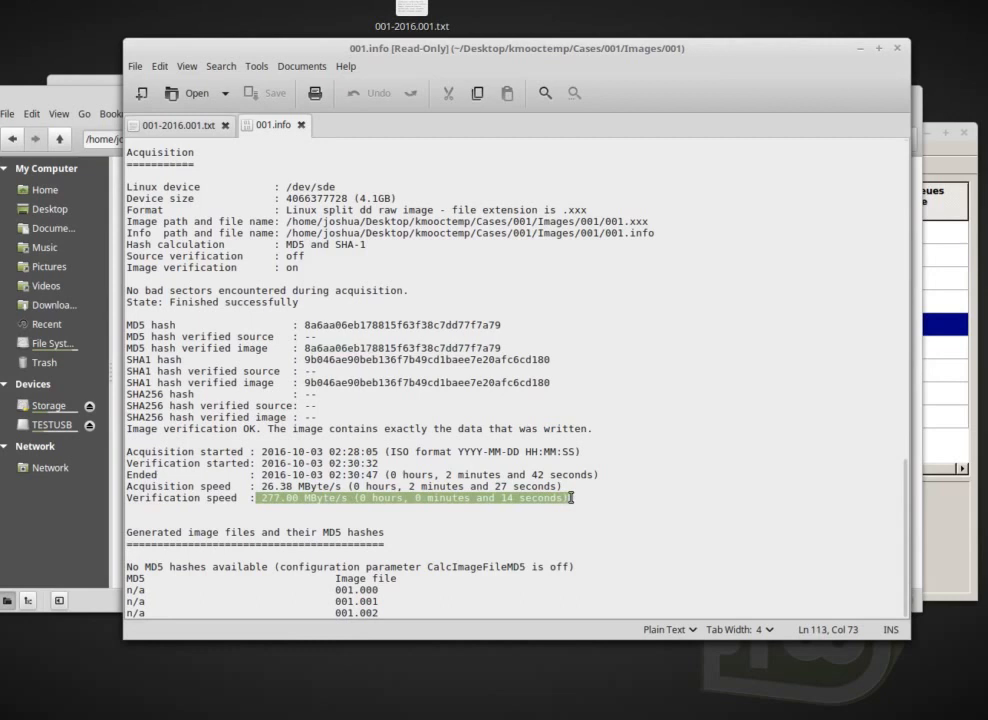
pyautogui.click(344, 438)
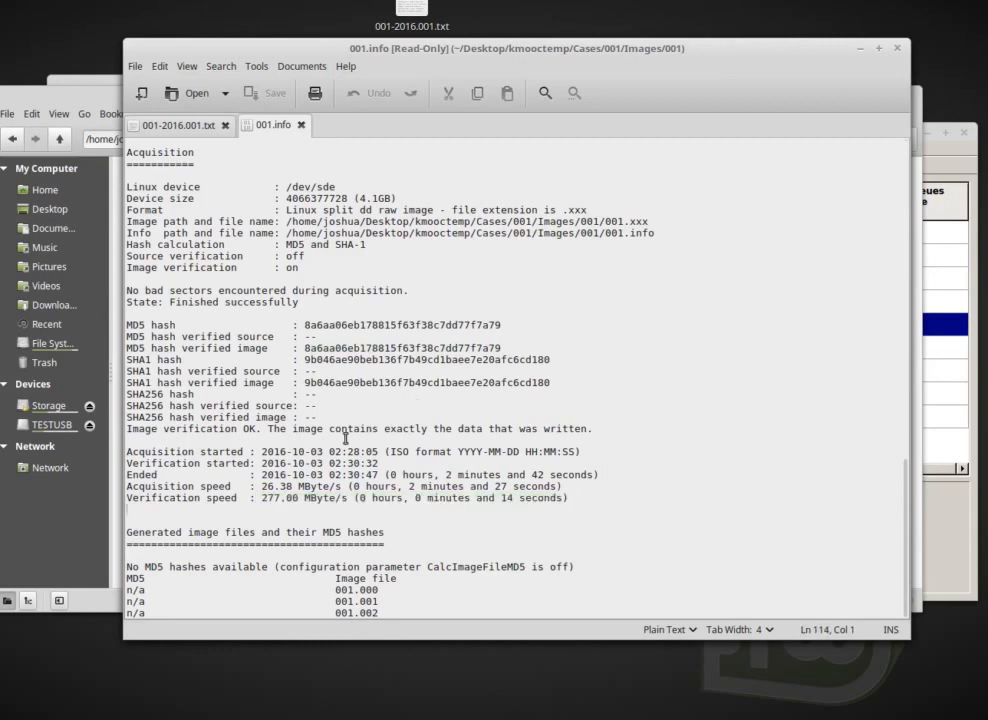
pyautogui.moveTo(712, 576)
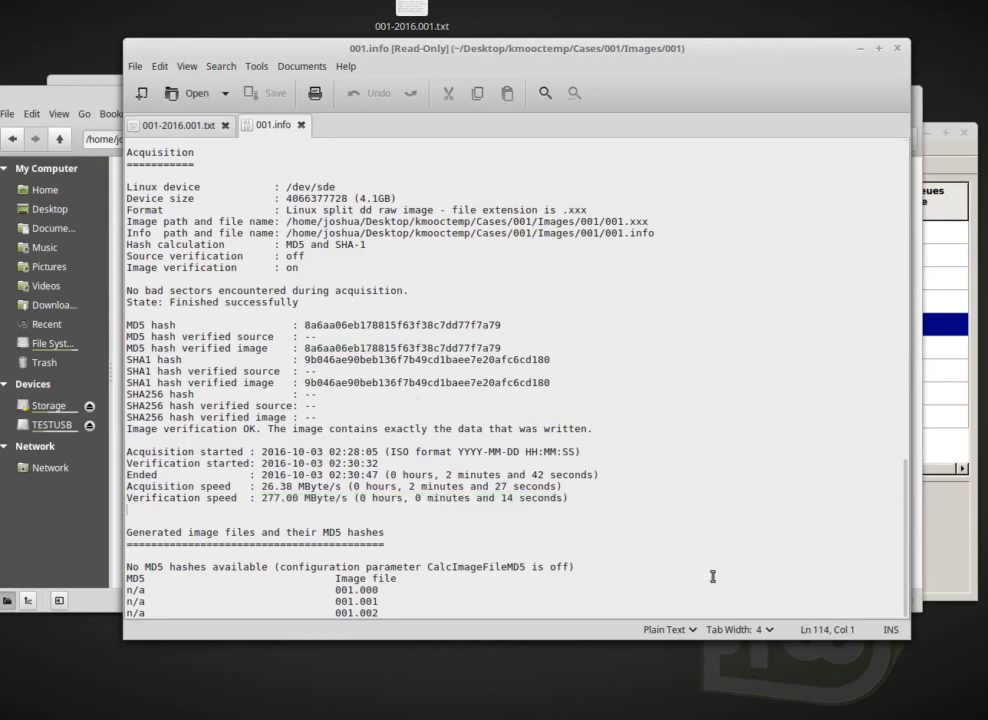
pyautogui.moveTo(700, 436)
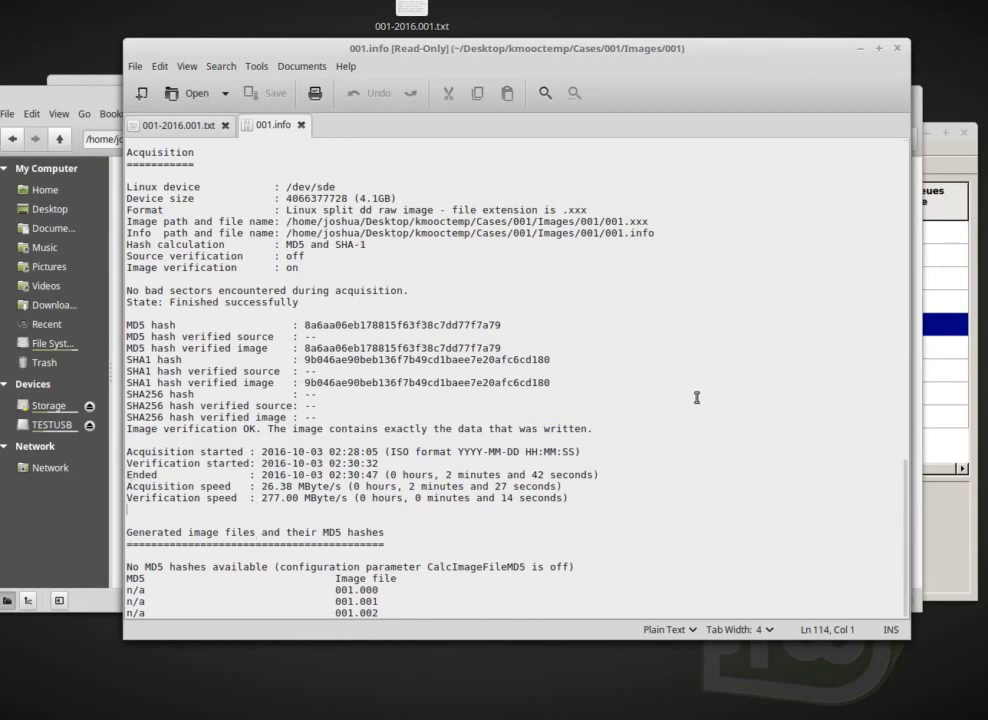
pyautogui.moveTo(404, 544)
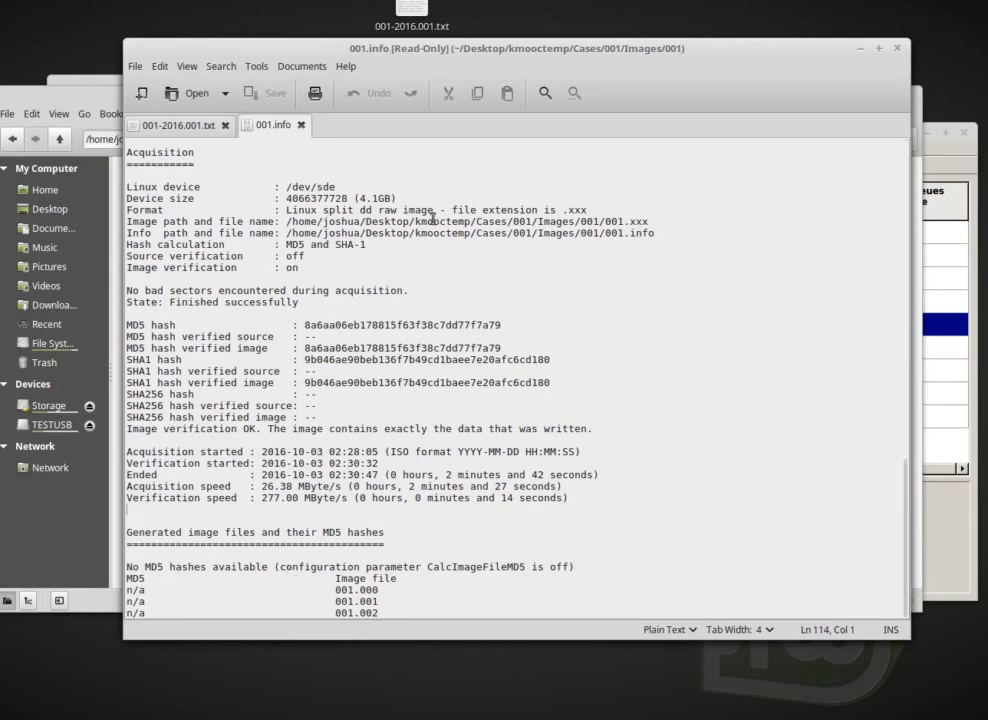
pyautogui.moveTo(412, 564)
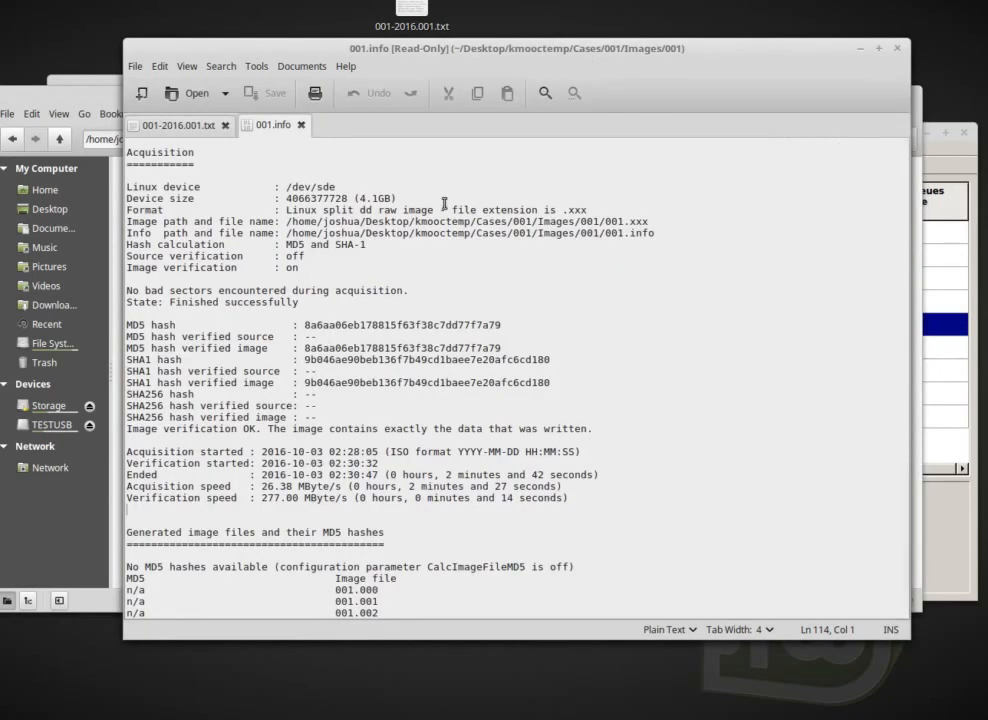
# - Open a terminal in the Images/001 folder via Nemo's context menu and move it lower
pyautogui.moveTo(304, 324); pyautogui.dragTo(496, 324)
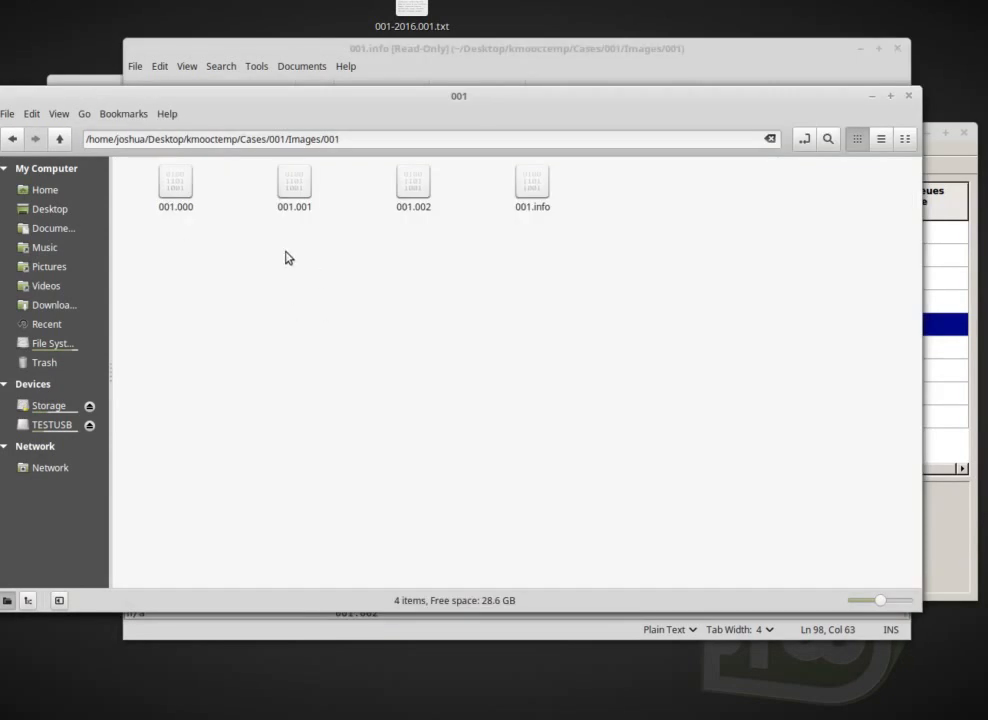
pyautogui.rightClick(288, 258)
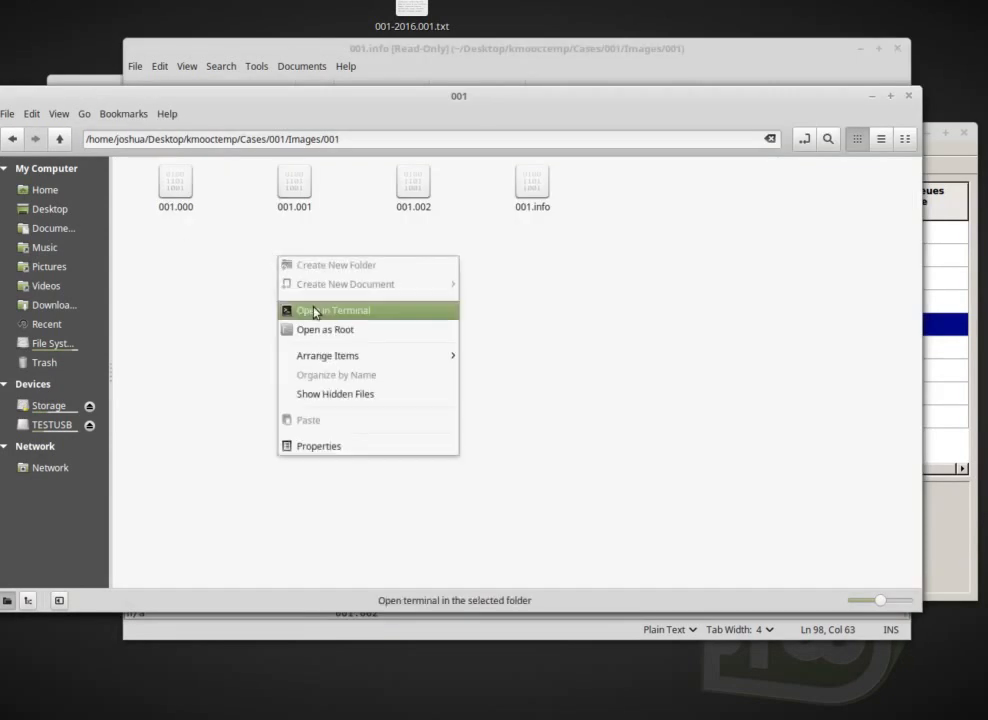
pyautogui.click(332, 310)
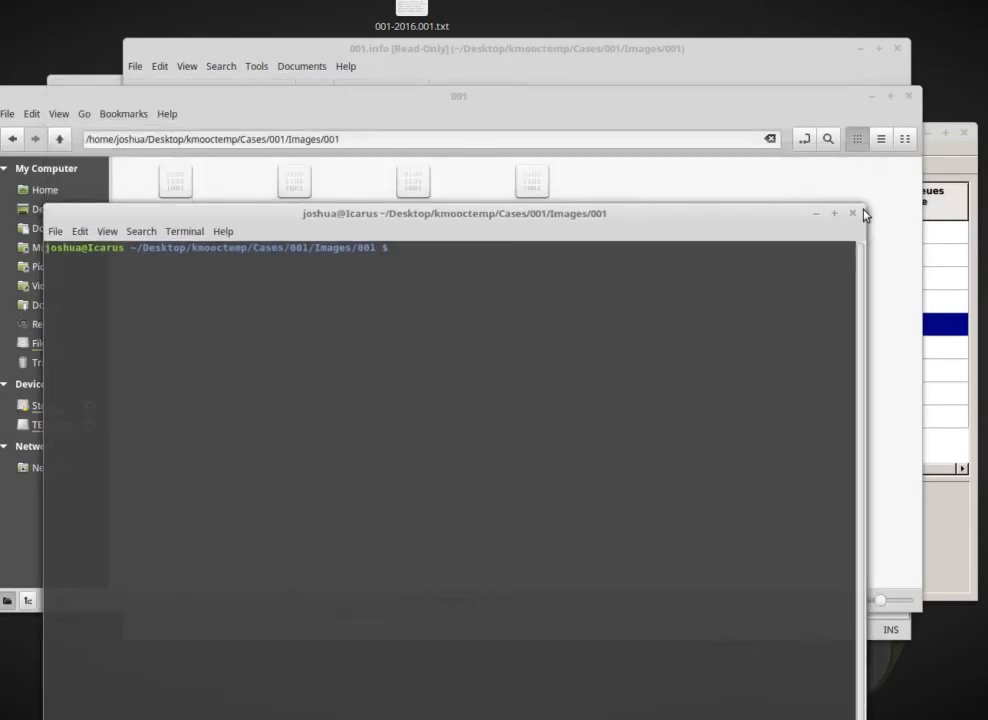
pyautogui.moveTo(456, 212); pyautogui.dragTo(368, 420)
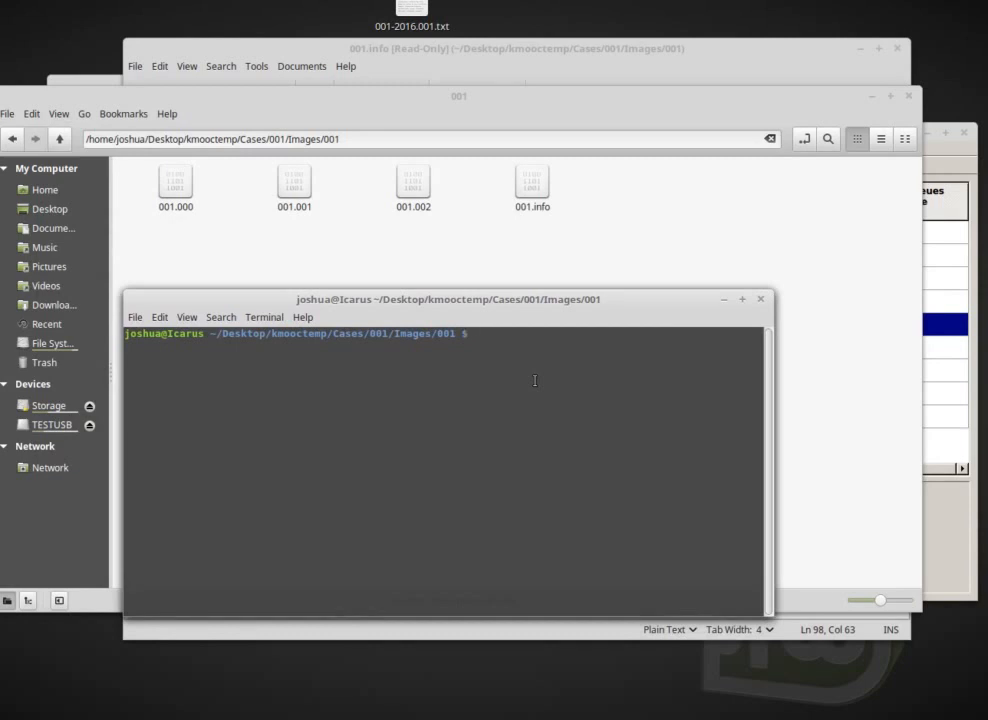
# - Try md5sum variants, then list the folder with ls showing 001.000–001.002 and 001.info
pyautogui.write('md5')
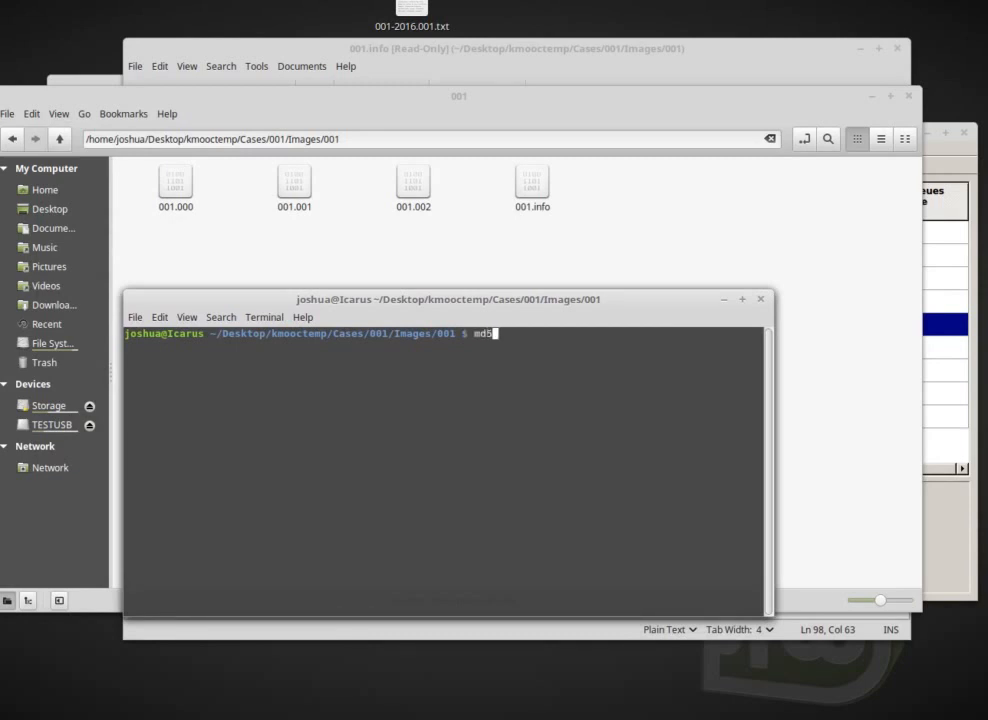
pyautogui.write('sum -h')
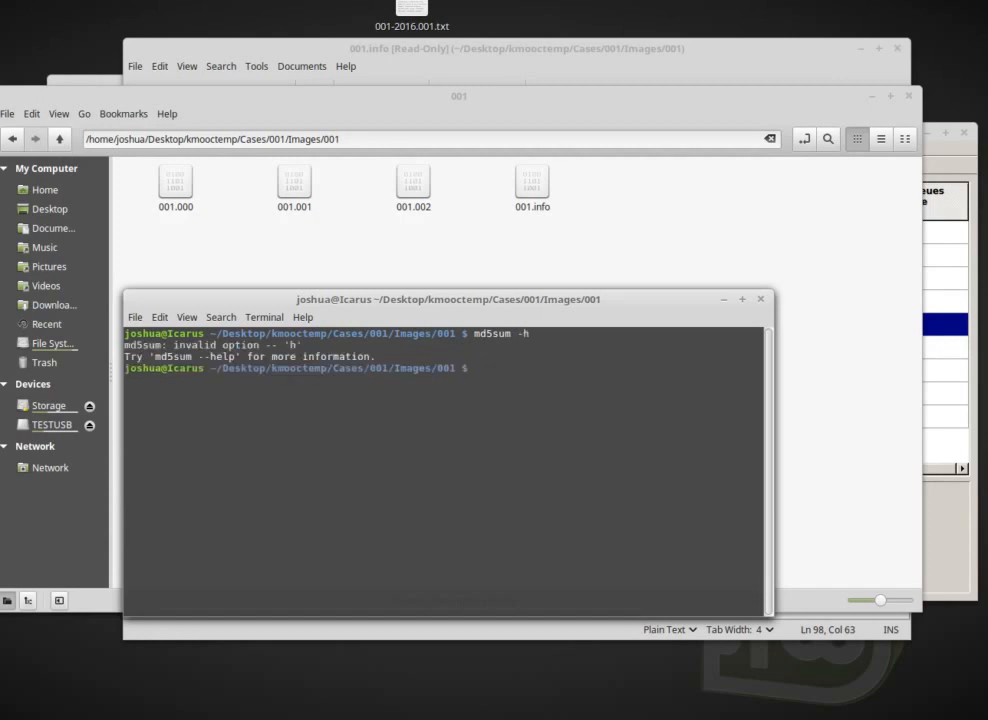
pyautogui.write('md5sum --')
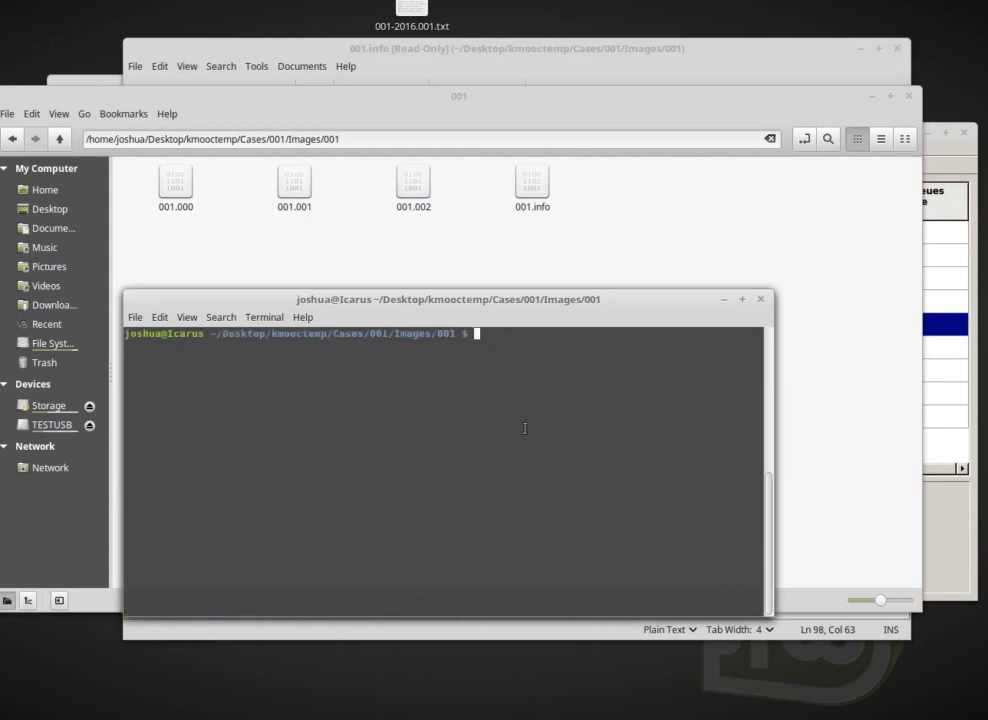
pyautogui.write('ls')
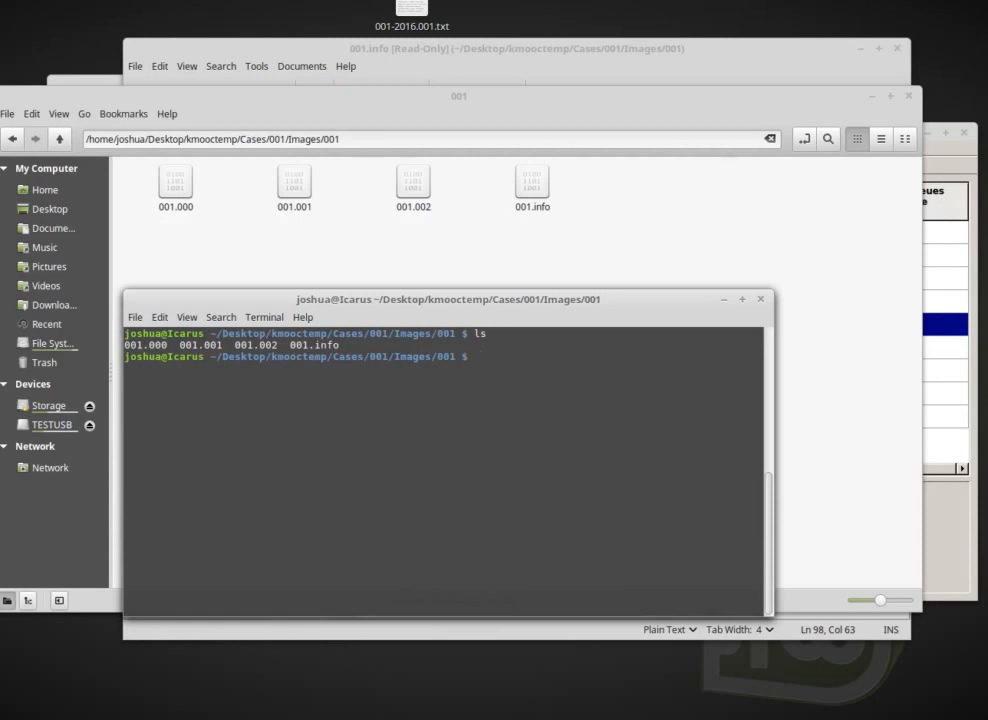
# - Compute md5sum of 001.info, then begin md5sum of the 001.000 image piece
pyautogui.write('ca')
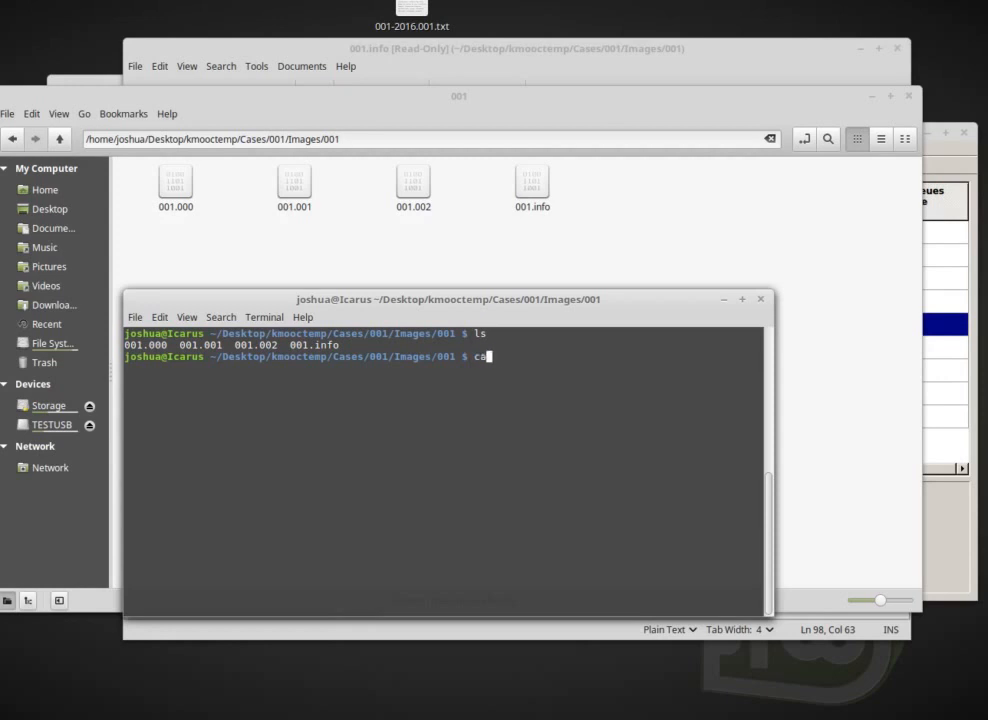
pyautogui.write('md5sum 0')
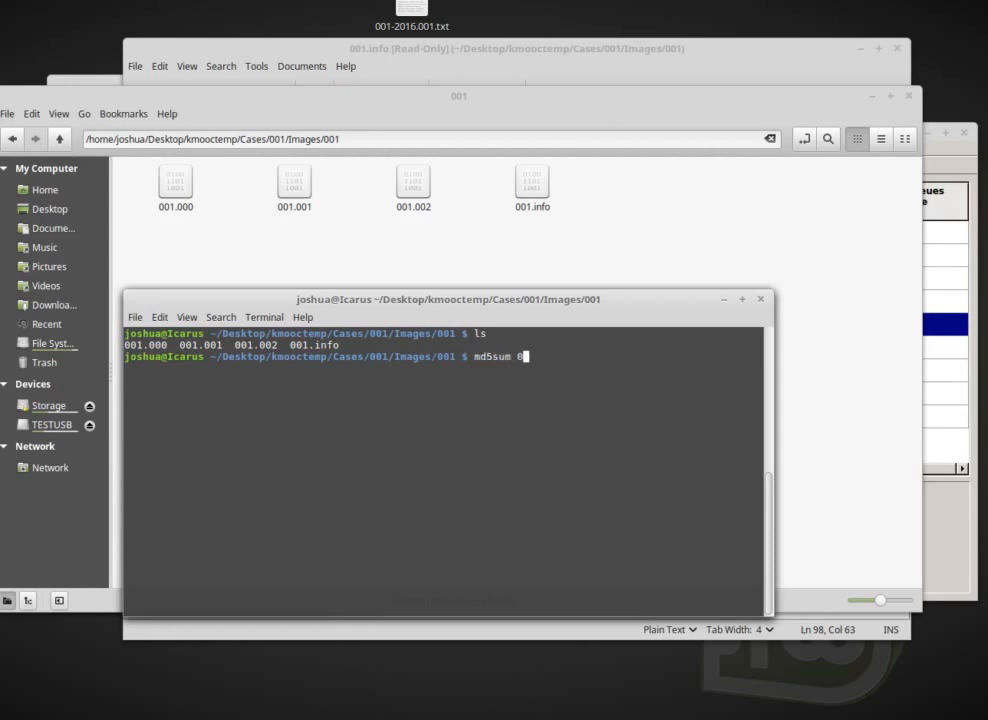
pyautogui.write('01.info')
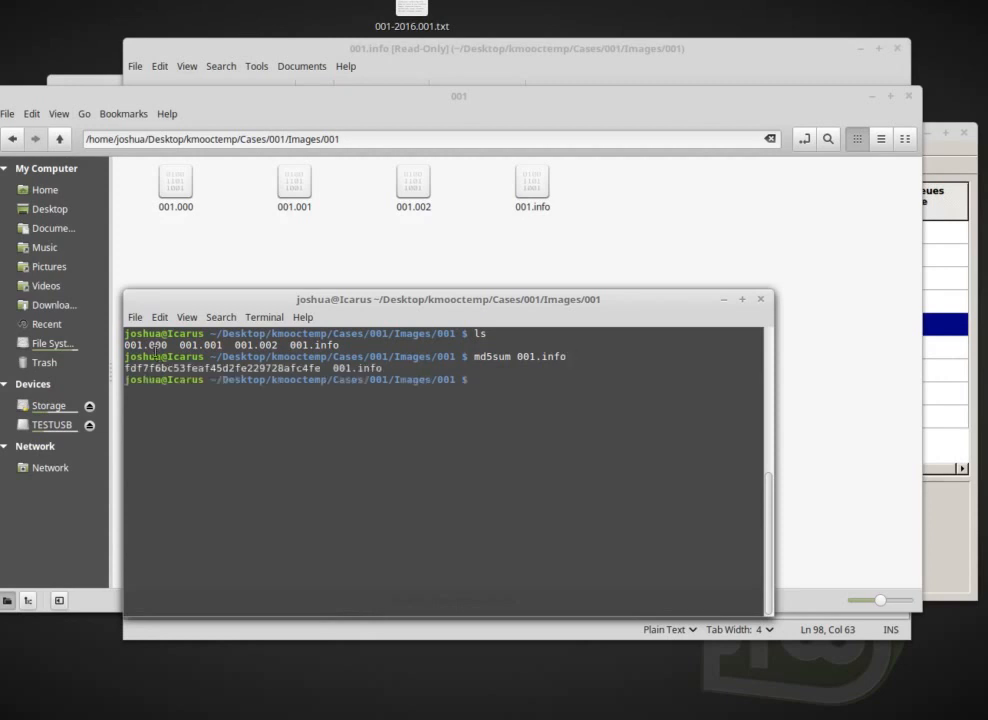
pyautogui.moveTo(124, 368); pyautogui.dragTo(322, 368)
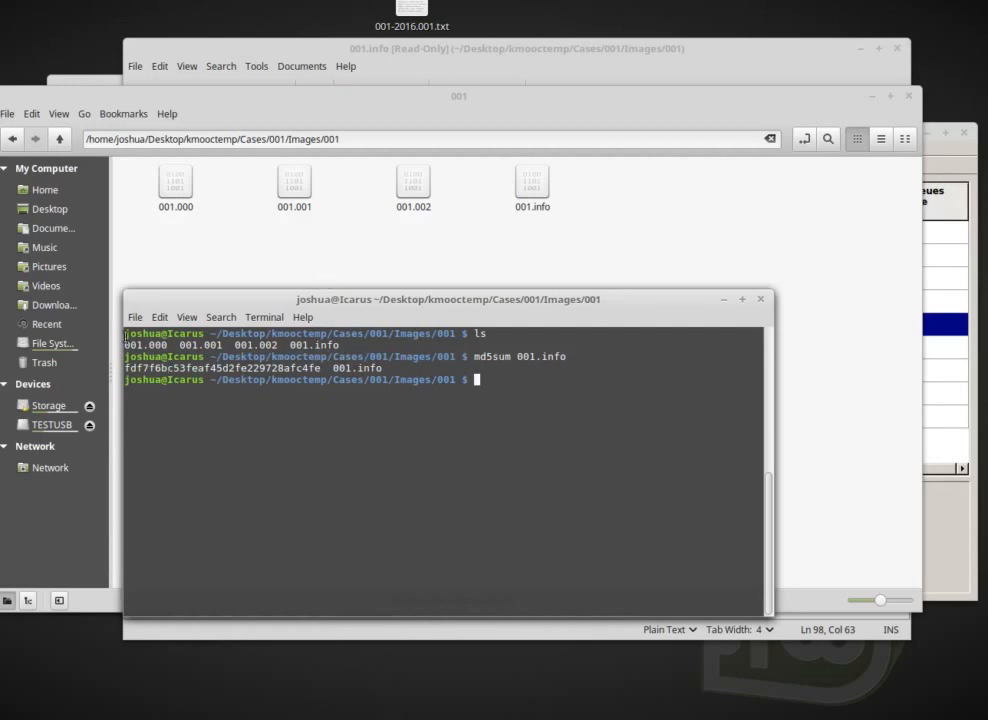
pyautogui.write('m')
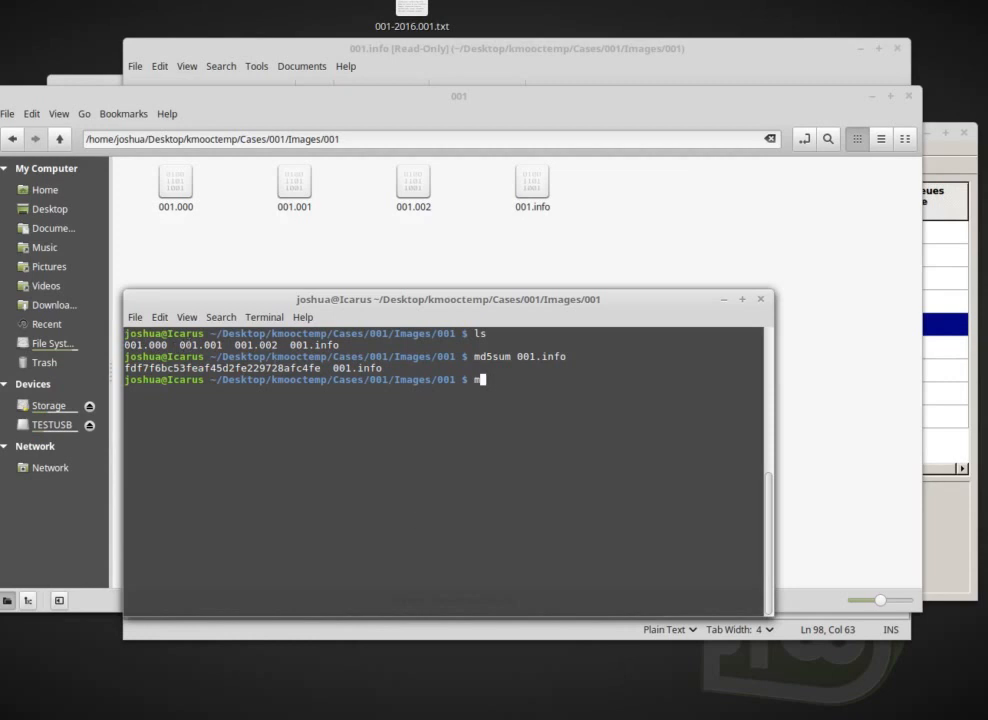
pyautogui.write('d5sum 001.000')
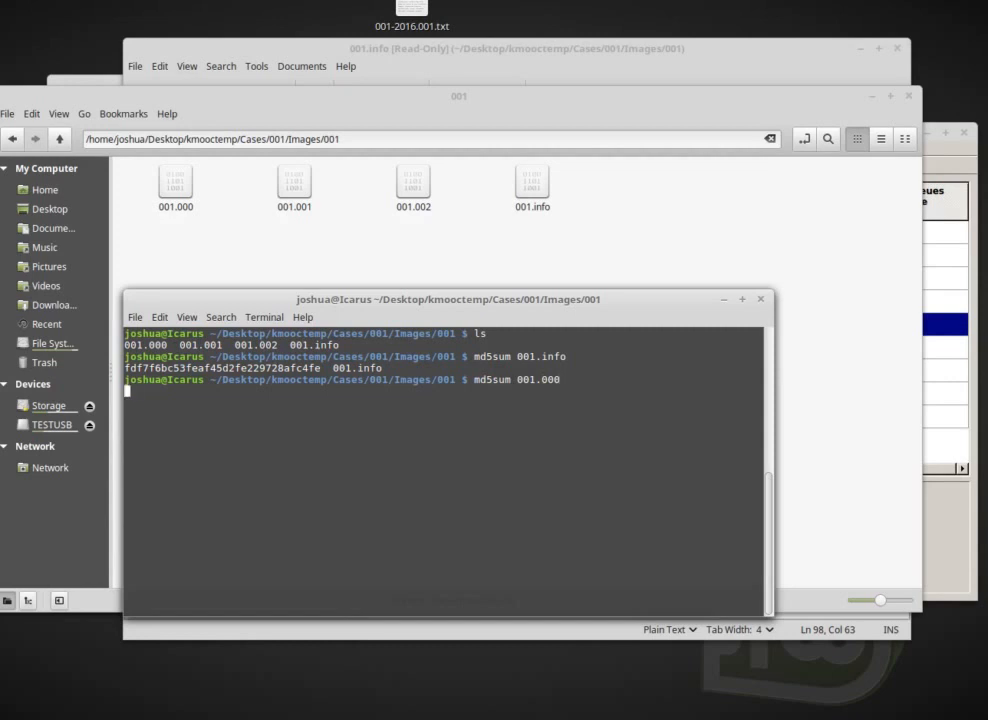
pyautogui.moveTo(574, 336)
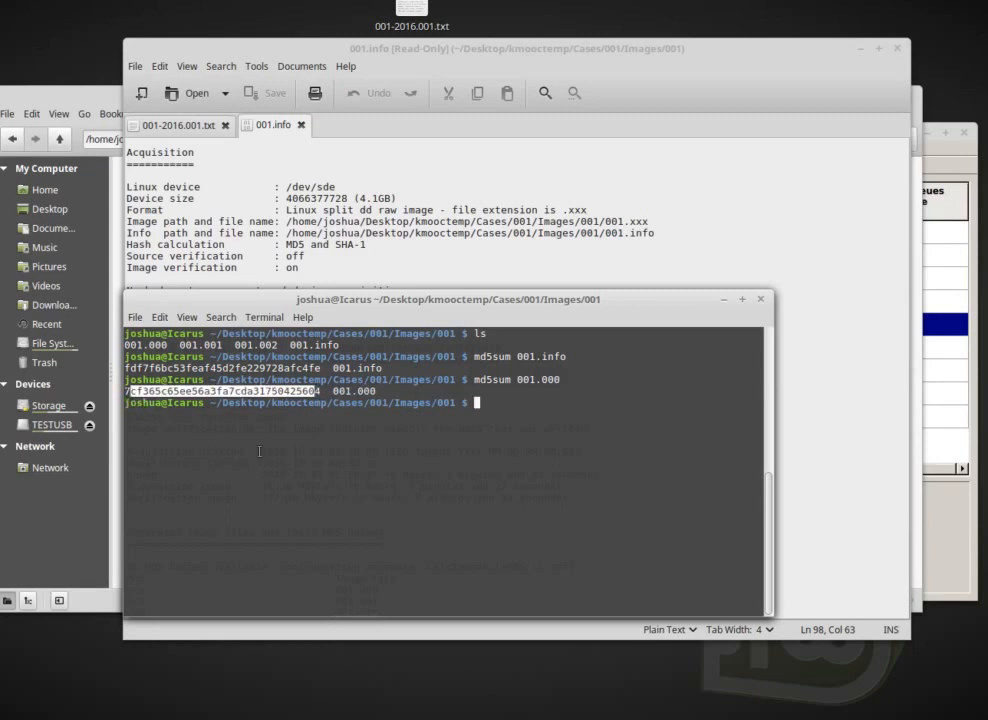
pyautogui.moveTo(304, 466)
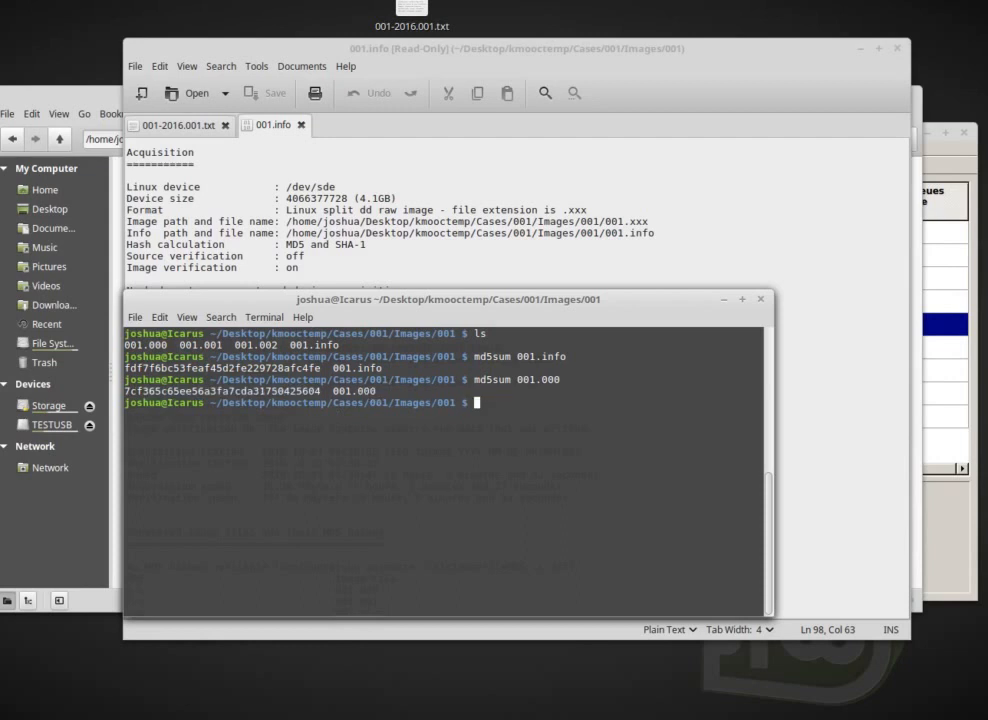
# - List the image folder with ls -lha to see detailed file sizes of the pieces
pyautogui.write('ls -lha')
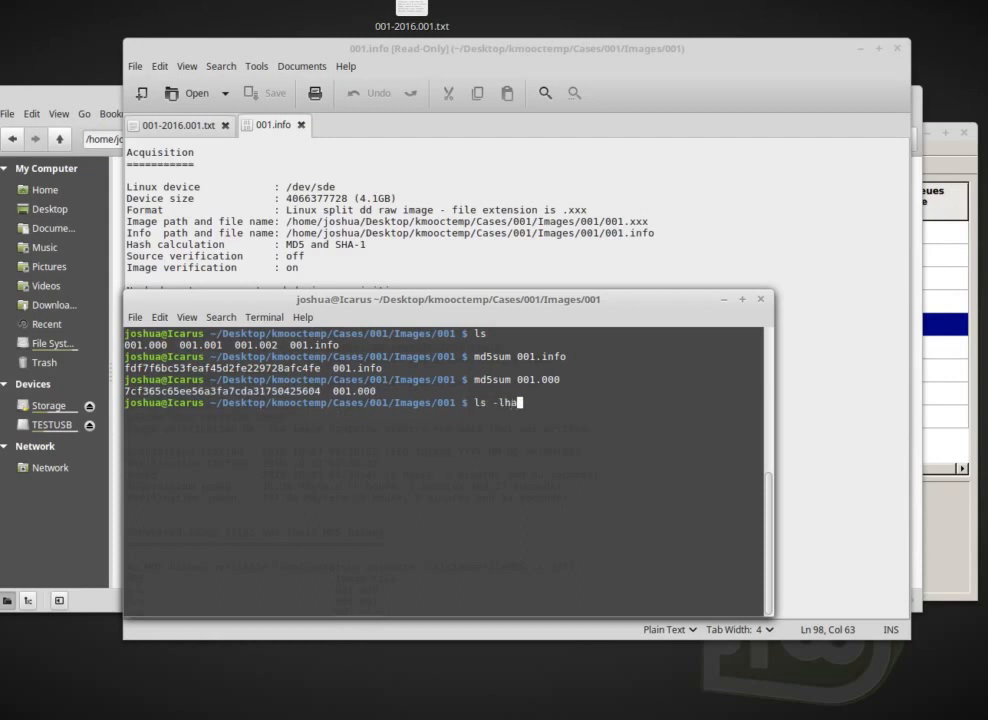
pyautogui.press('Return')
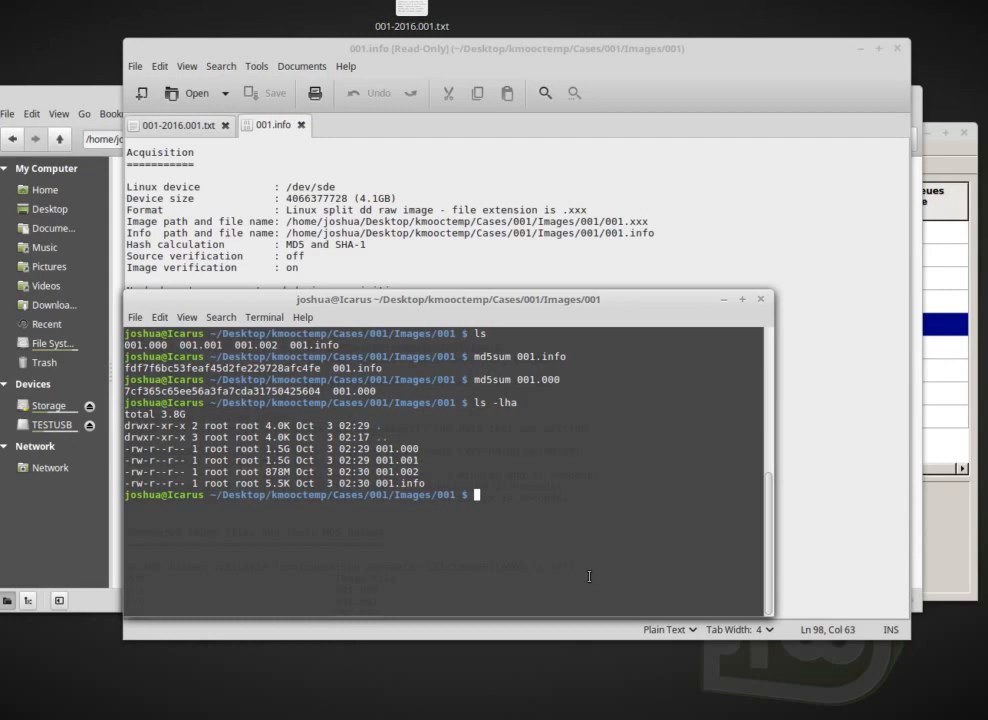
# - Pipe cat 001.0* into md5sum to hash the combined split image for comparison
pyautogui.write('cat')
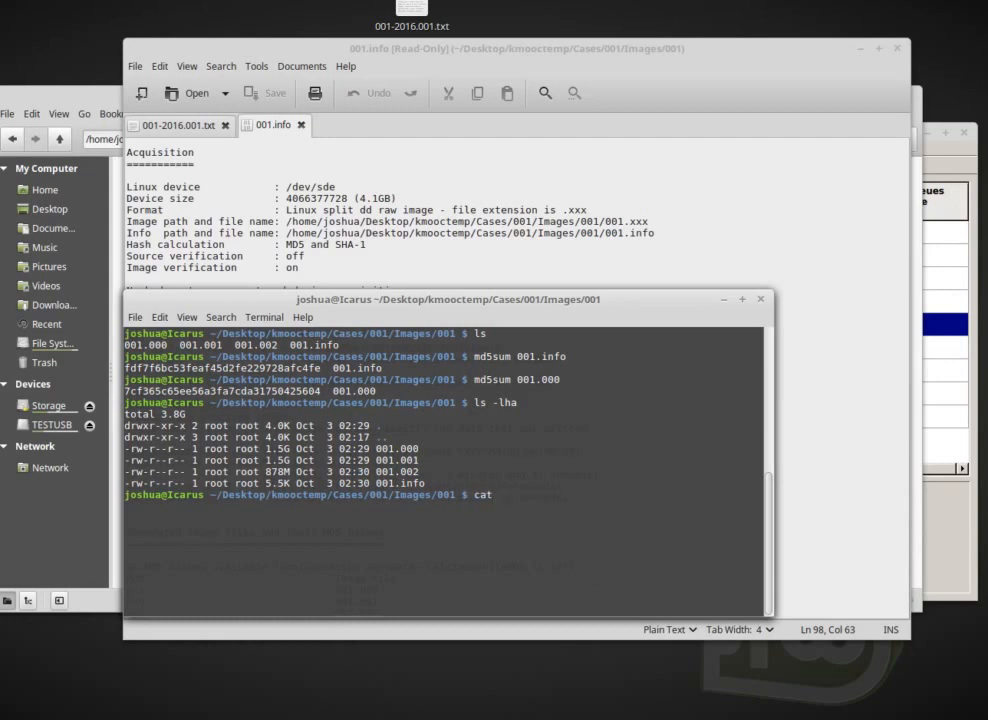
pyautogui.write('001')
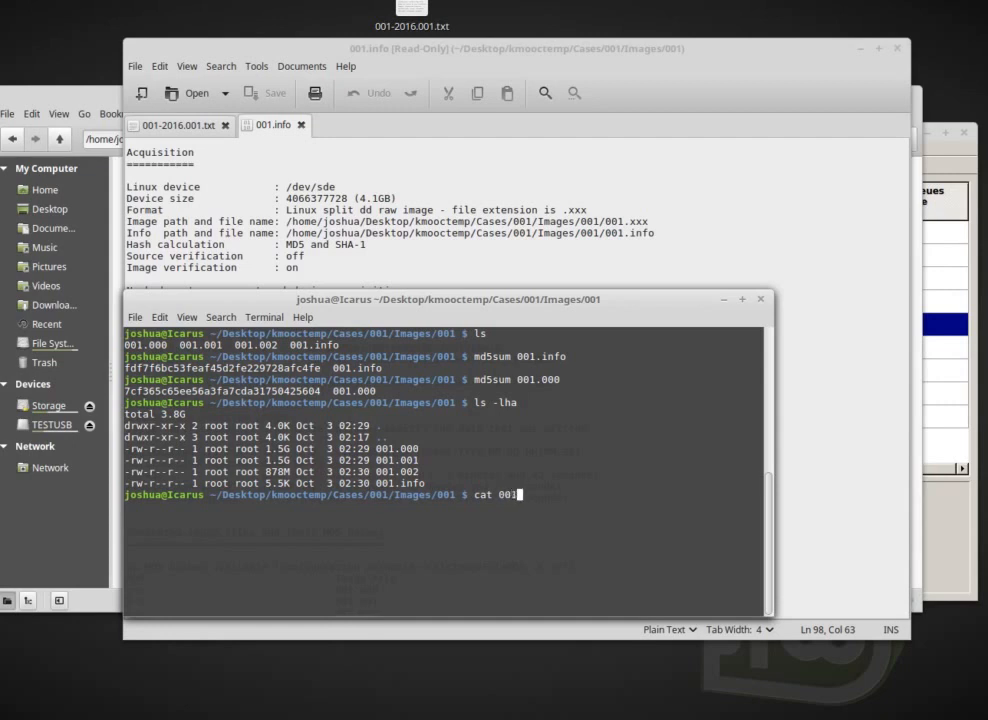
pyautogui.write('.0')
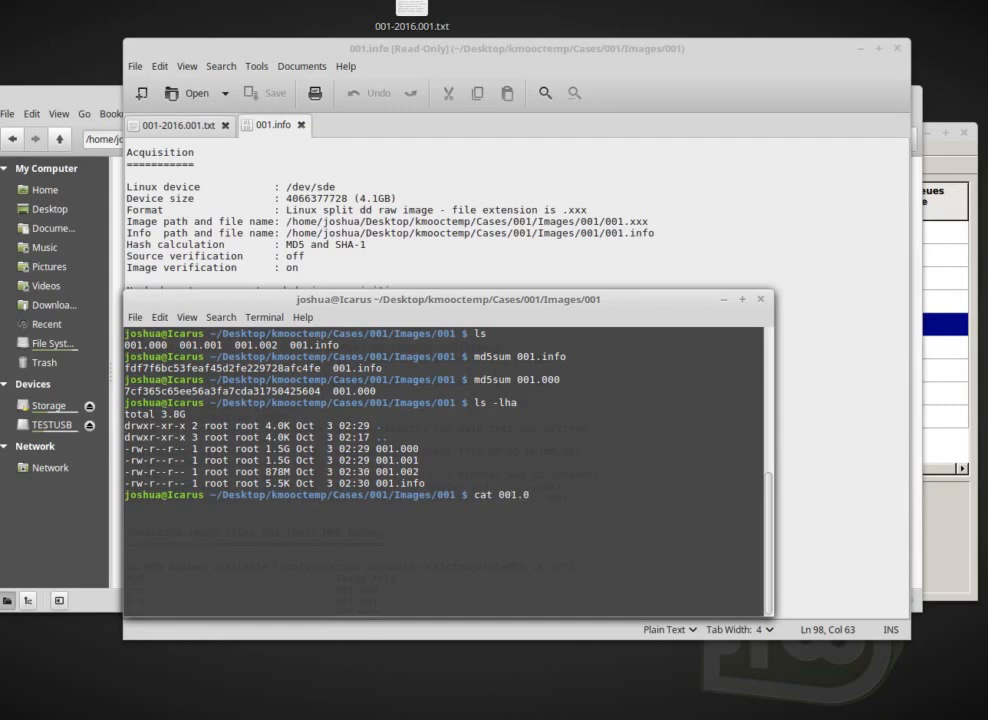
pyautogui.write('*')
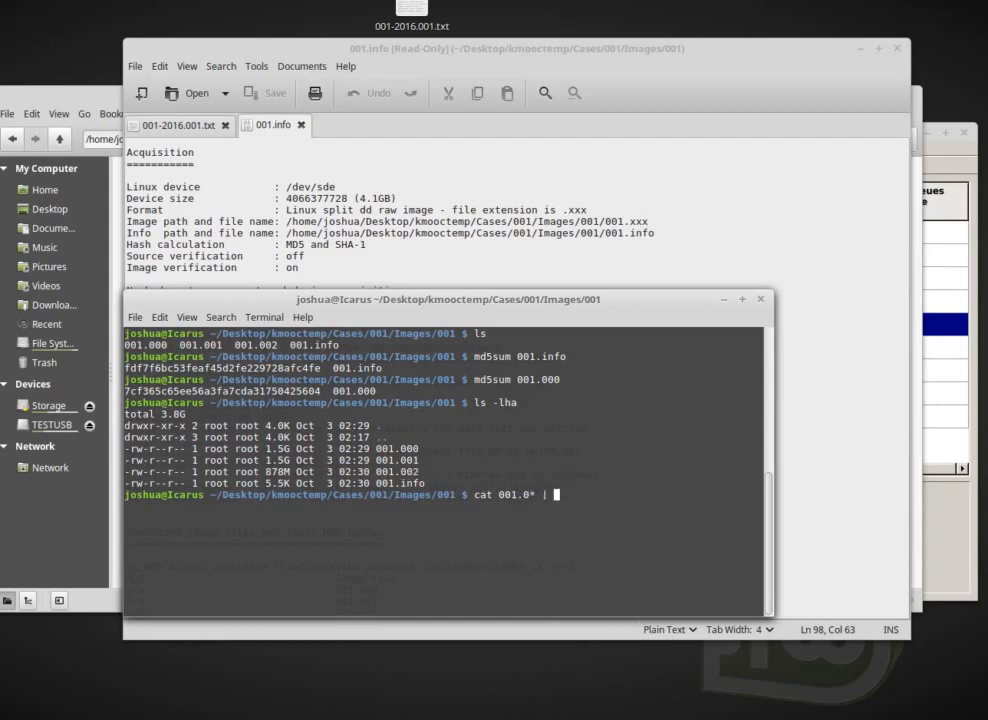
pyautogui.write('md5sum')
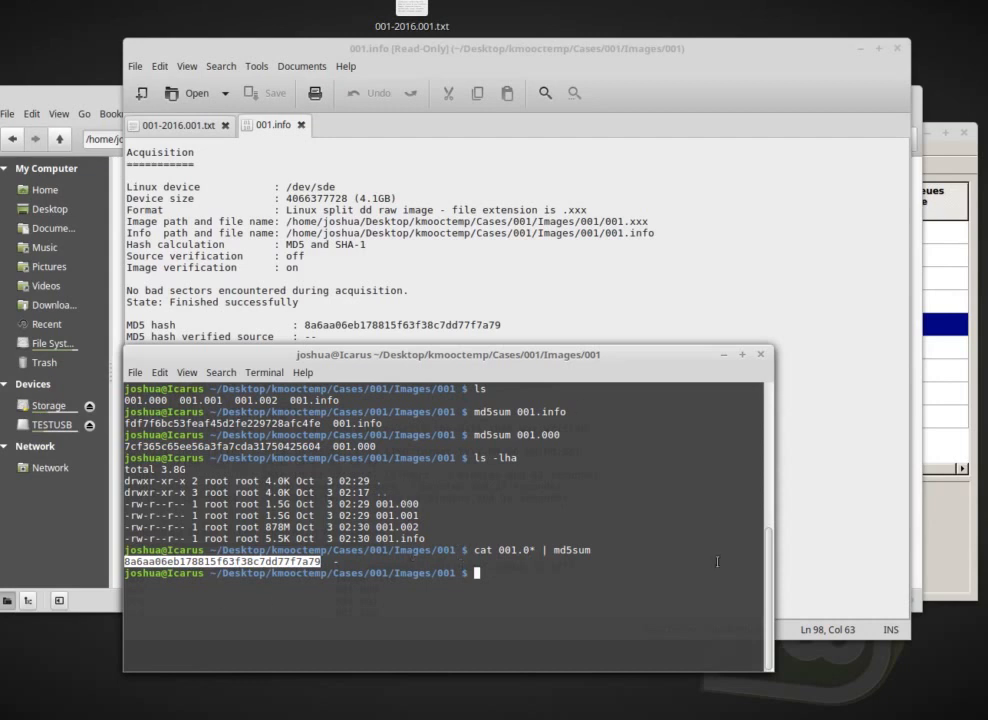
pyautogui.moveTo(736, 590)
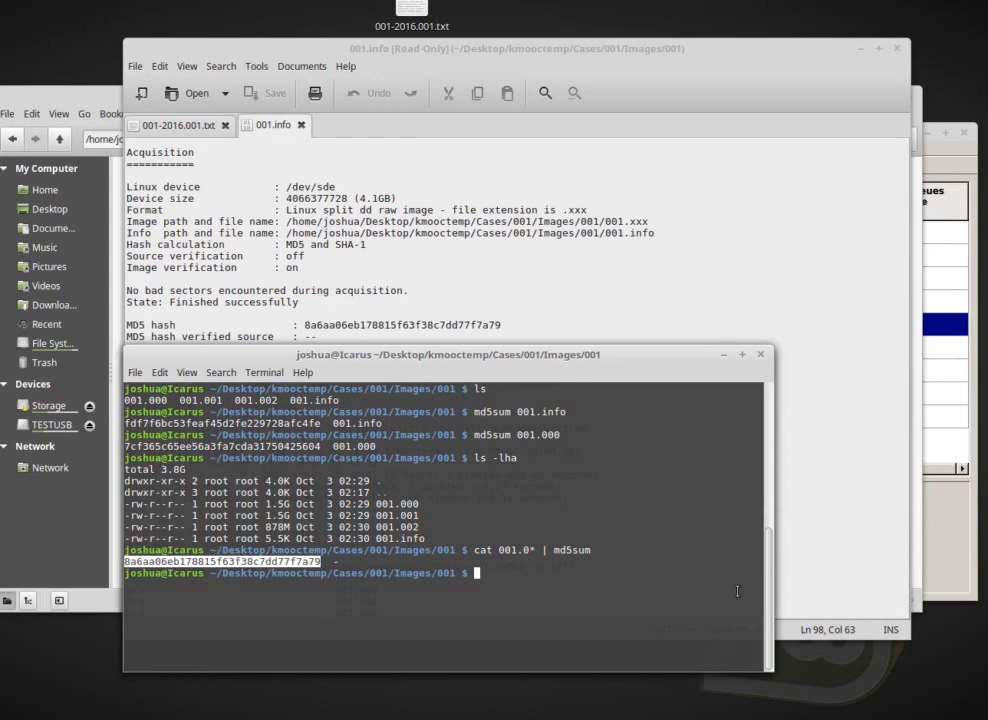
pyautogui.moveTo(640, 580)
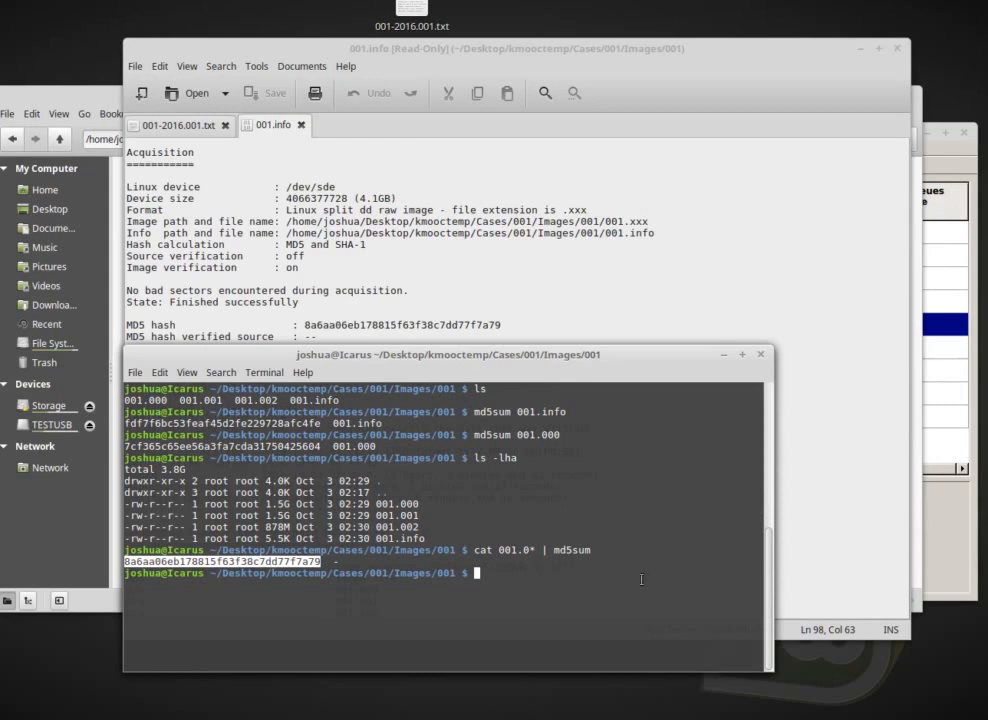